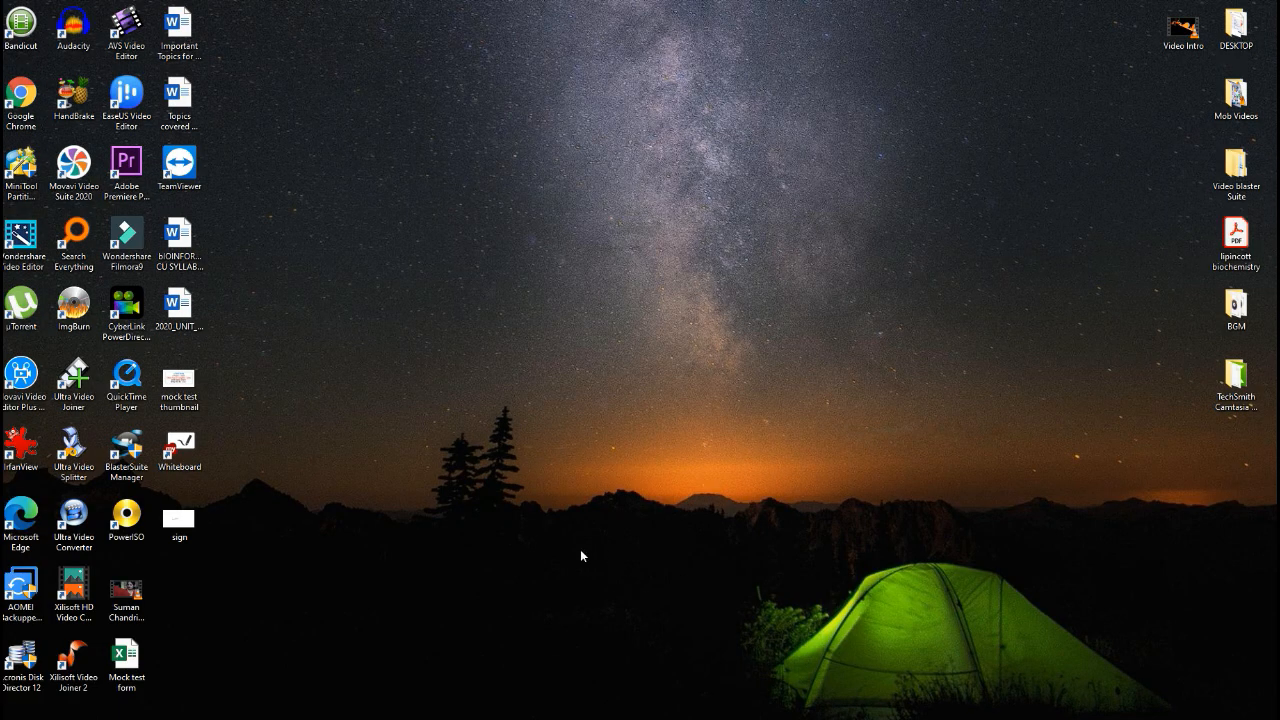
mouse_move(411, 480)
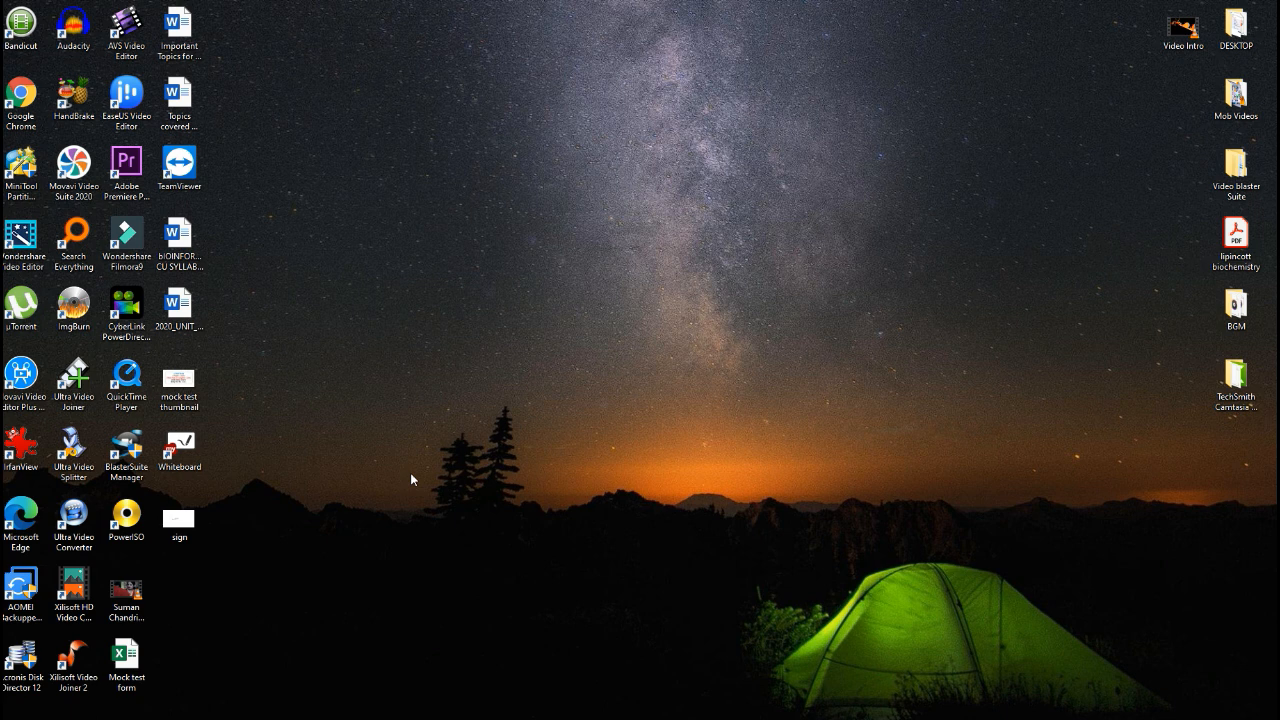
mouse_move(377, 440)
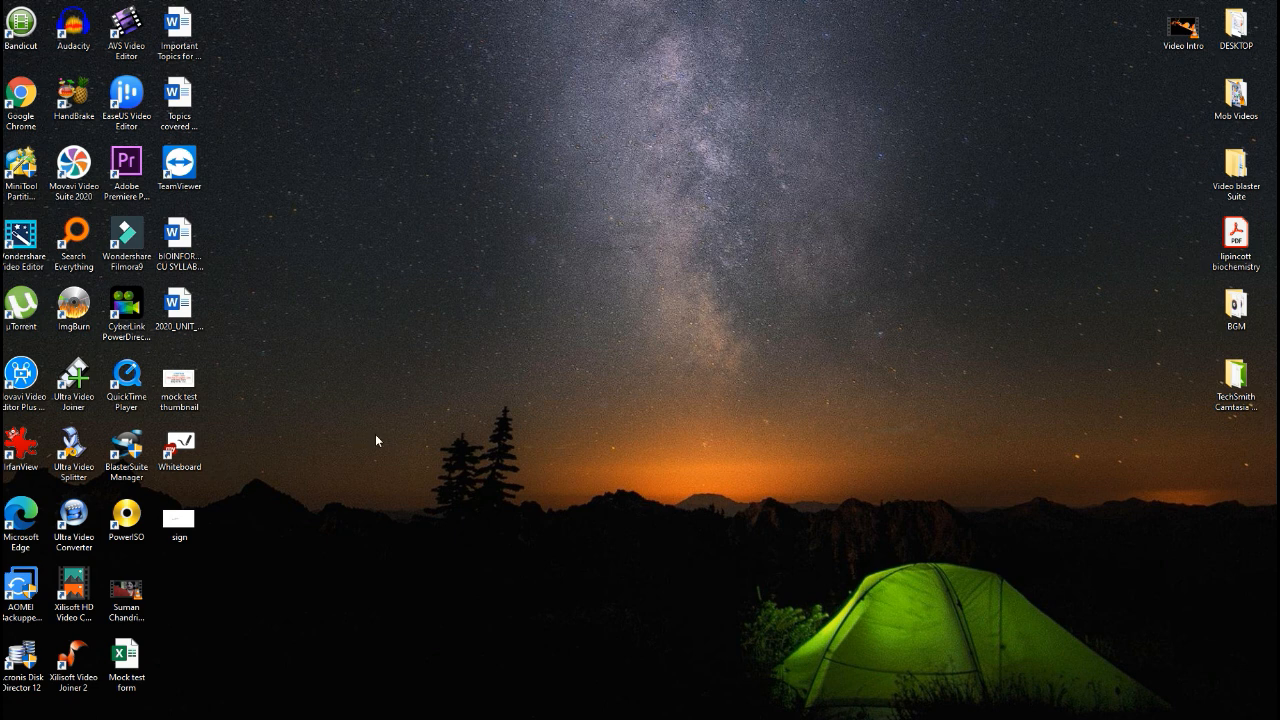
mouse_move(320, 436)
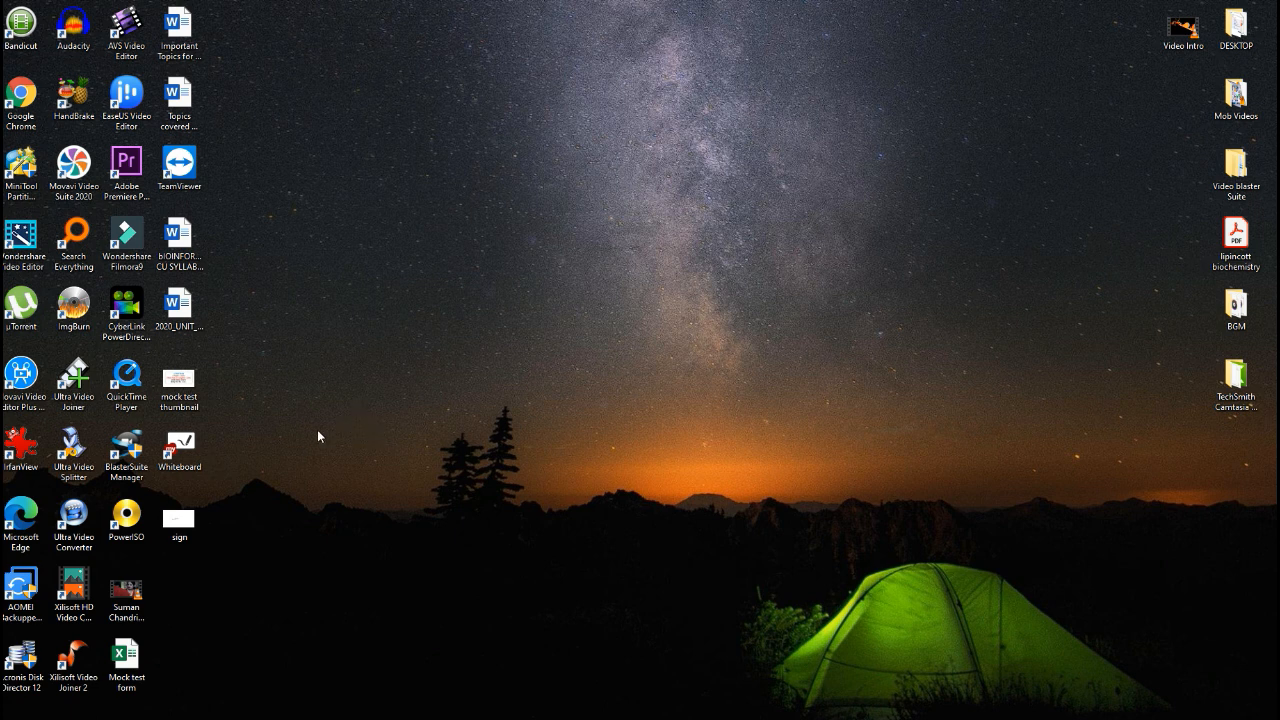
click(180, 450)
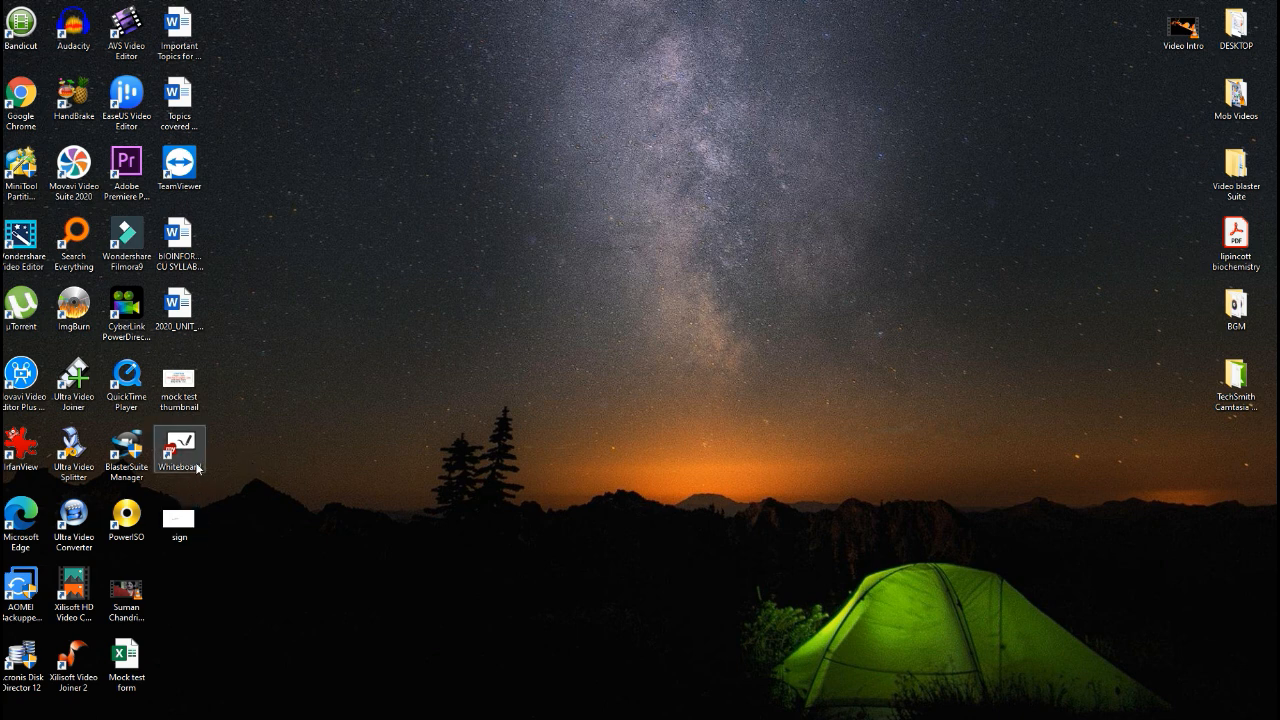
double_click(179, 451)
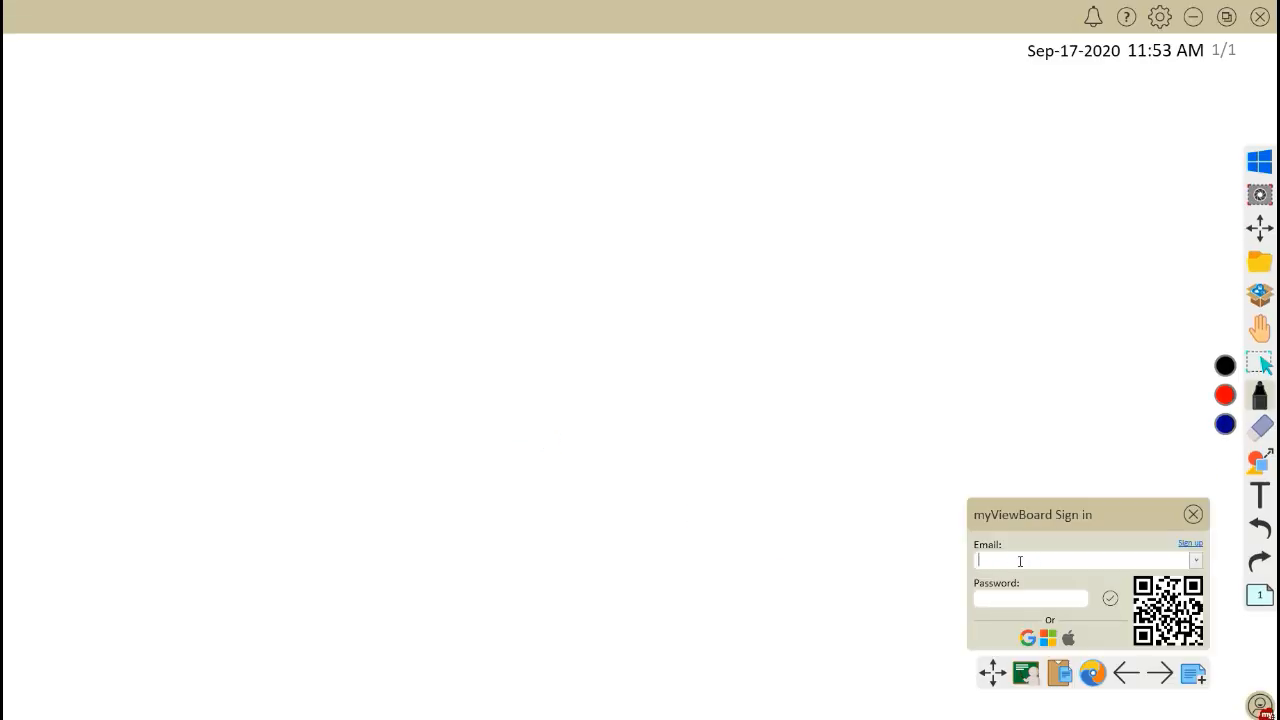
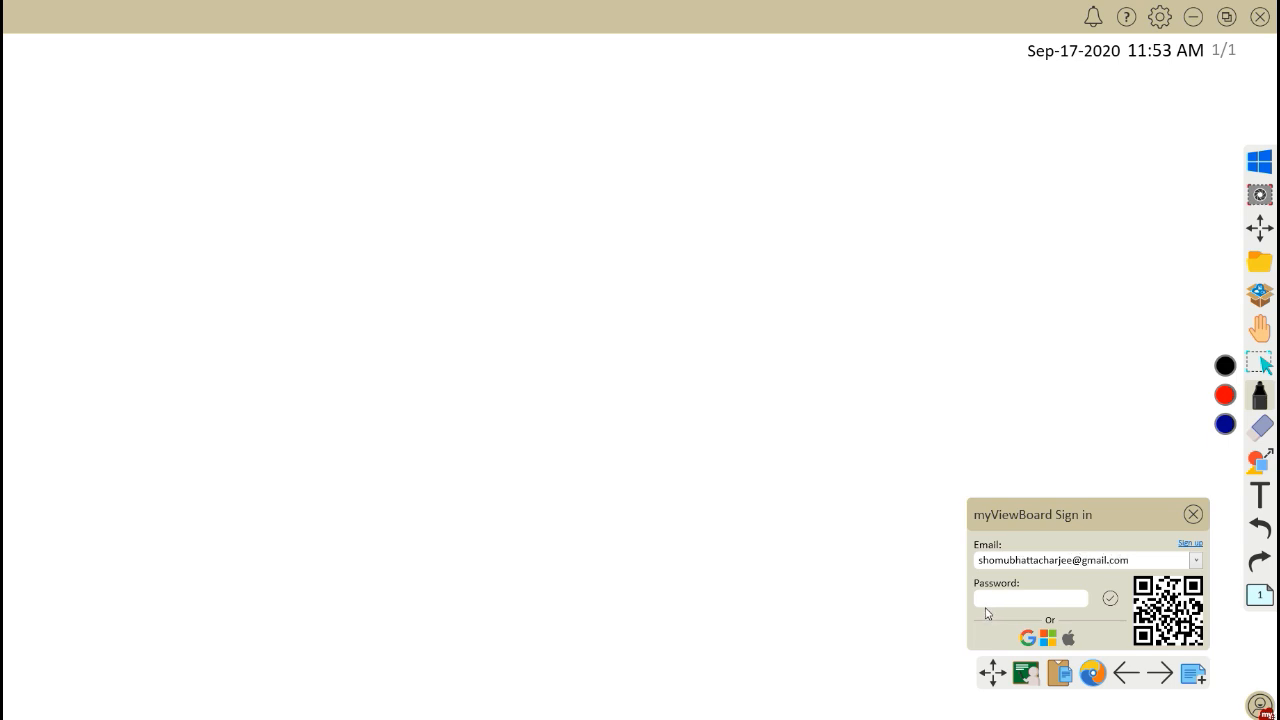
text(•)
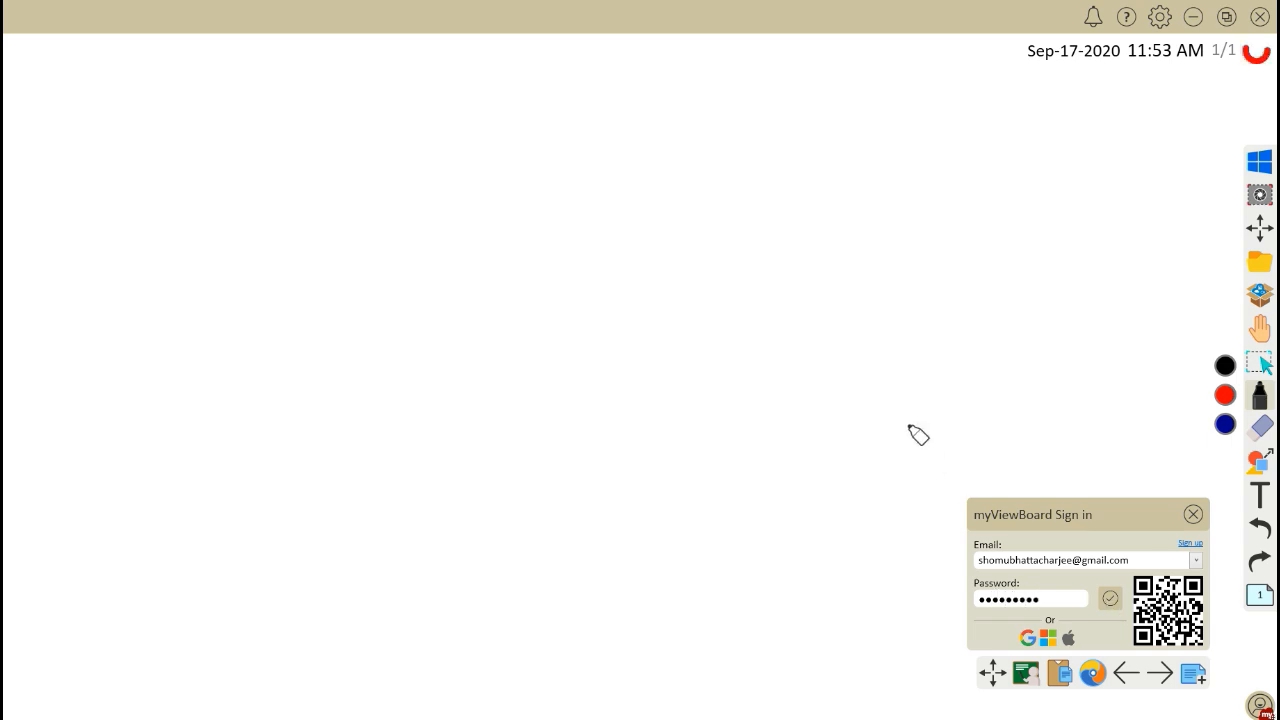
click(1110, 598)
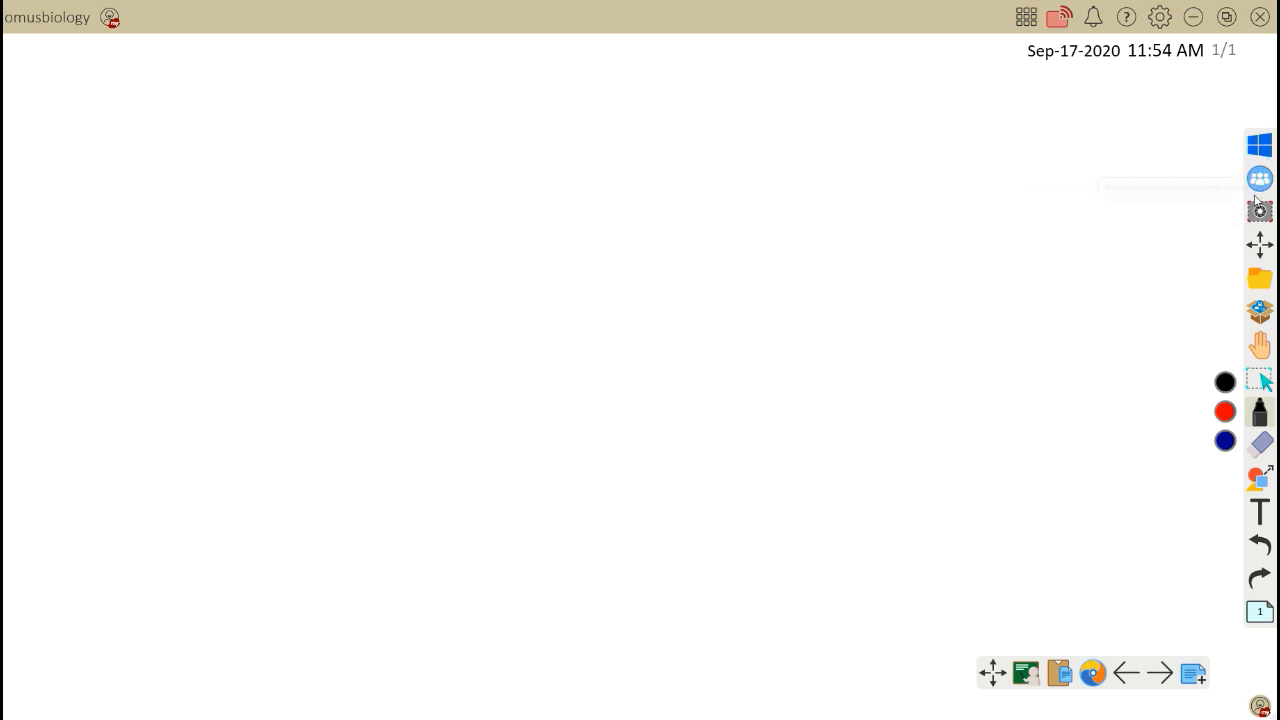
mouse_move(1260, 180)
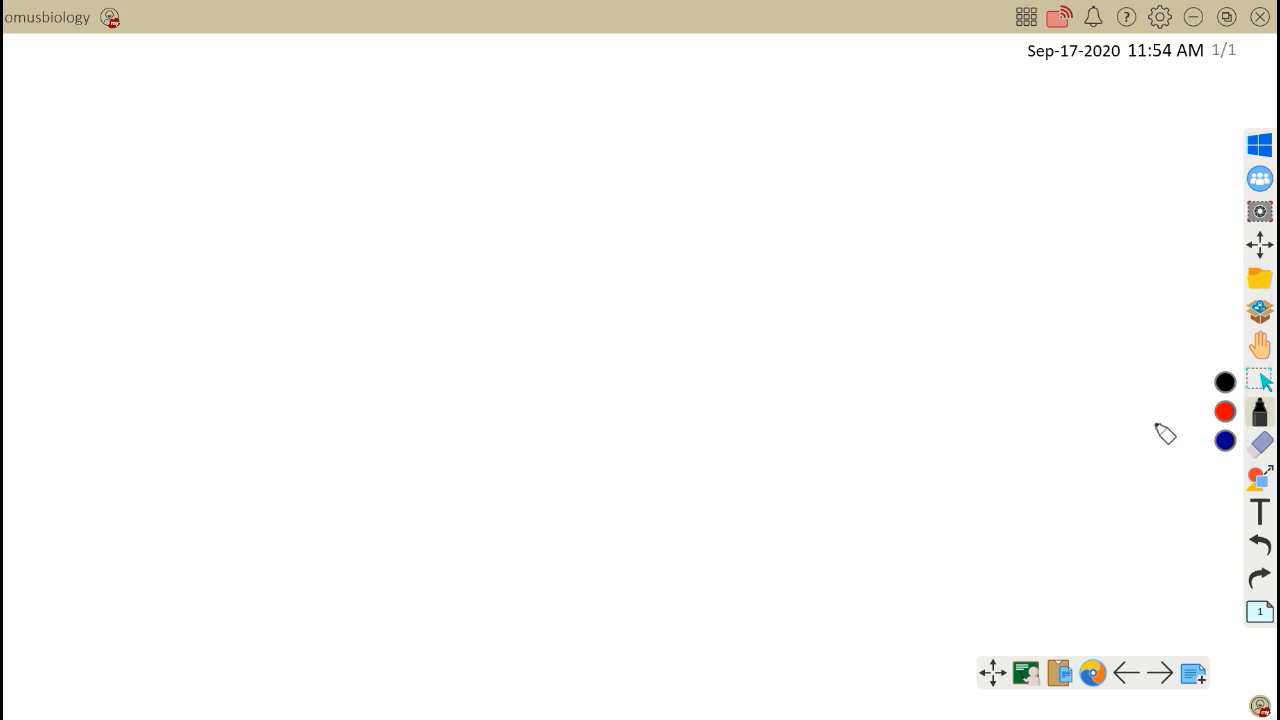
mouse_move(1259, 410)
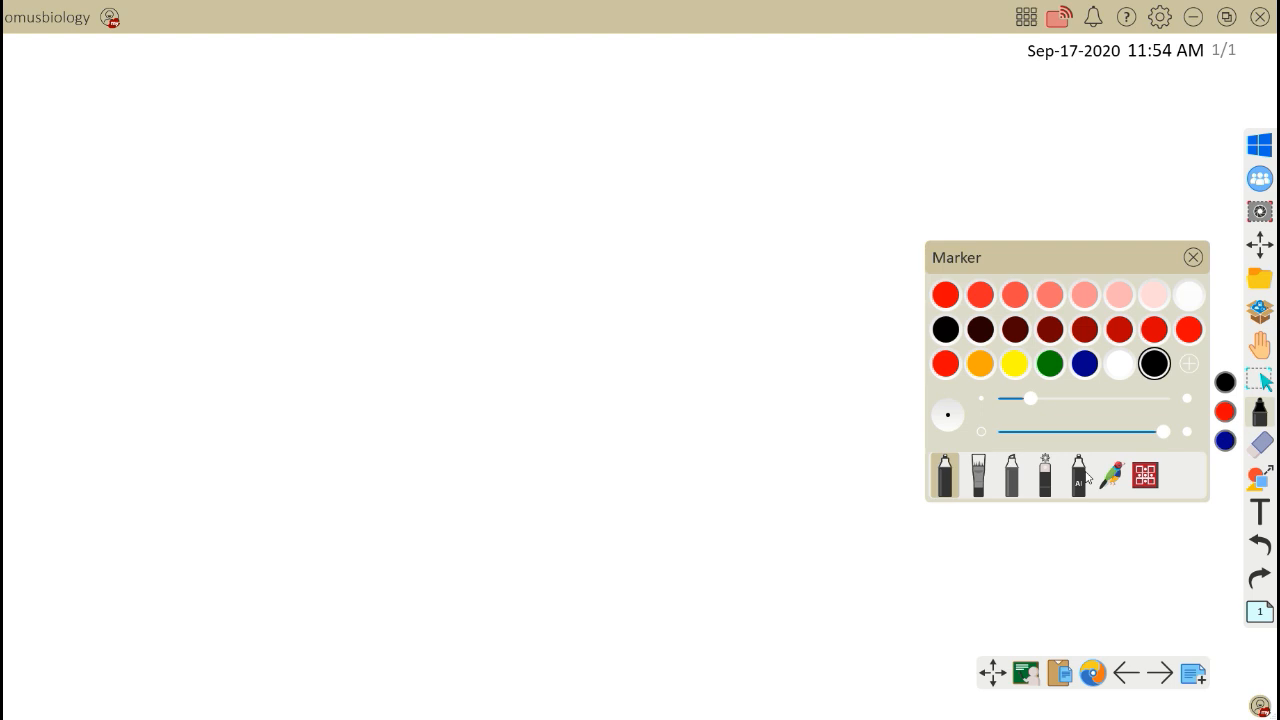
mouse_move(1160, 317)
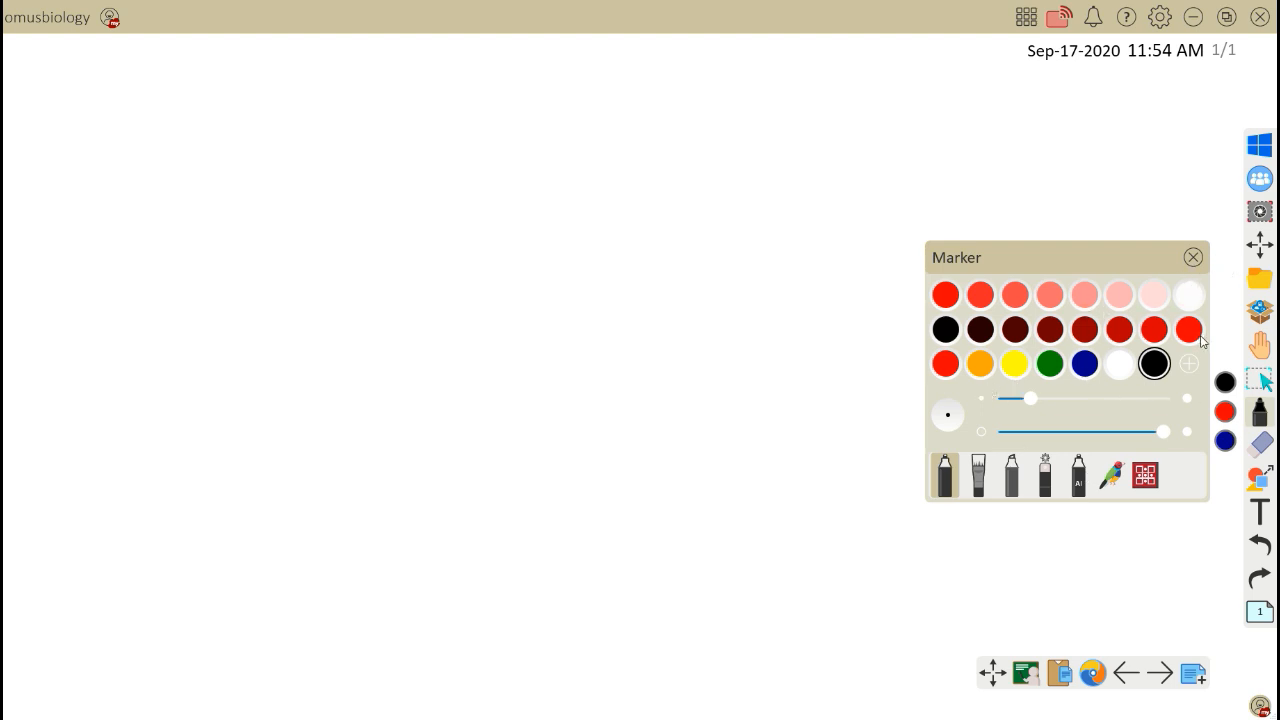
click(1189, 363)
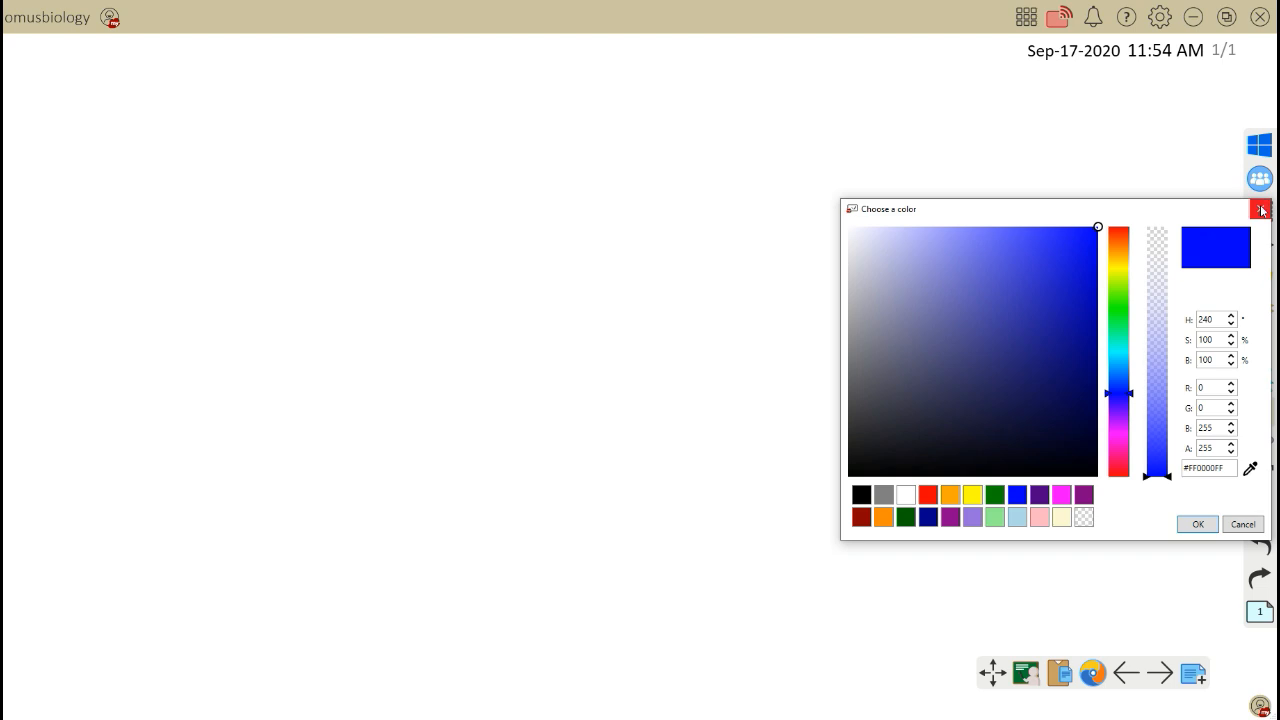
click(1261, 209)
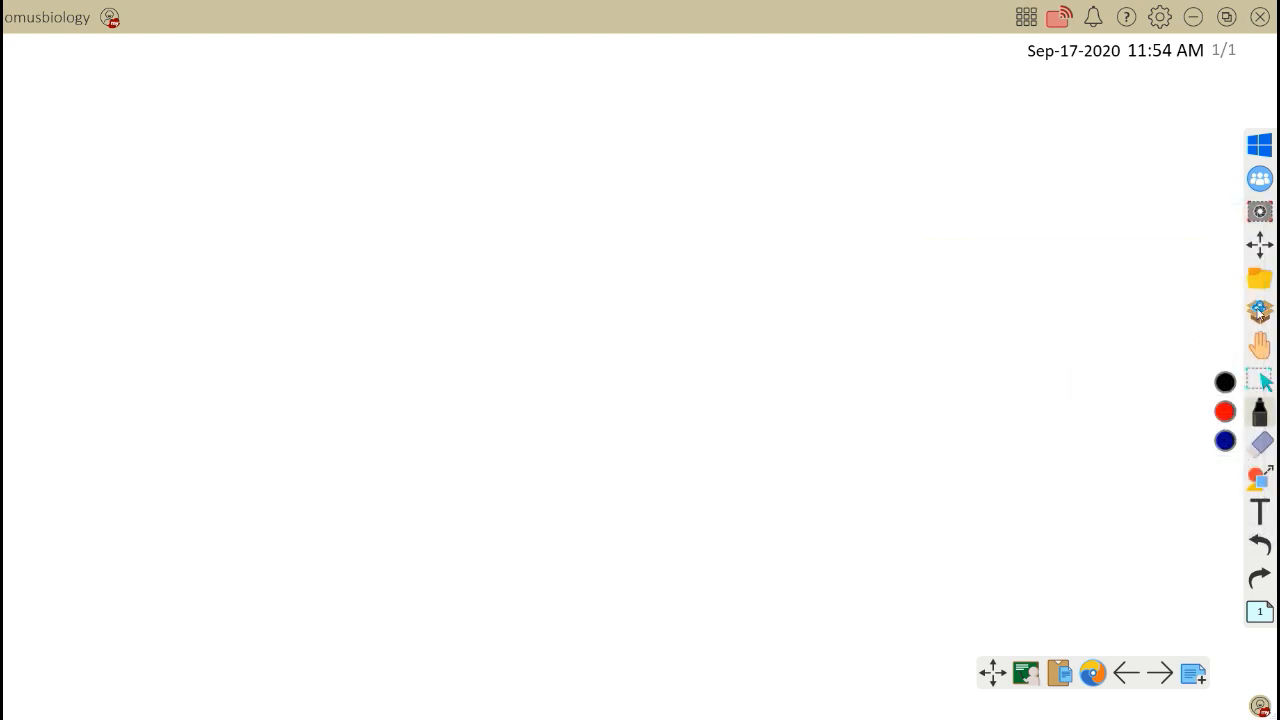
mouse_move(1259, 310)
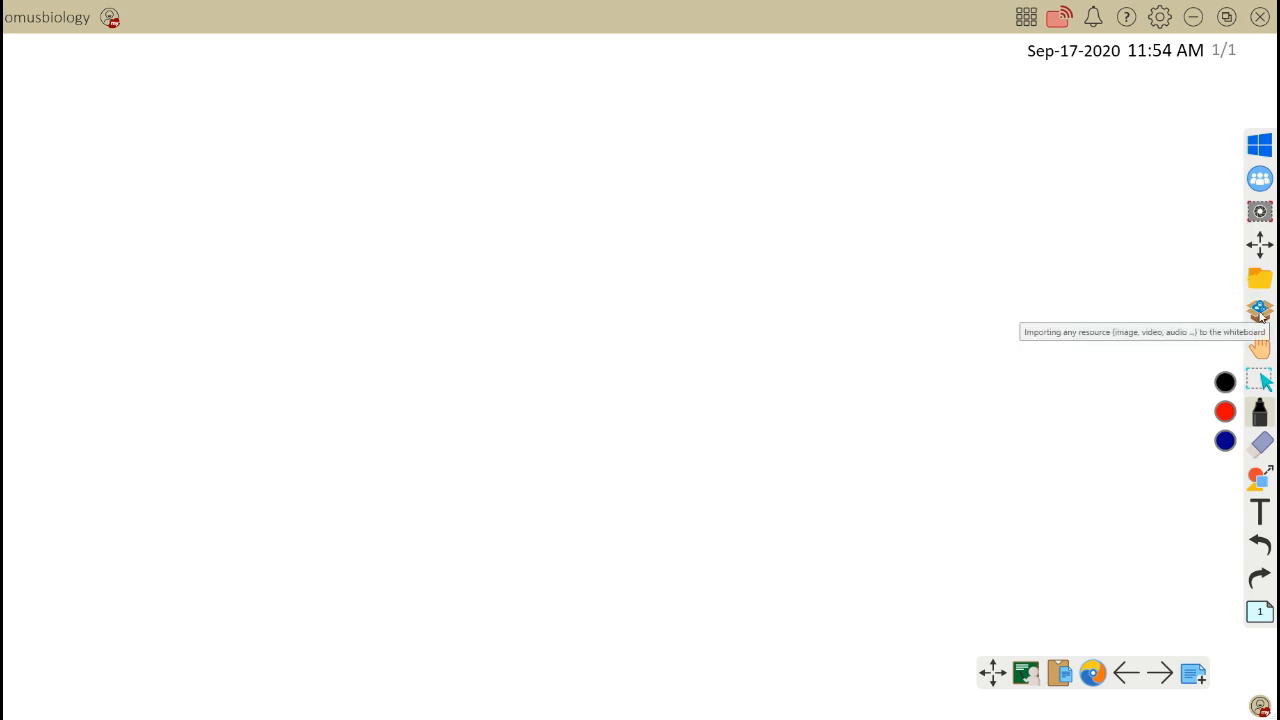
Import the Butterfly lifecycle PowerPoint from X:\Brand Deals, adding seven pages.
click(1259, 310)
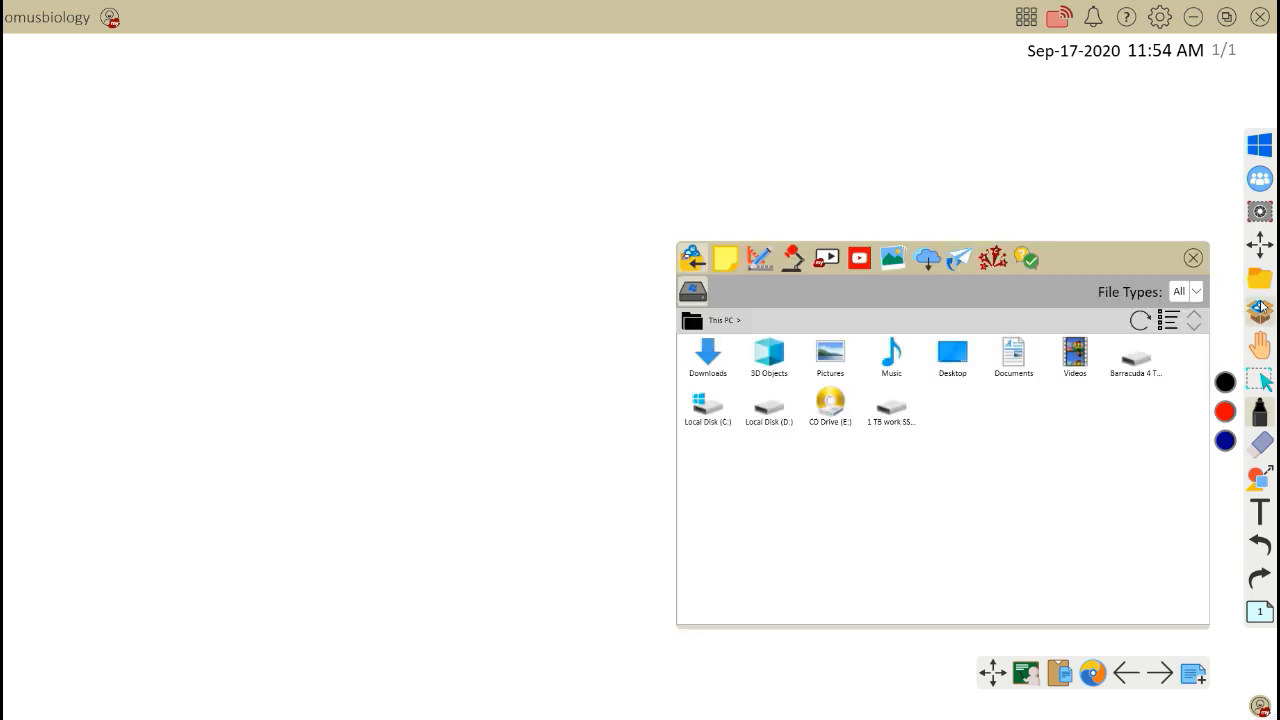
click(830, 356)
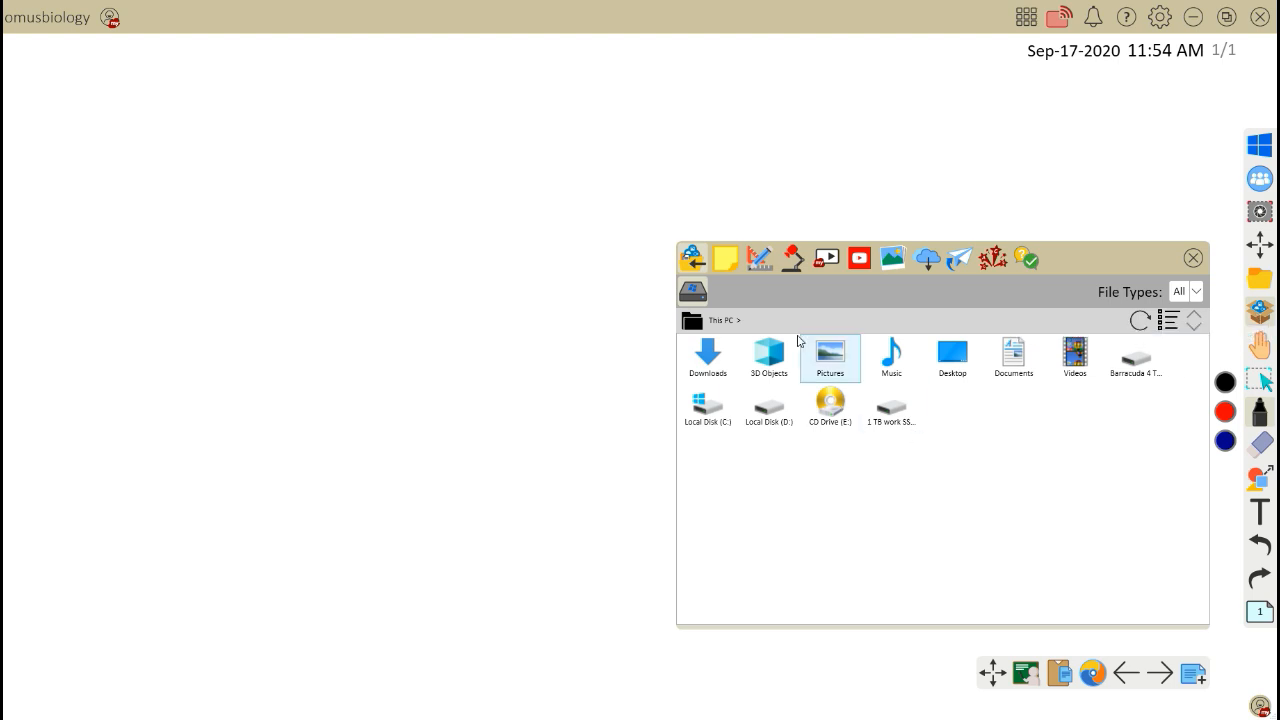
click(1074, 357)
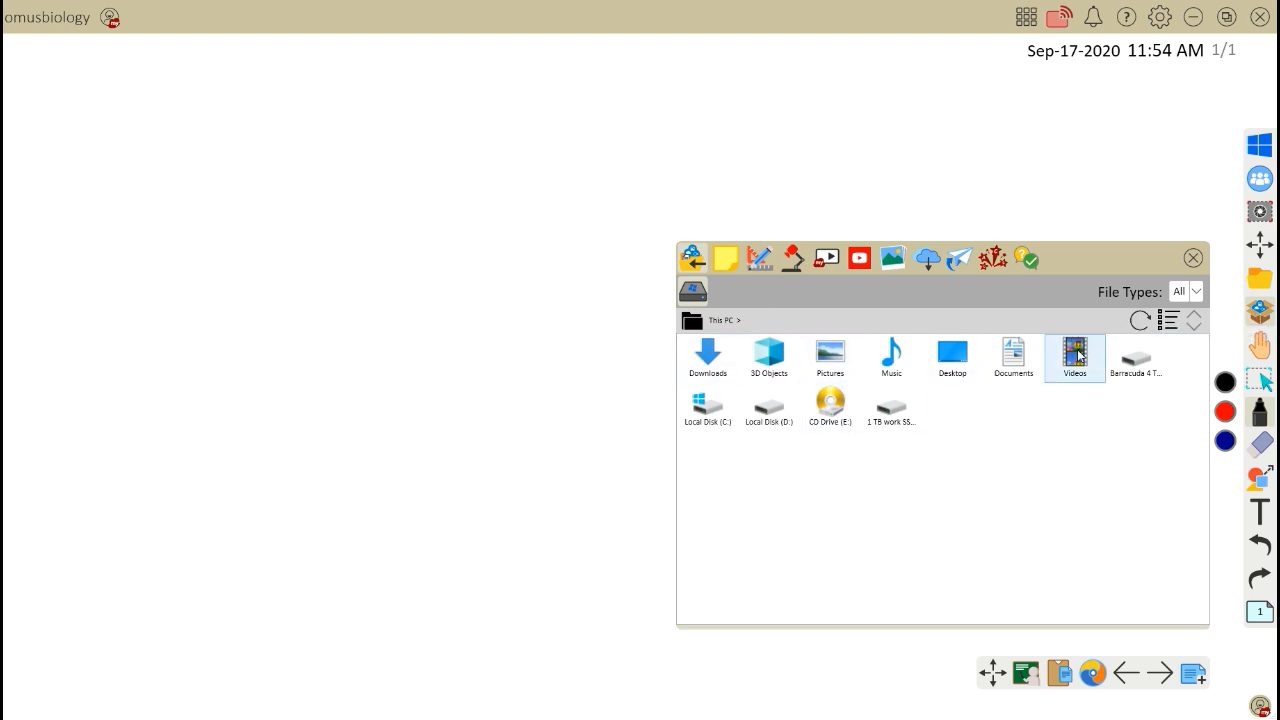
mouse_move(967, 424)
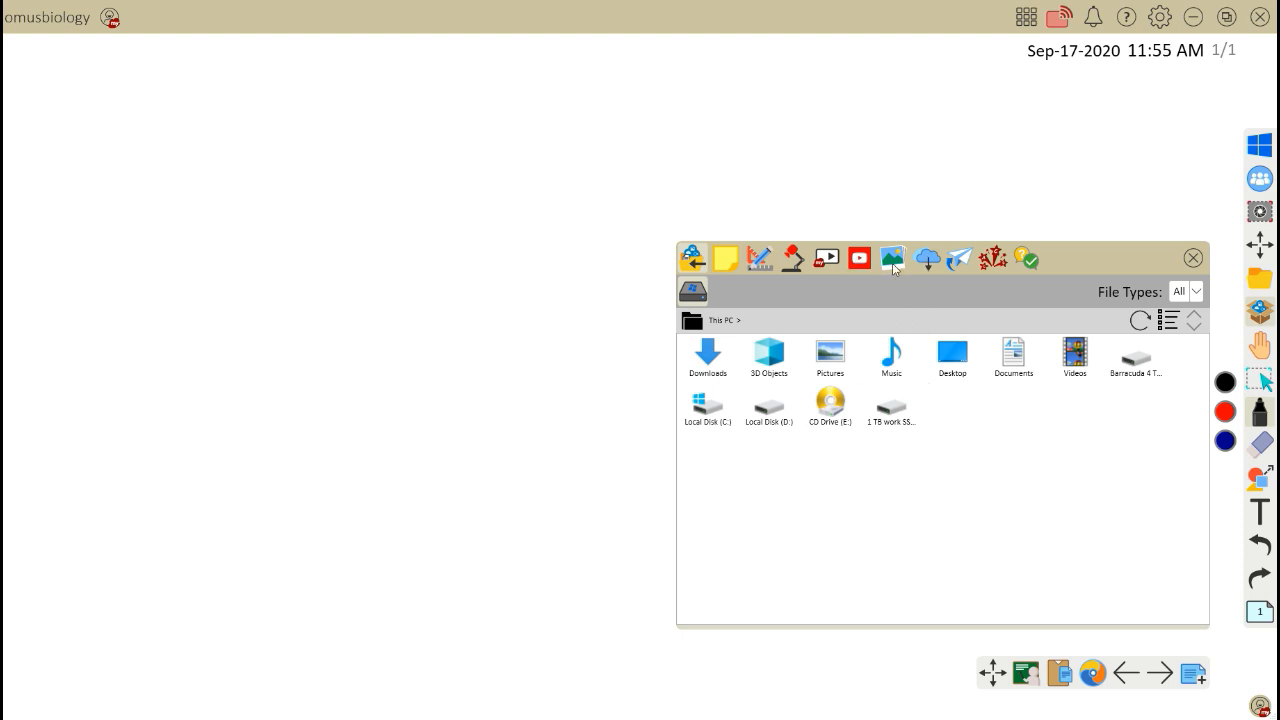
mouse_move(828, 440)
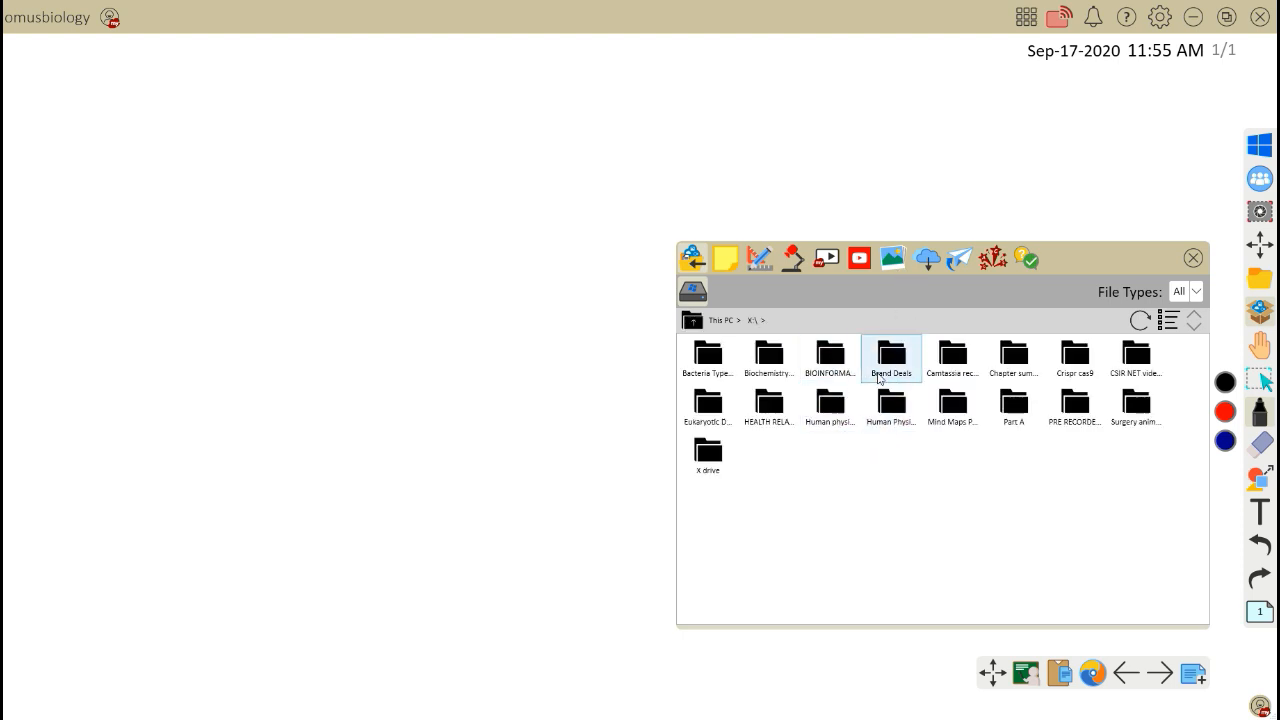
double_click(890, 355)
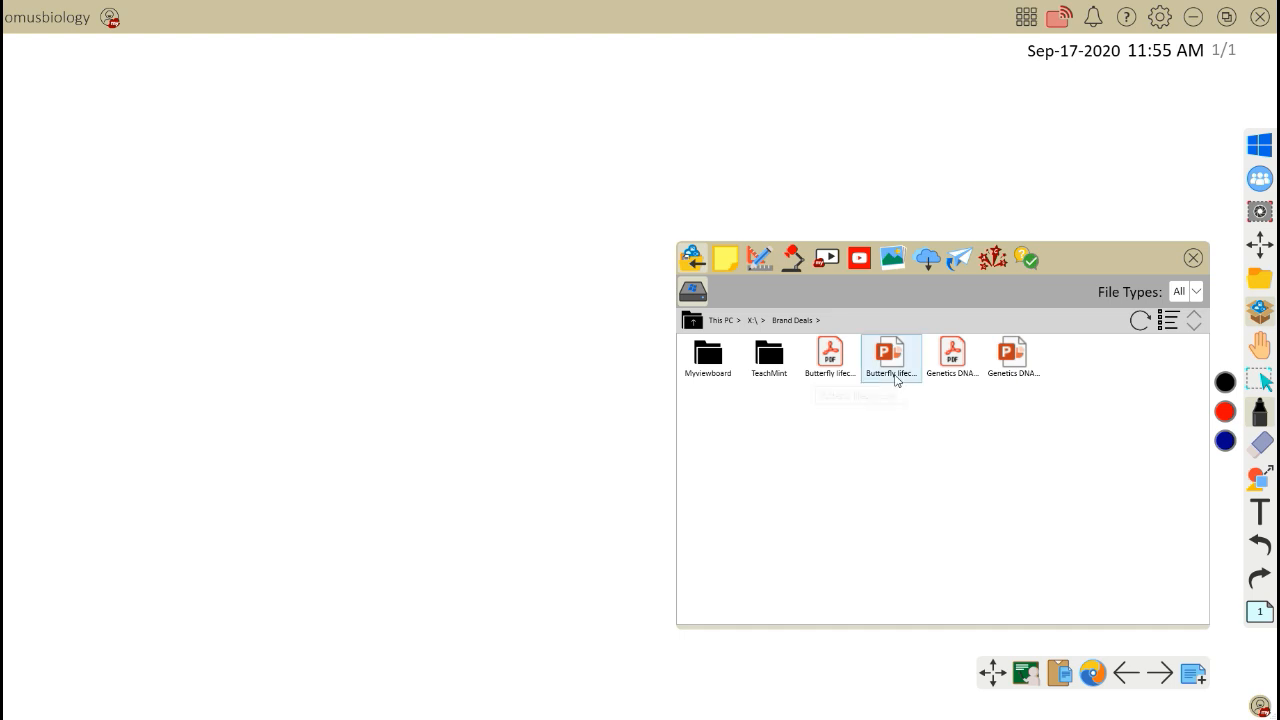
click(889, 355)
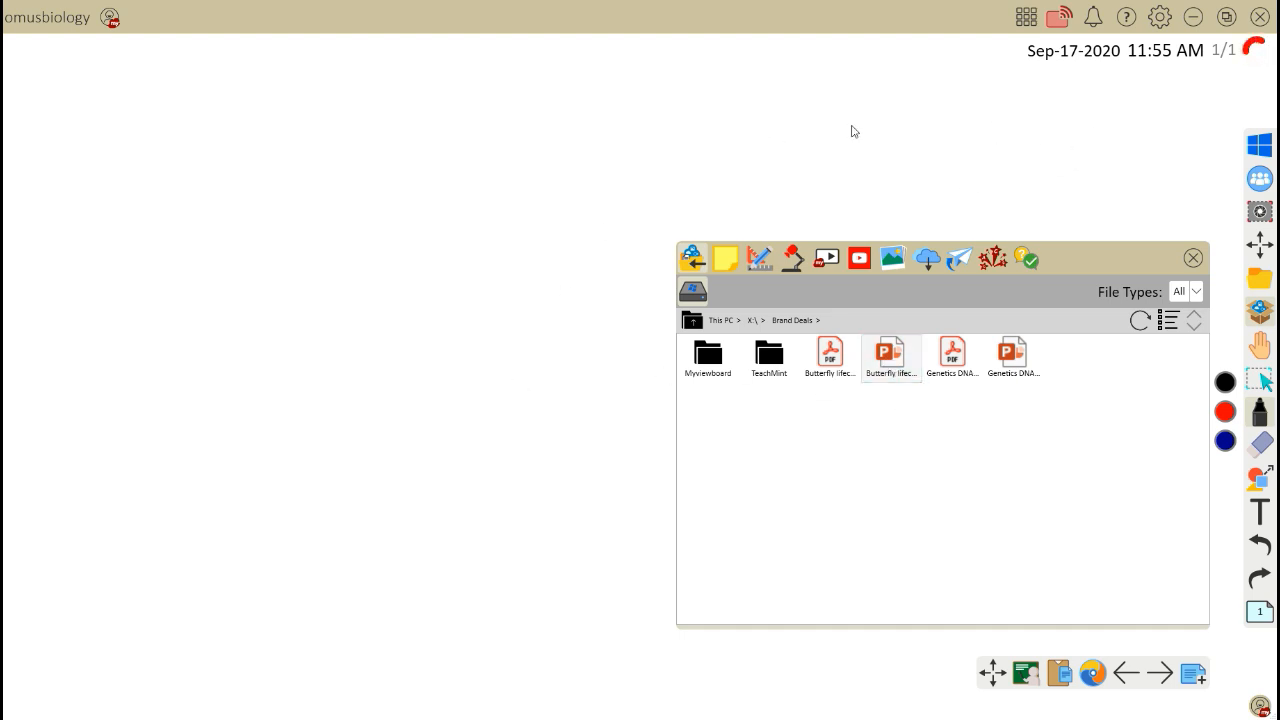
double_click(889, 353)
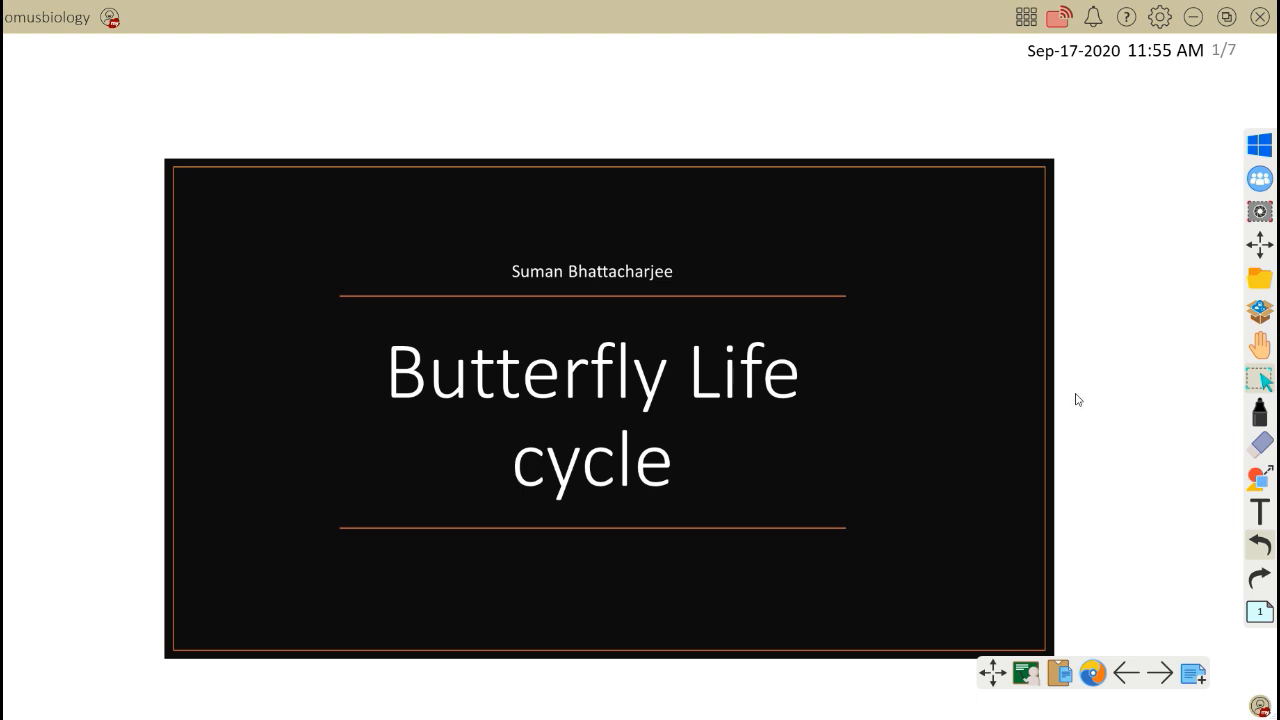
mouse_move(973, 477)
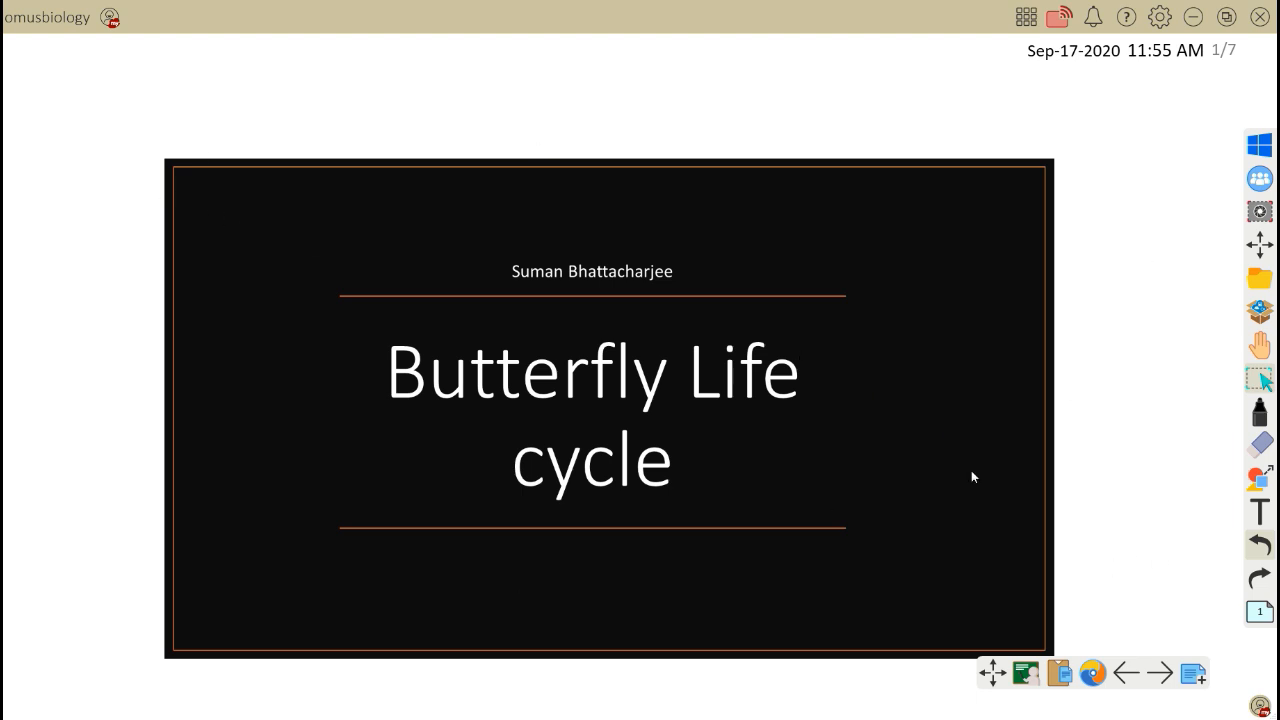
mouse_move(1082, 422)
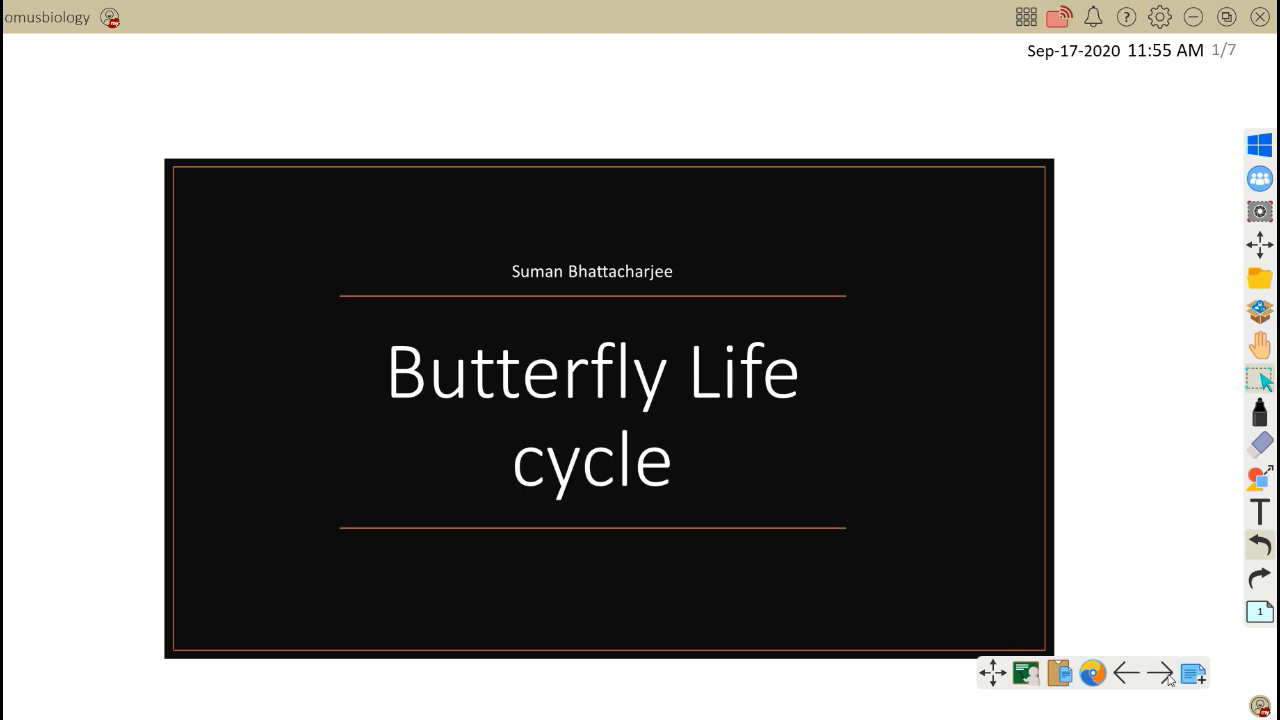
On page 2, circle the striped caterpillar and the butterfly's body in red.
click(1158, 672)
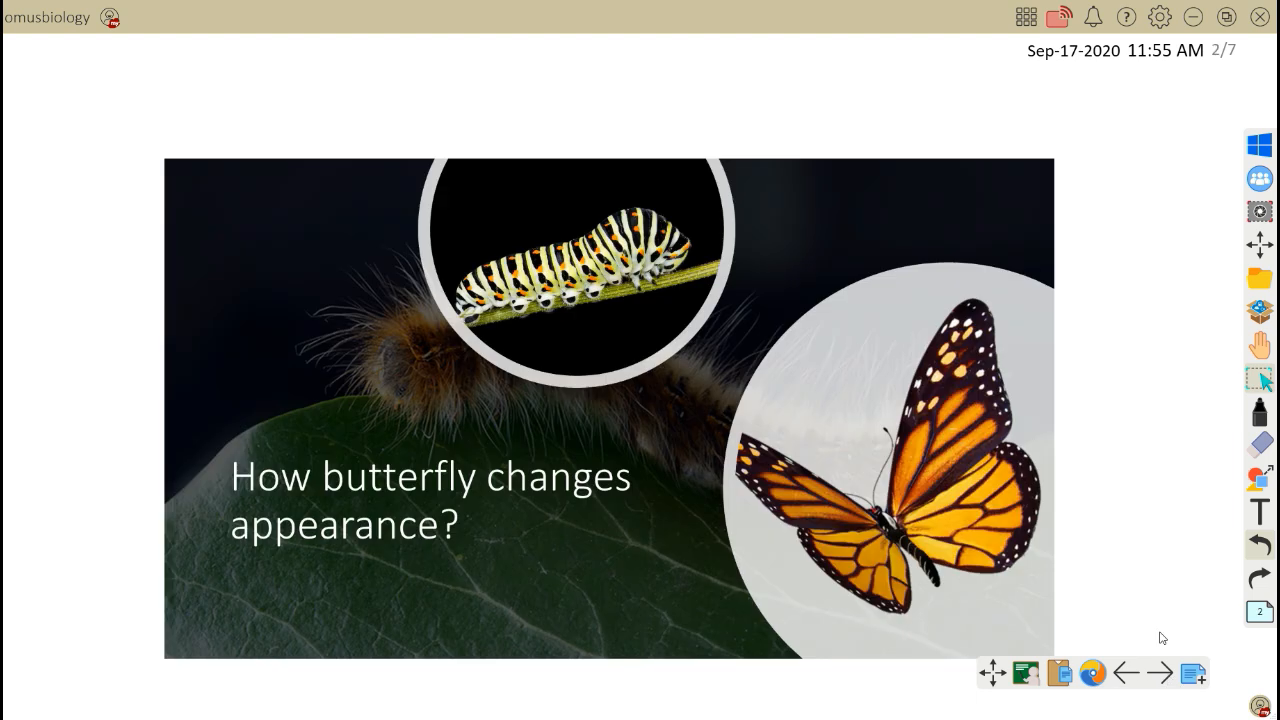
mouse_move(1144, 546)
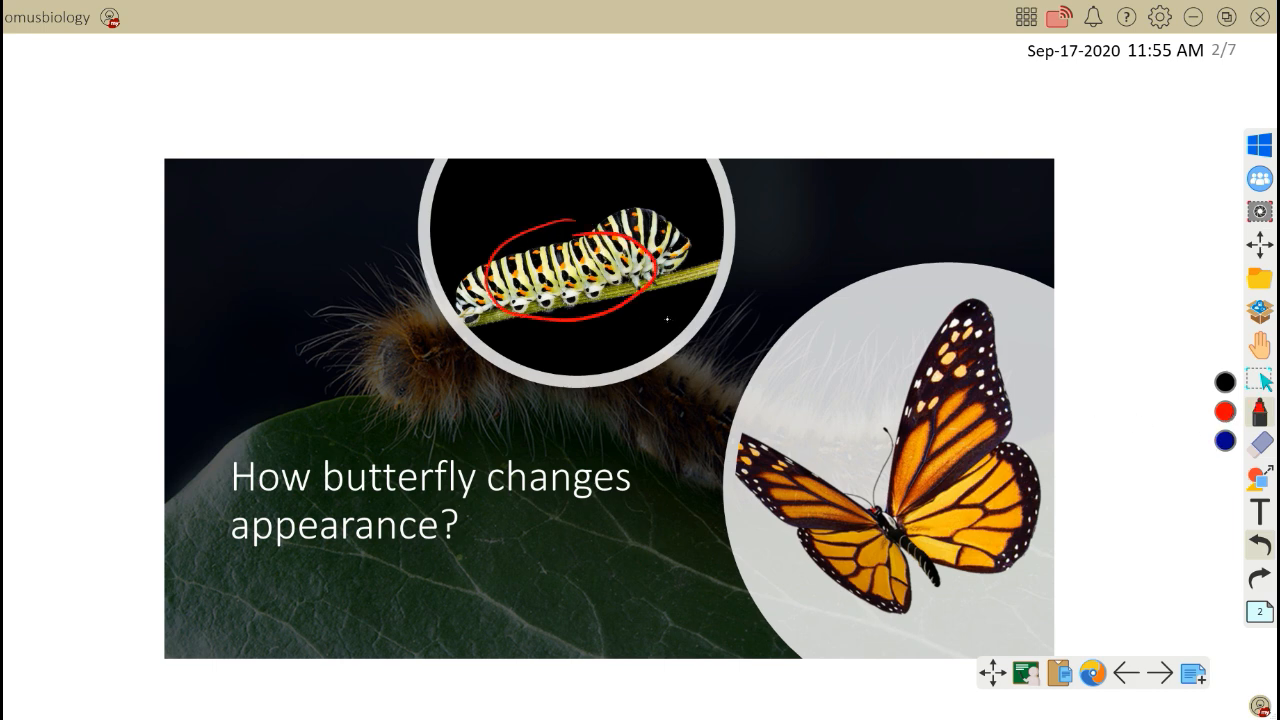
drag(645, 310, 810, 425)
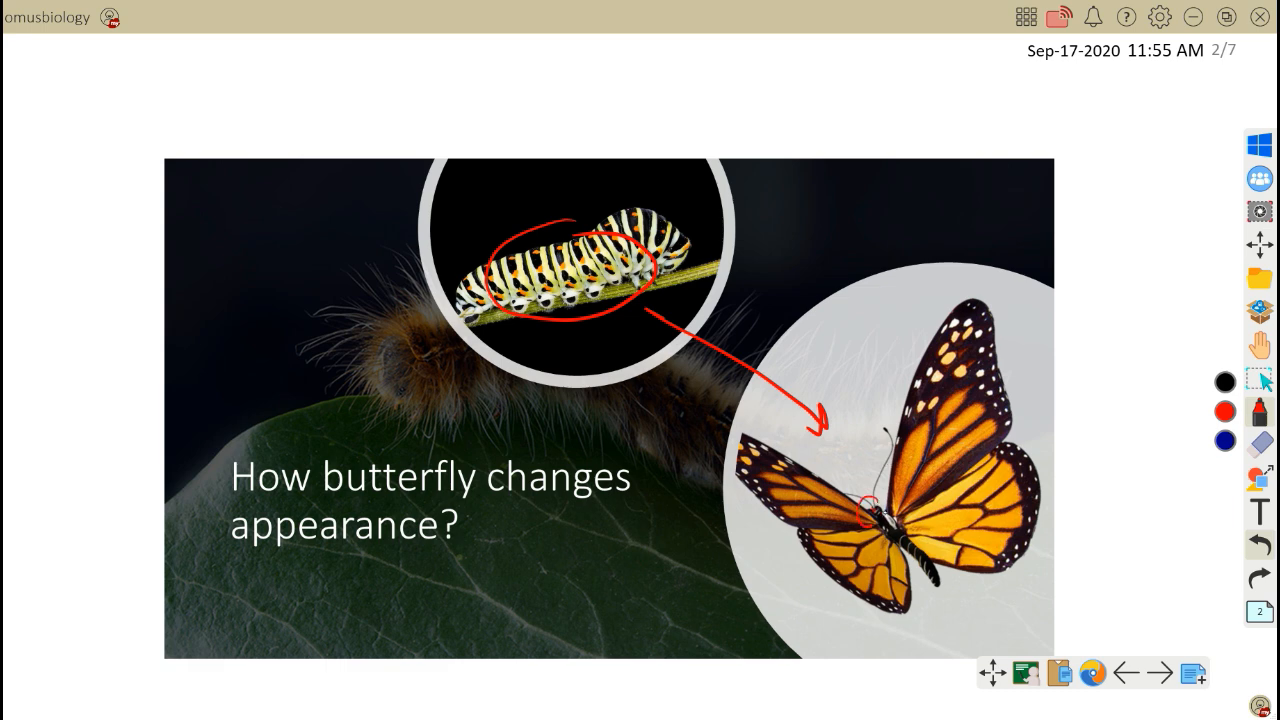
drag(870, 490, 910, 590)
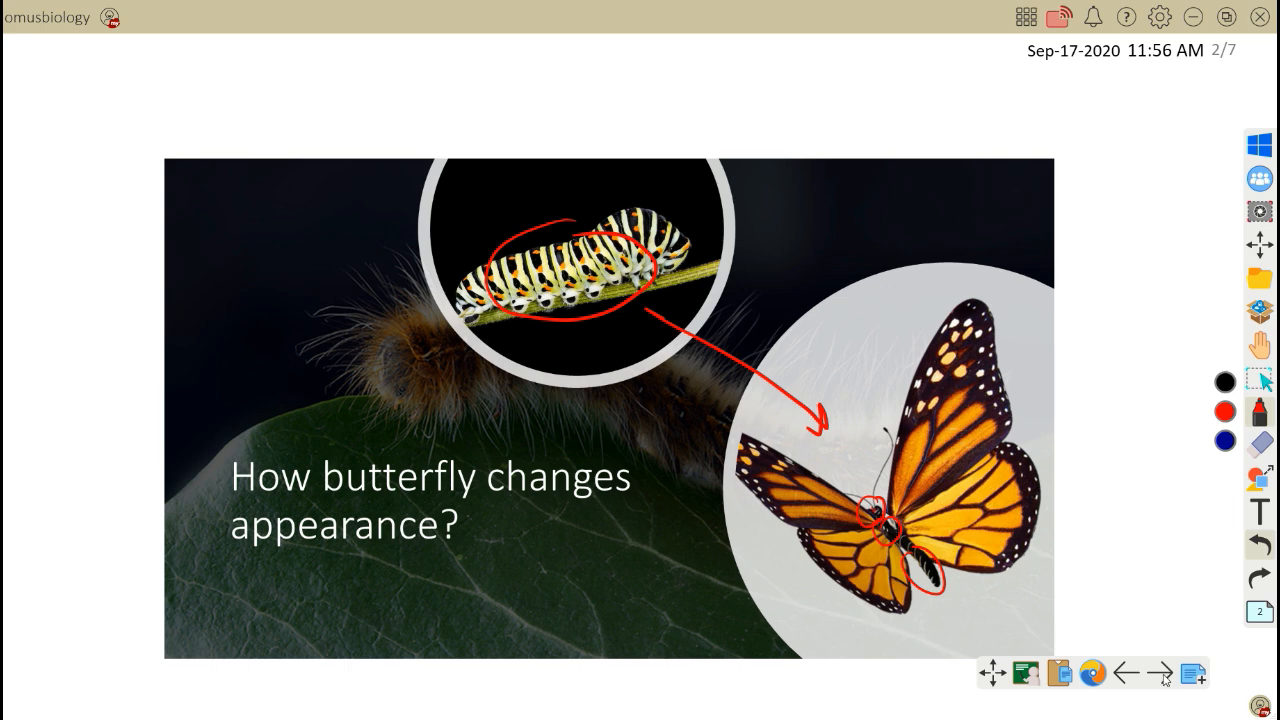
On the page 3 life cycle diagram, circle the stage pictures in red.
click(1159, 672)
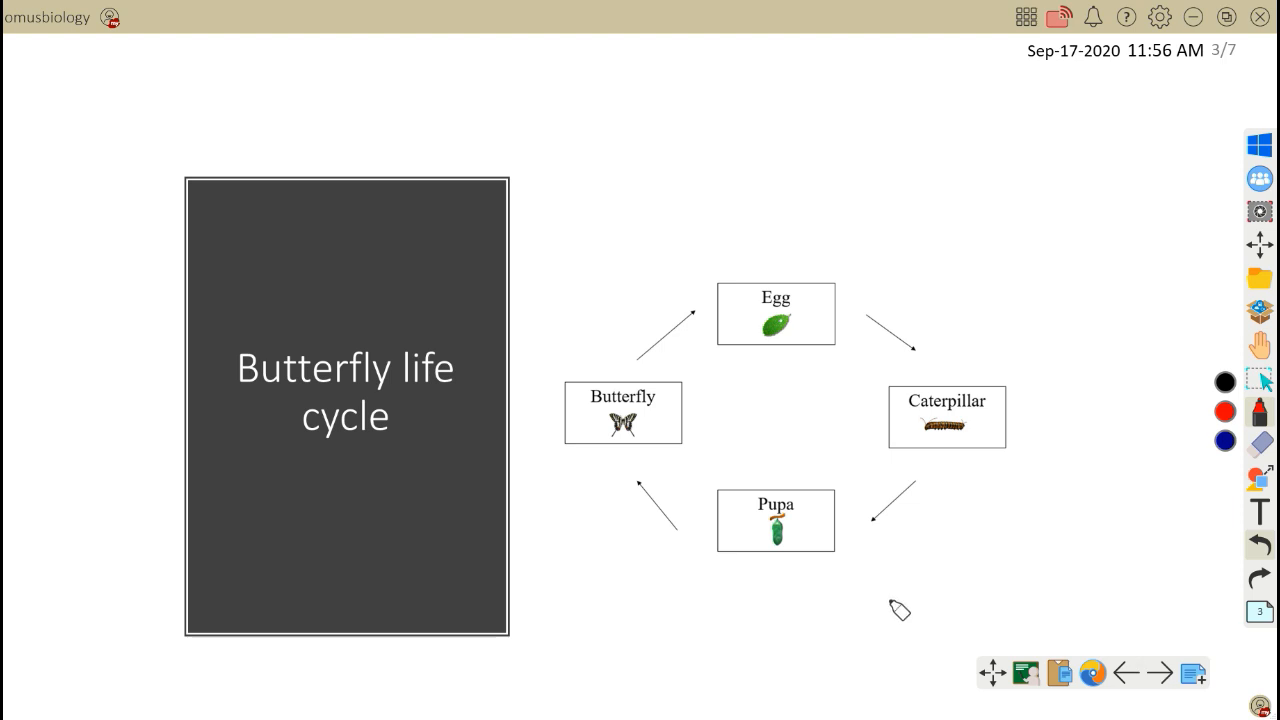
mouse_move(672, 355)
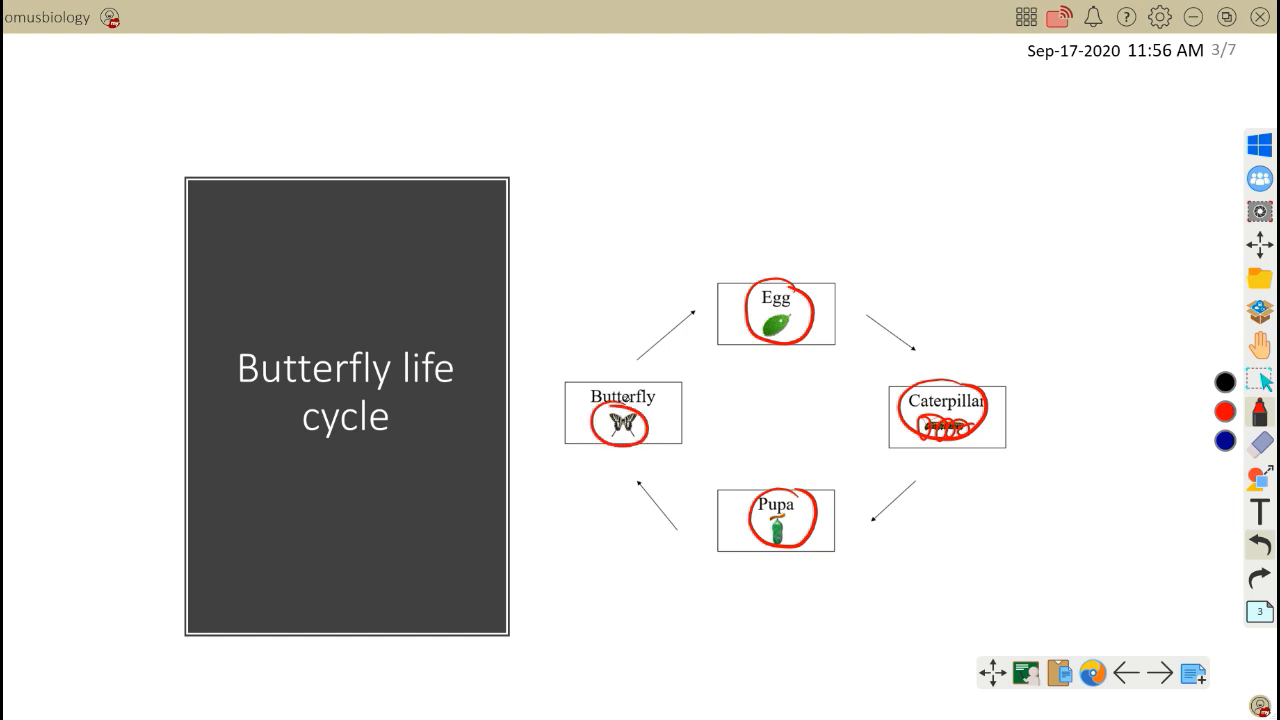
drag(630, 400, 720, 325)
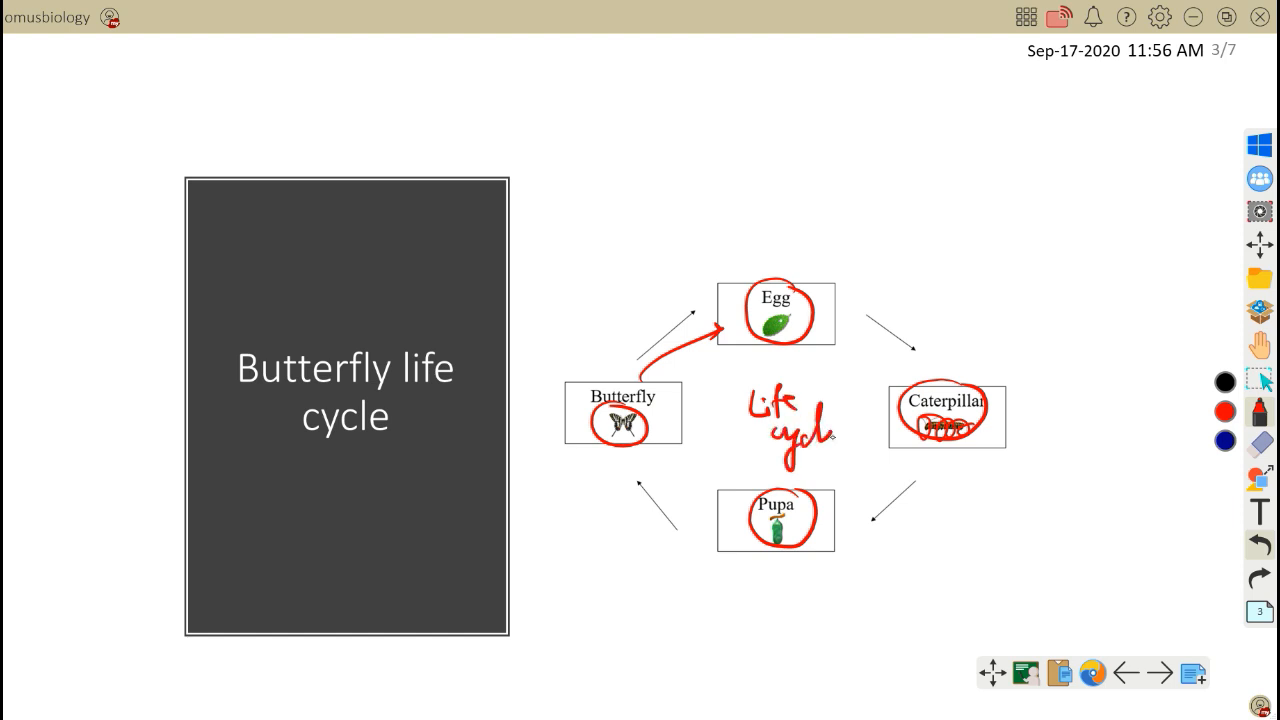
mouse_move(870, 500)
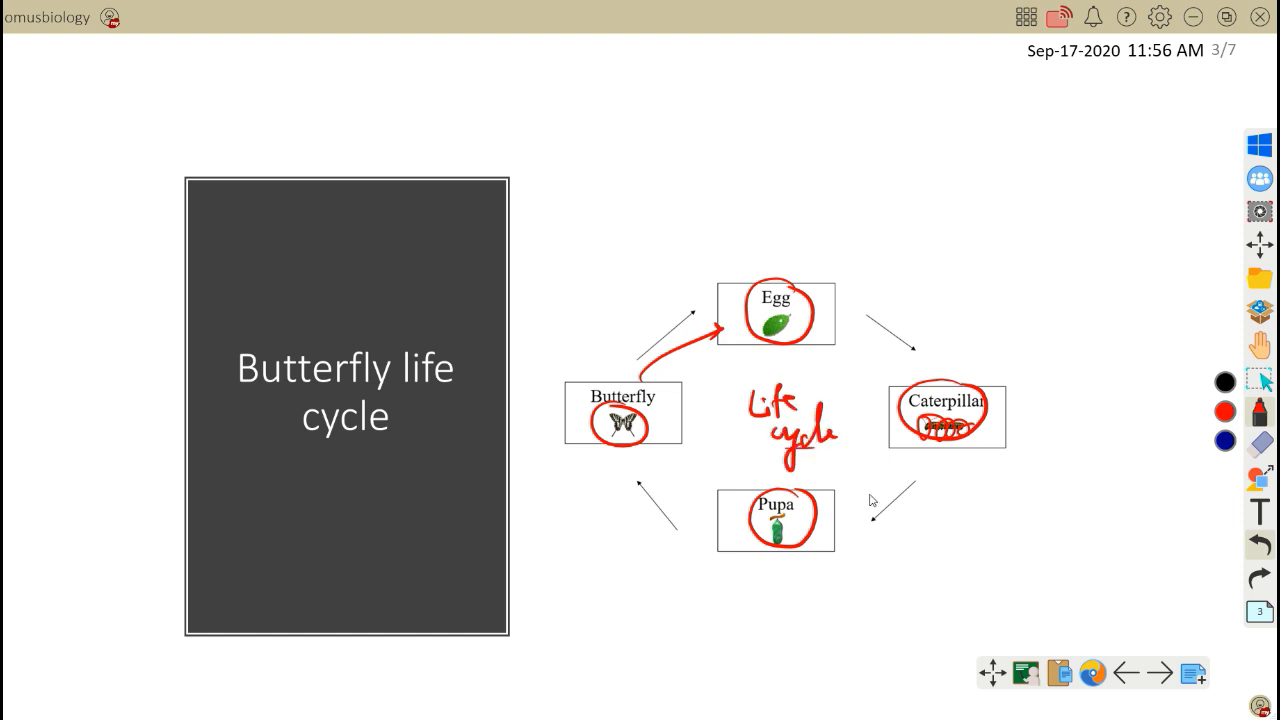
On page 4, underline 'The egg' and key words, and arrow leaf to caterpillar.
click(1160, 673)
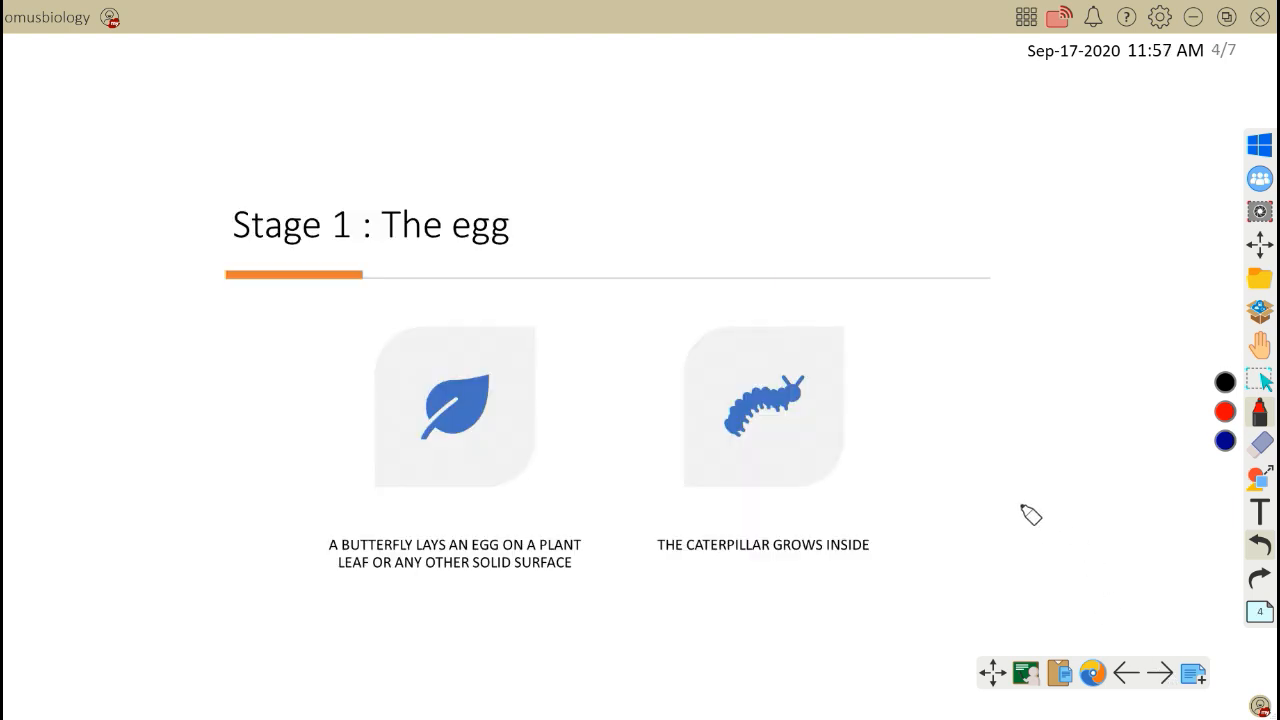
mouse_move(408, 261)
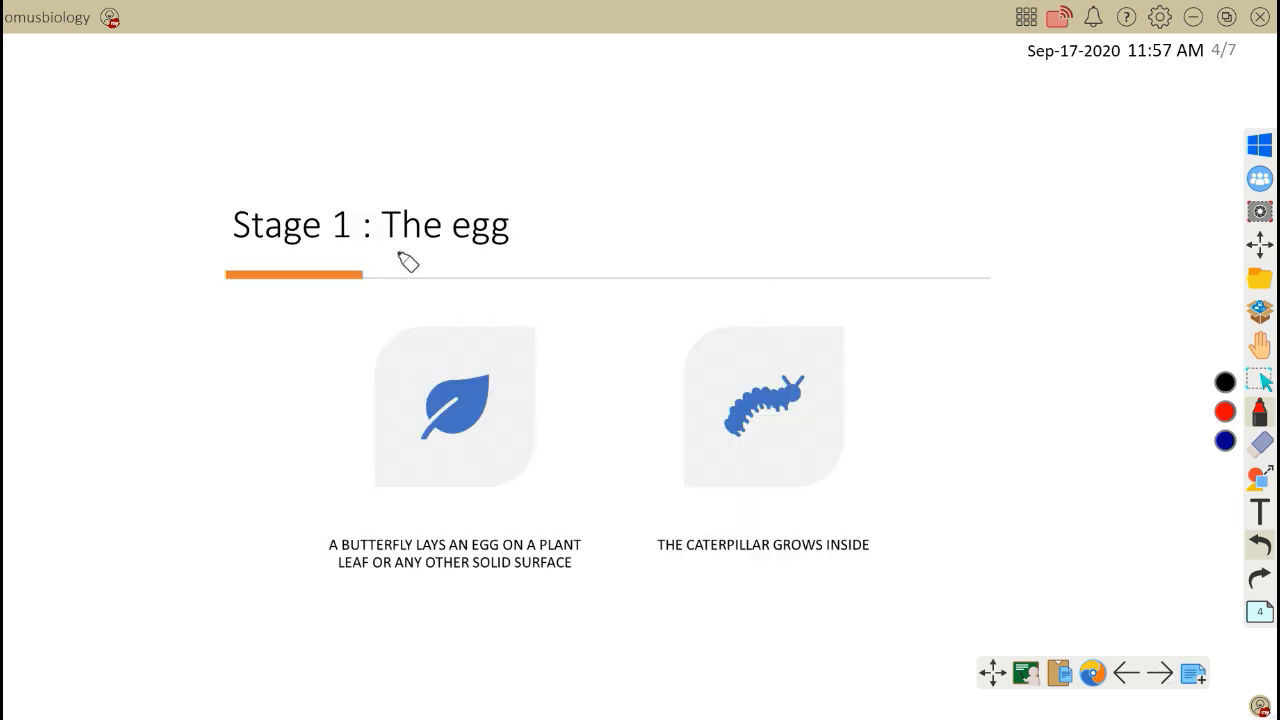
drag(385, 258, 500, 262)
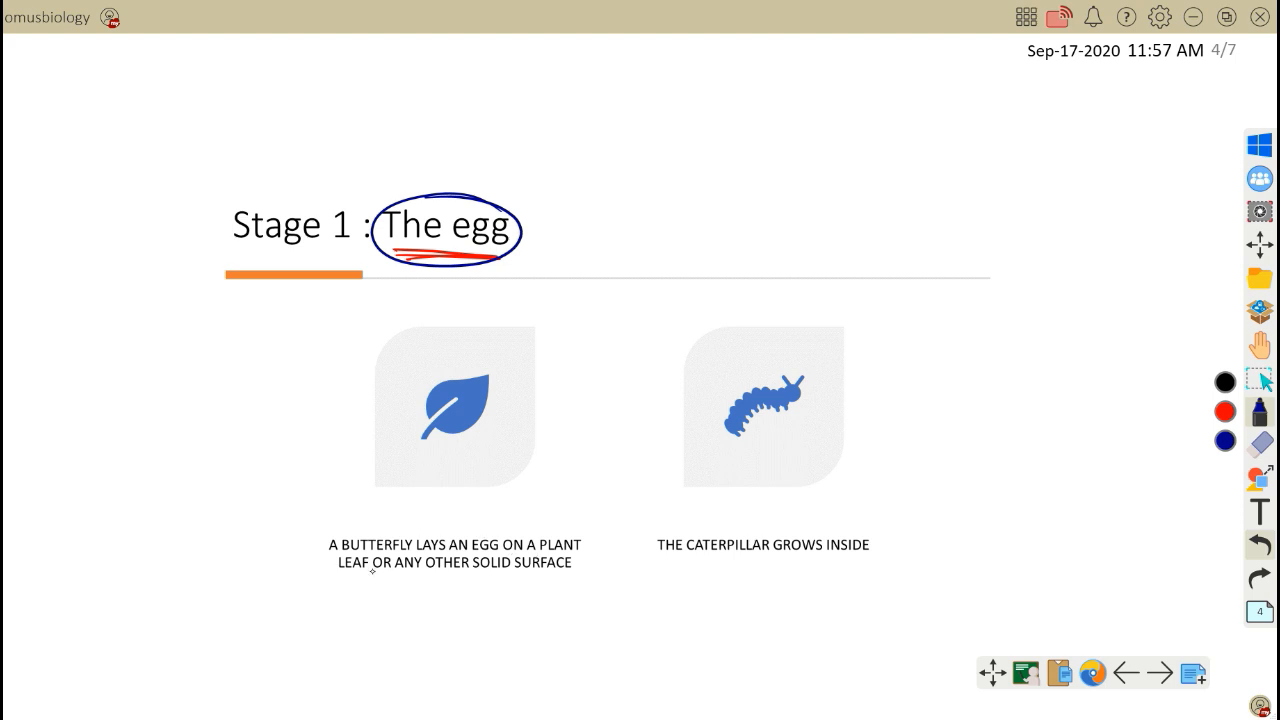
drag(355, 570, 555, 573)
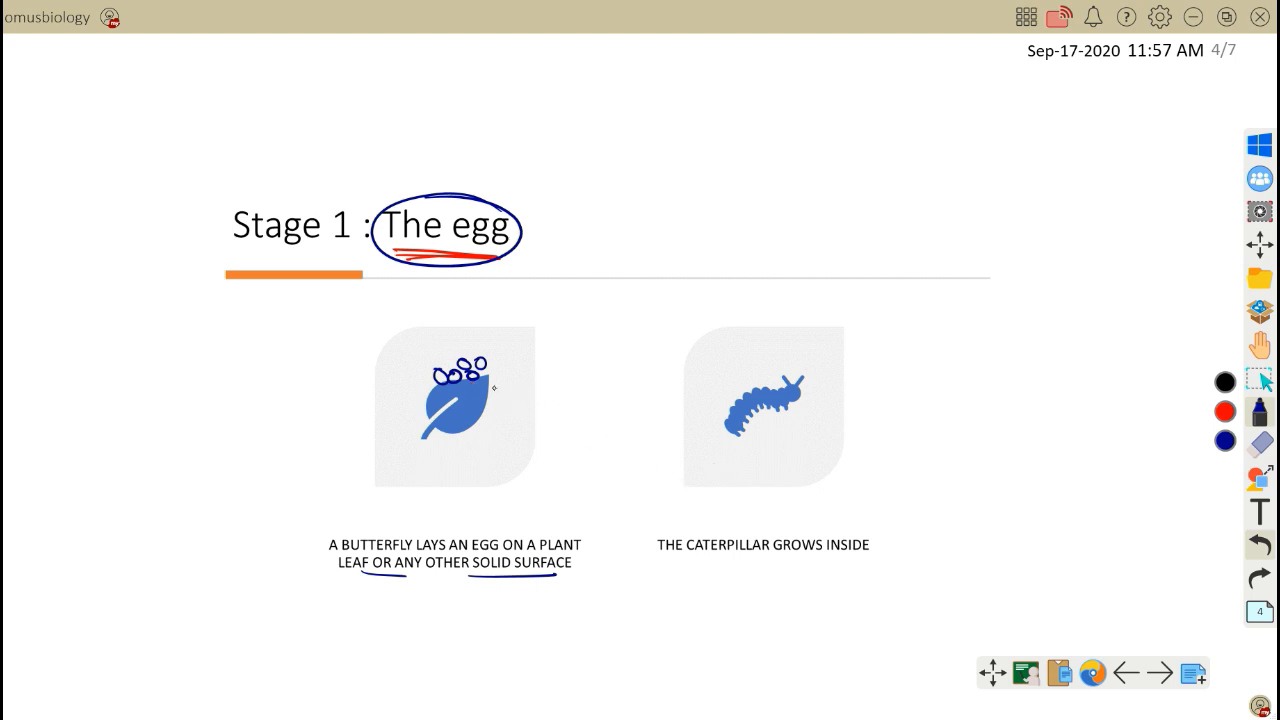
mouse_move(585, 410)
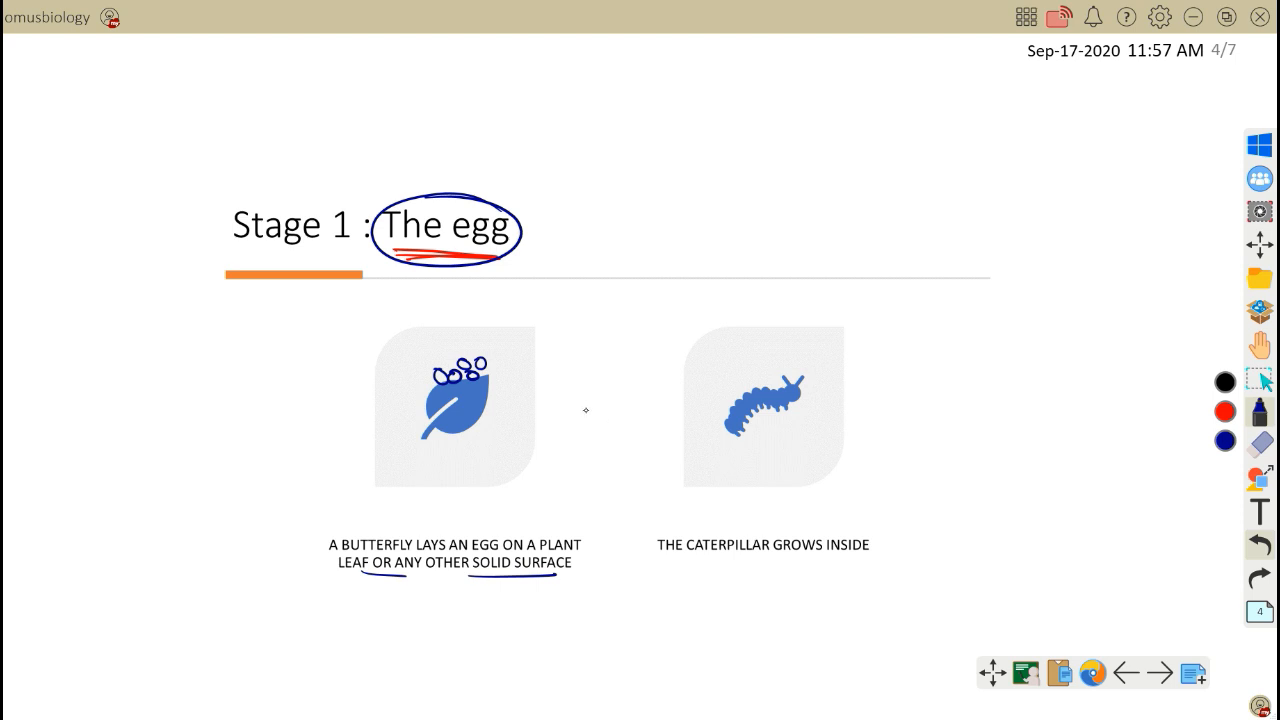
drag(585, 415, 675, 418)
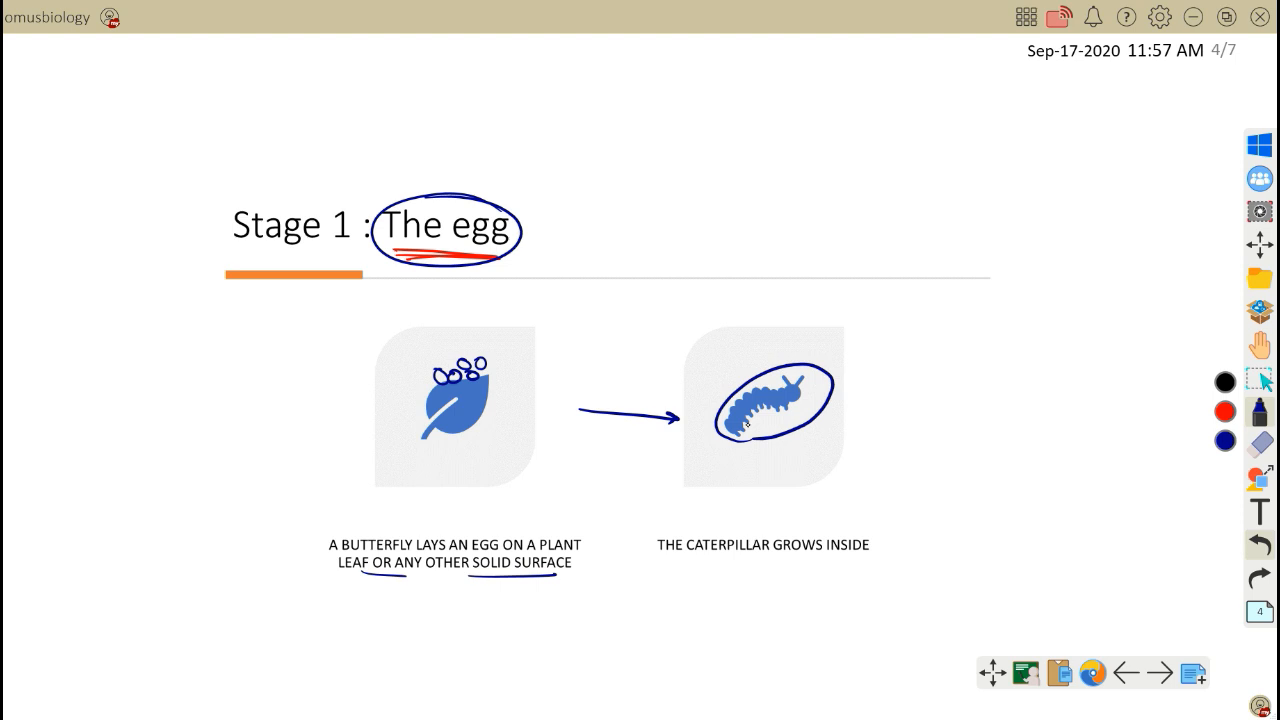
mouse_move(948, 477)
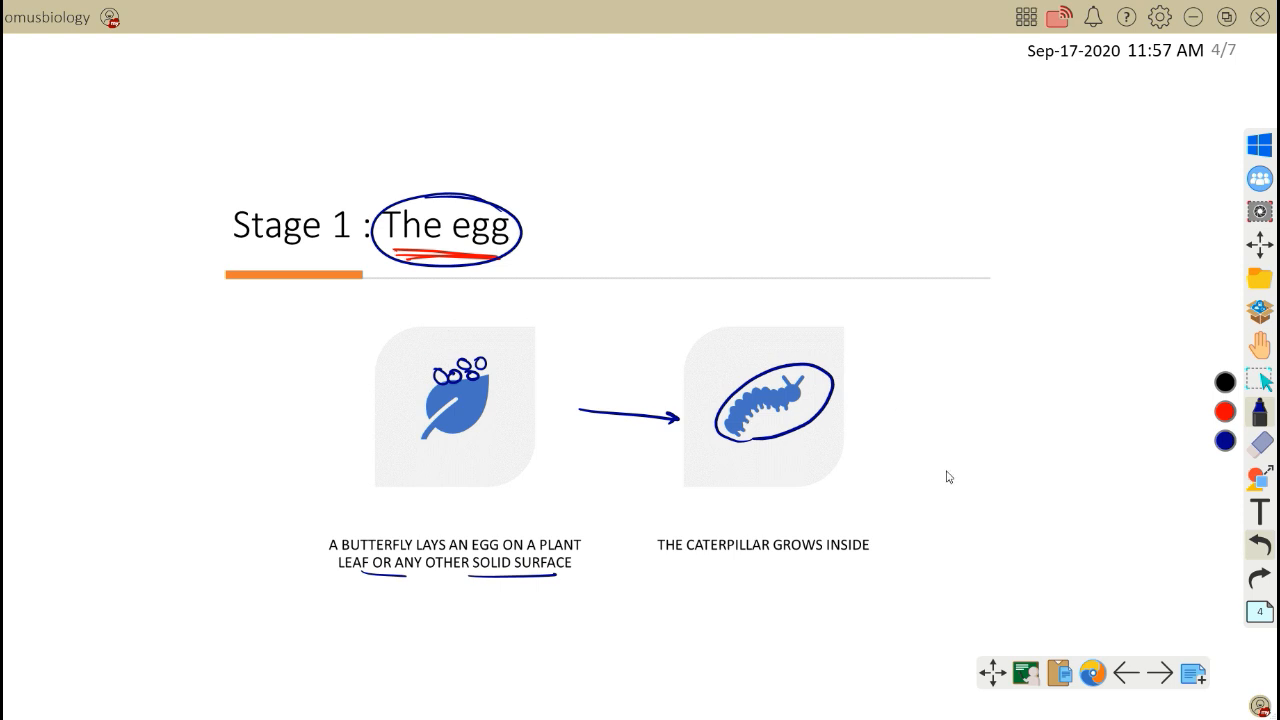
On page 5, underline 'caterpillar', switch to yellow, underline 'mostly leaves' and skin-shedding phrases.
click(1160, 672)
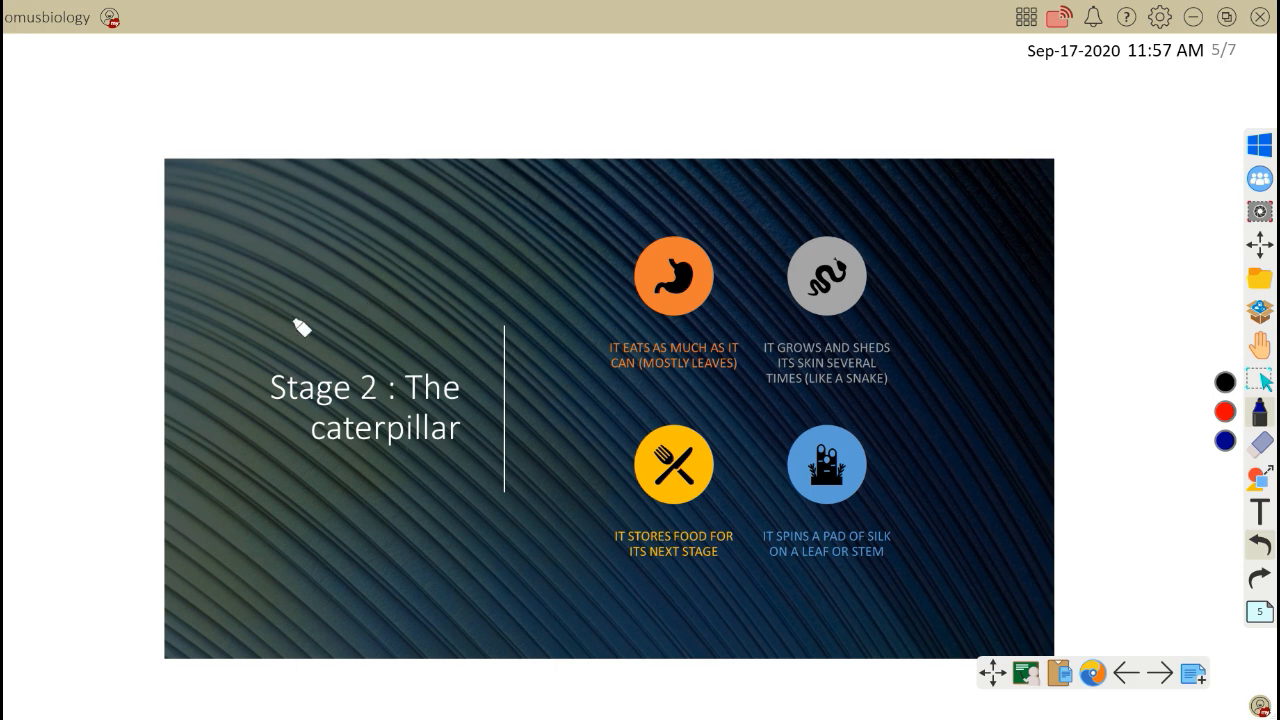
drag(320, 444, 438, 444)
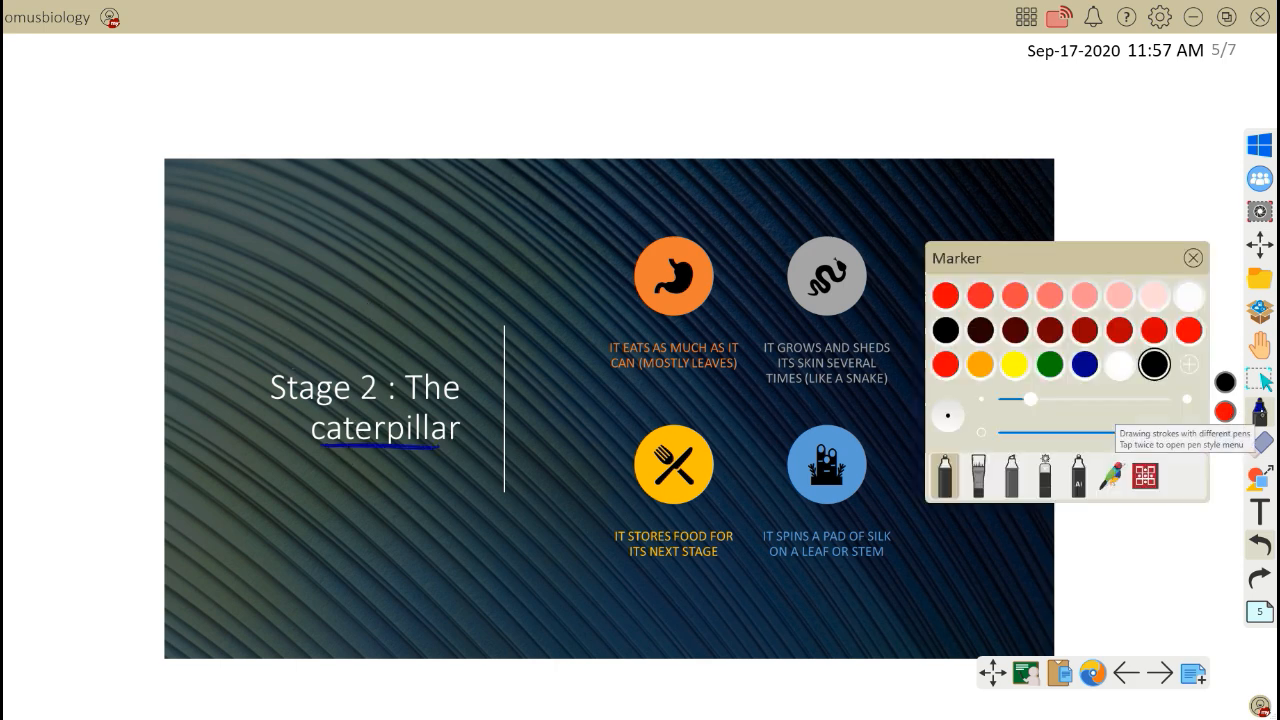
click(1013, 364)
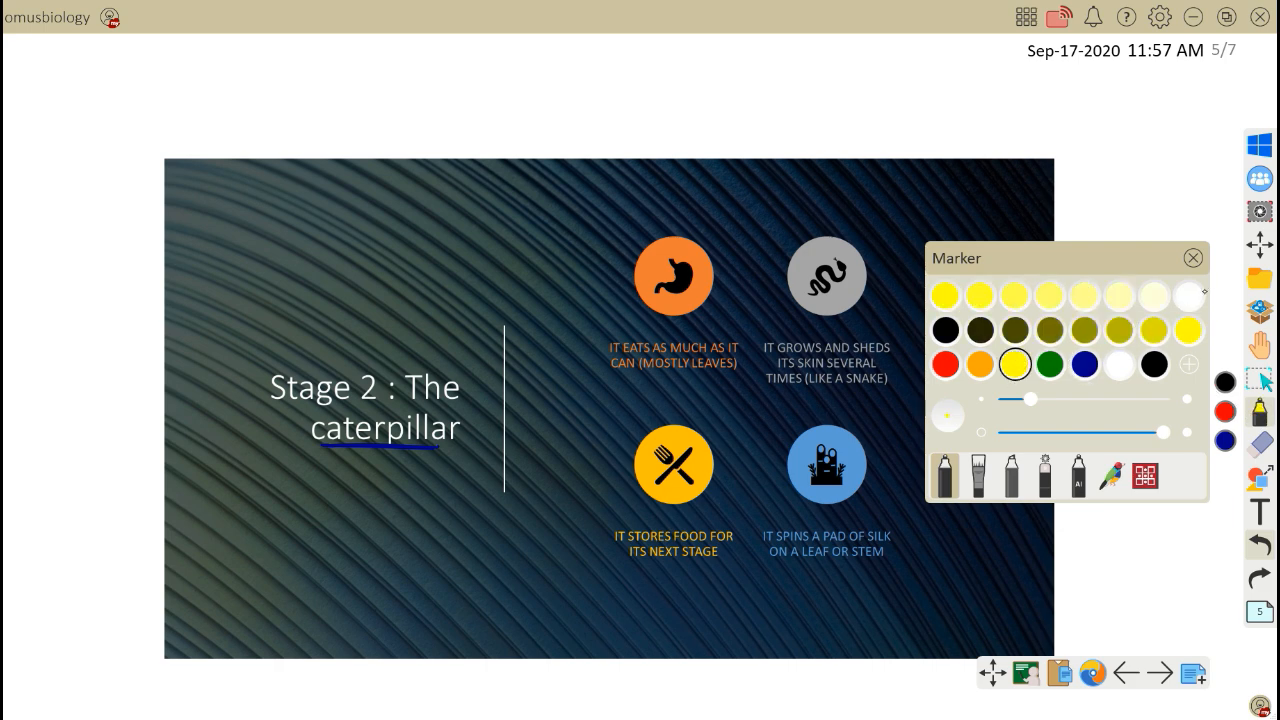
click(1191, 257)
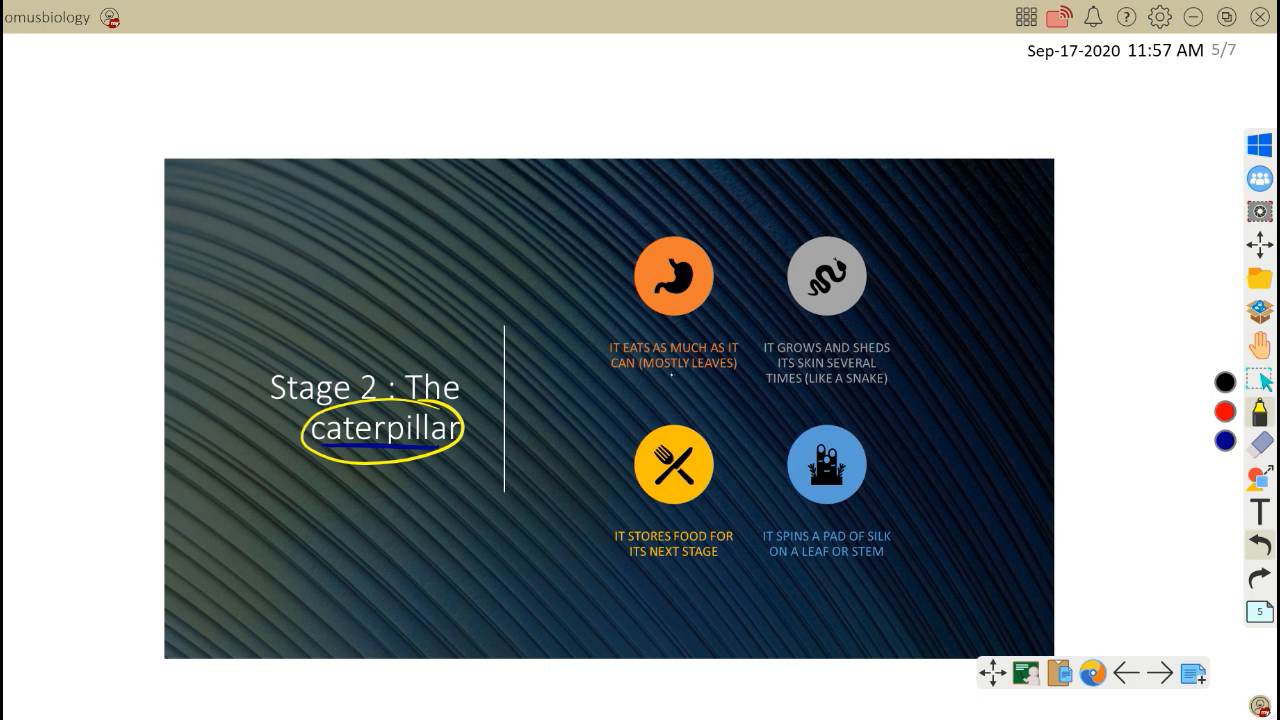
drag(630, 378, 735, 378)
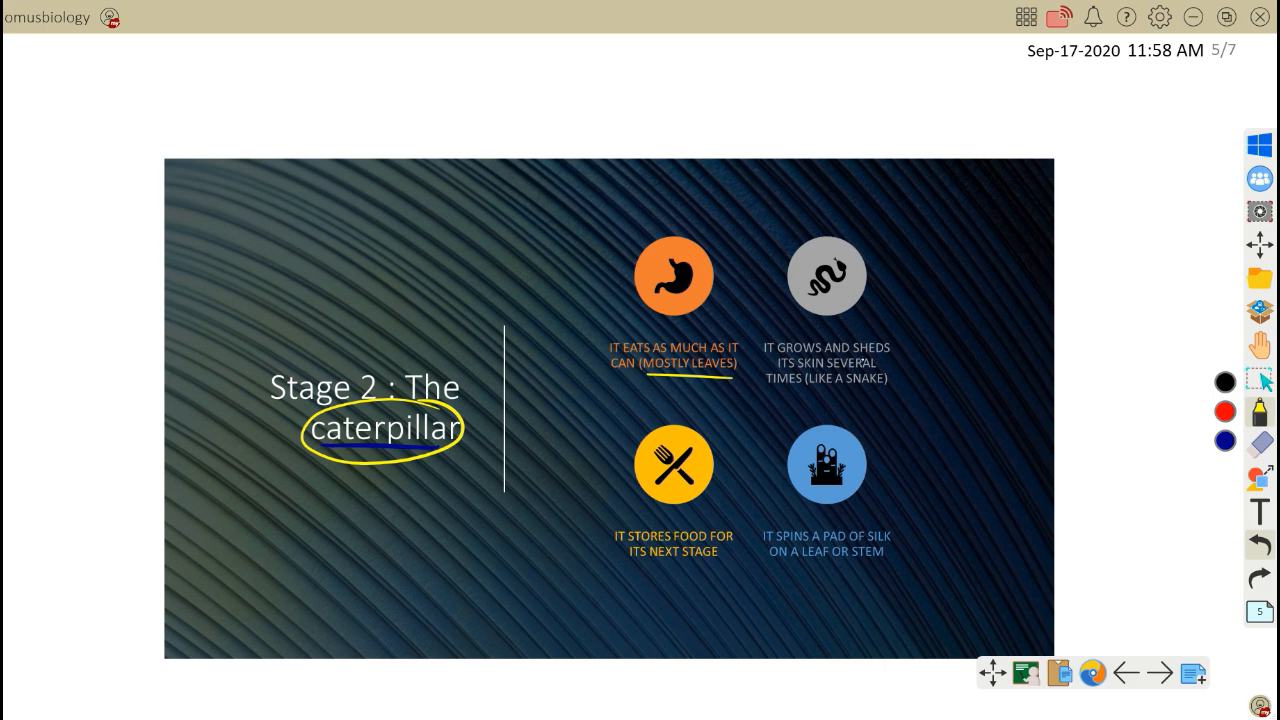
drag(775, 362, 880, 392)
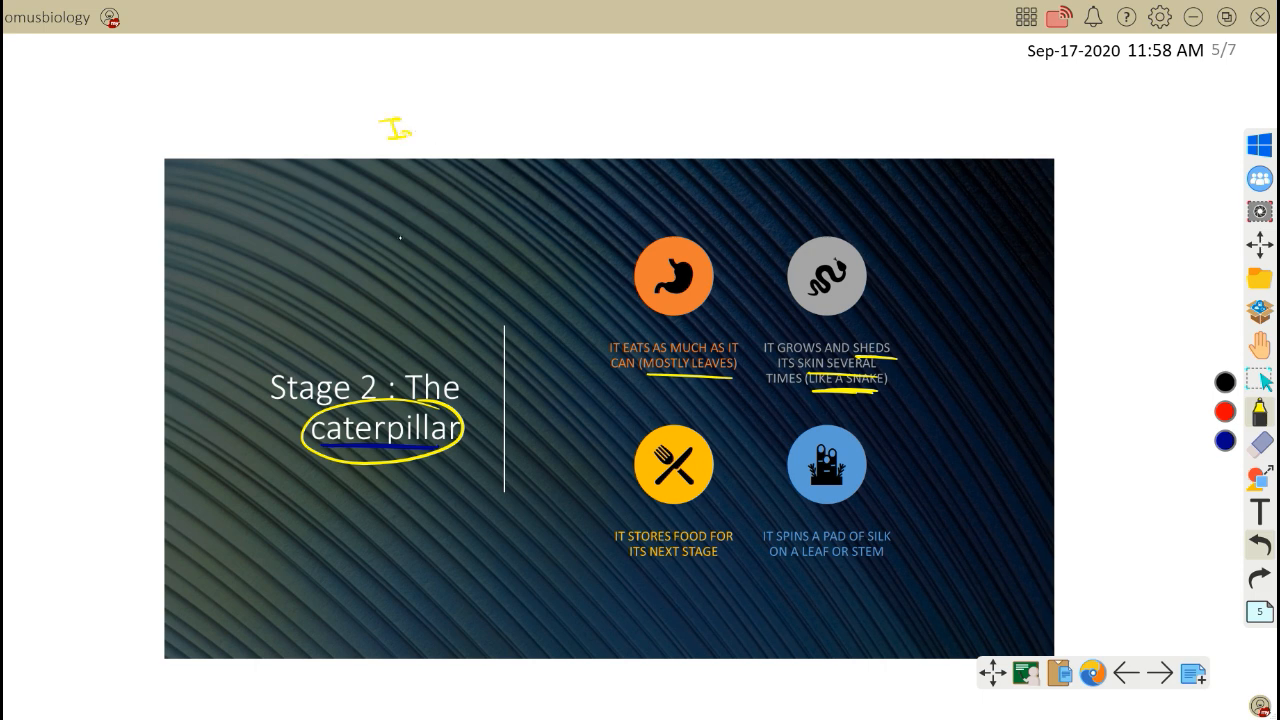
Add the instar larvae note, circle food storage, arrow to Pupa, underline the silk pad sentence.
drag(360, 240, 435, 245)
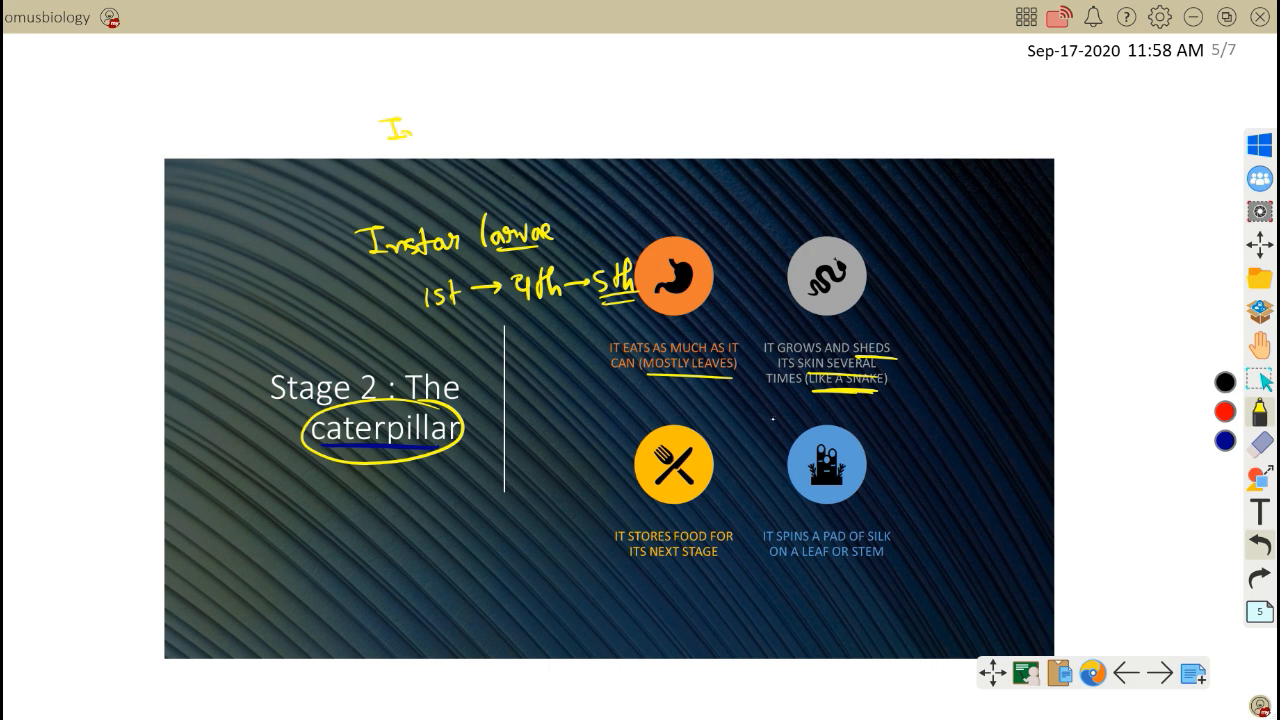
drag(600, 560, 715, 518)
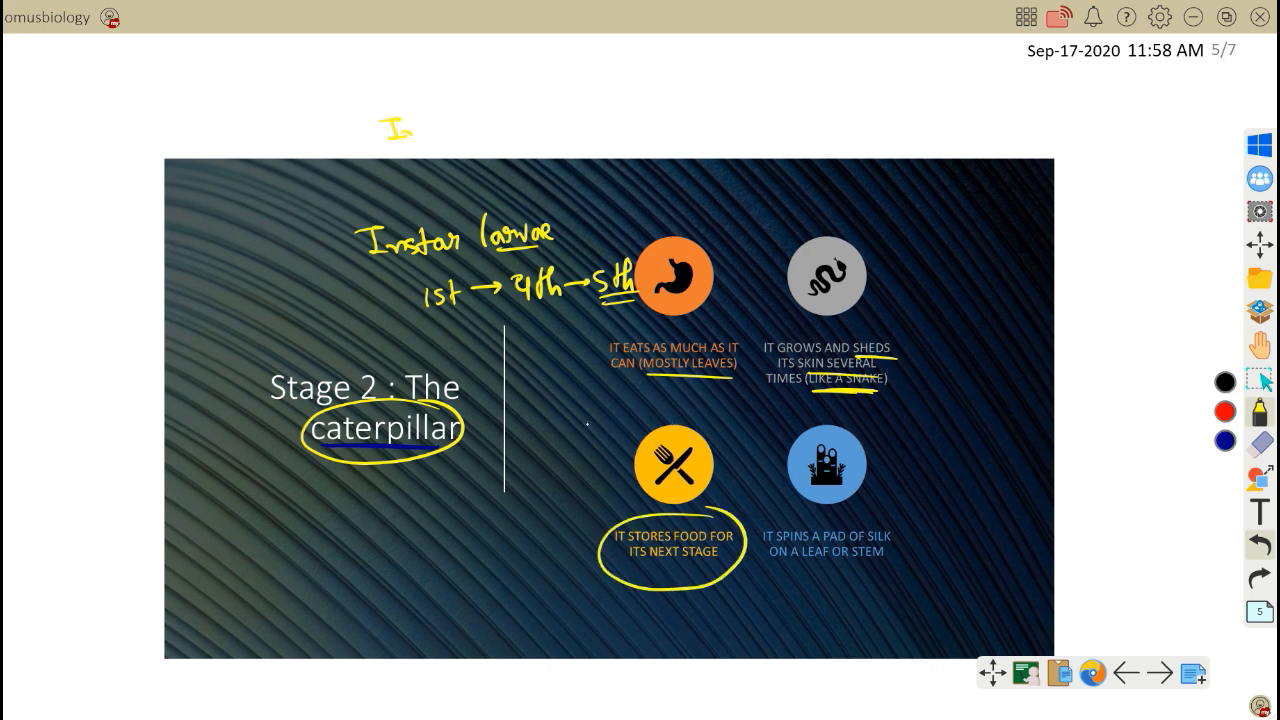
drag(395, 475, 375, 555)
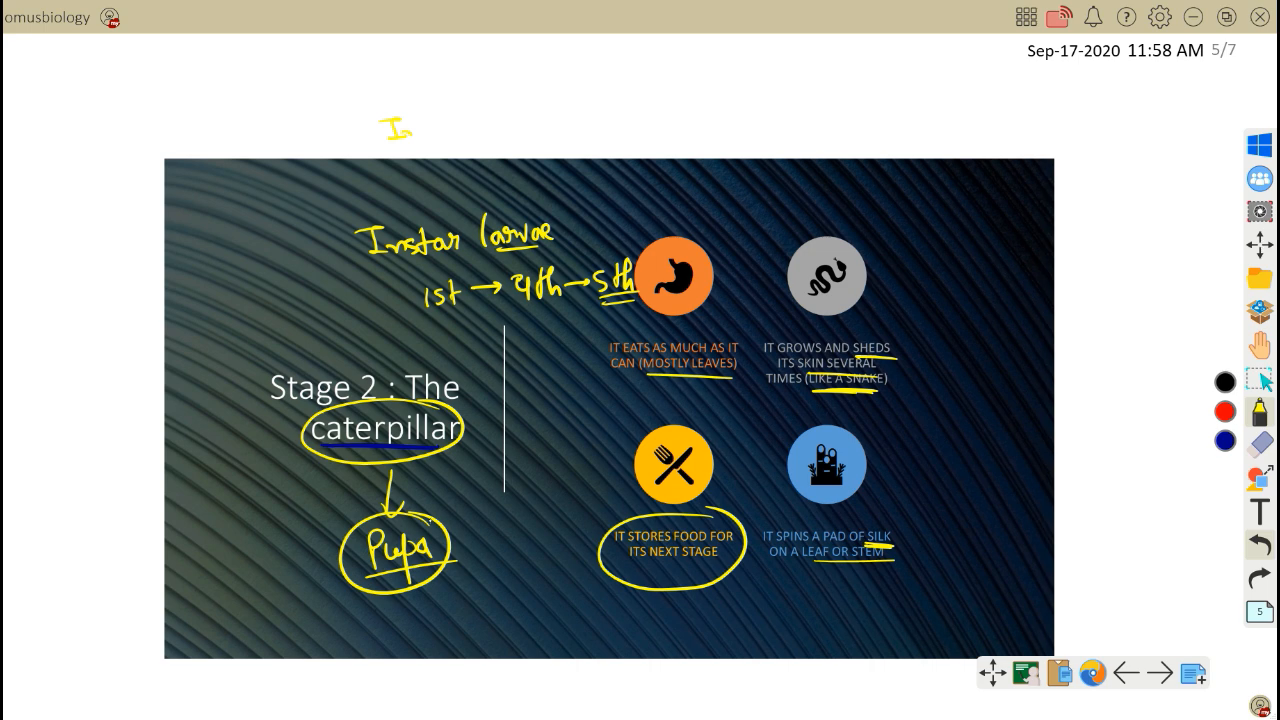
drag(475, 470, 435, 520)
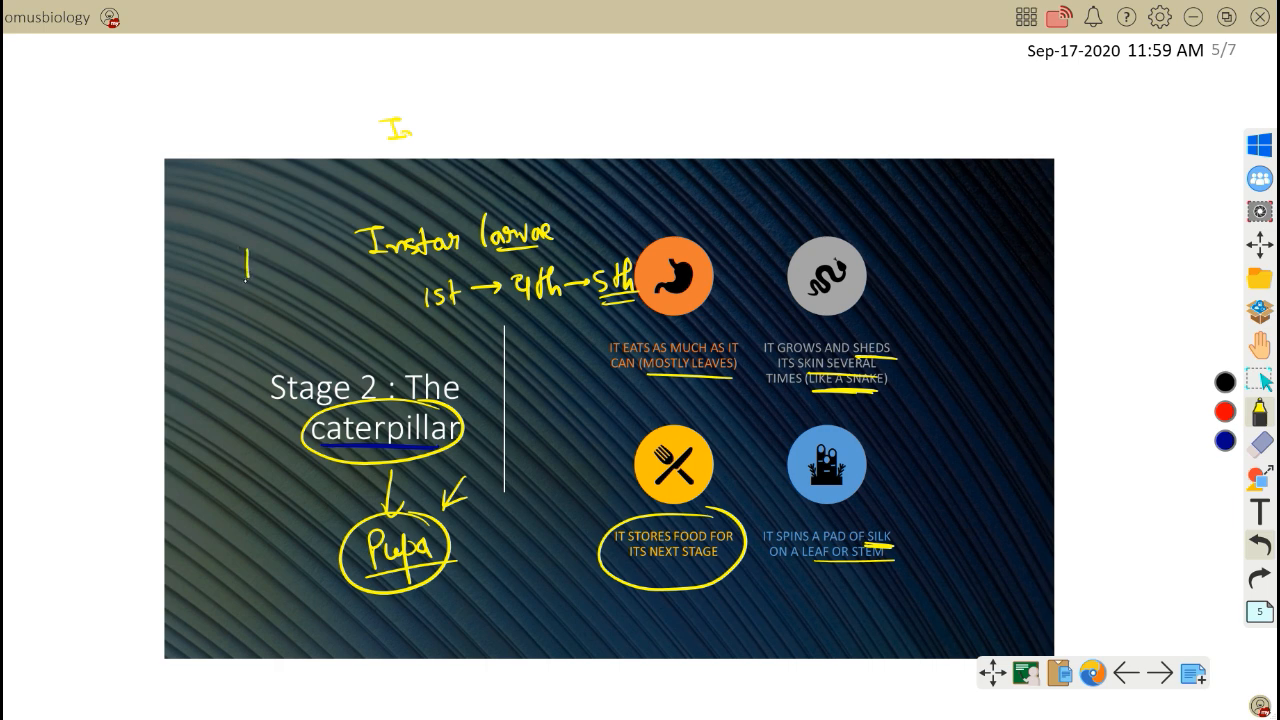
Add a second arrow to Pupa and sketch a pupa hanging from a leaf, labelled 'Pupa'.
drag(248, 270, 250, 370)
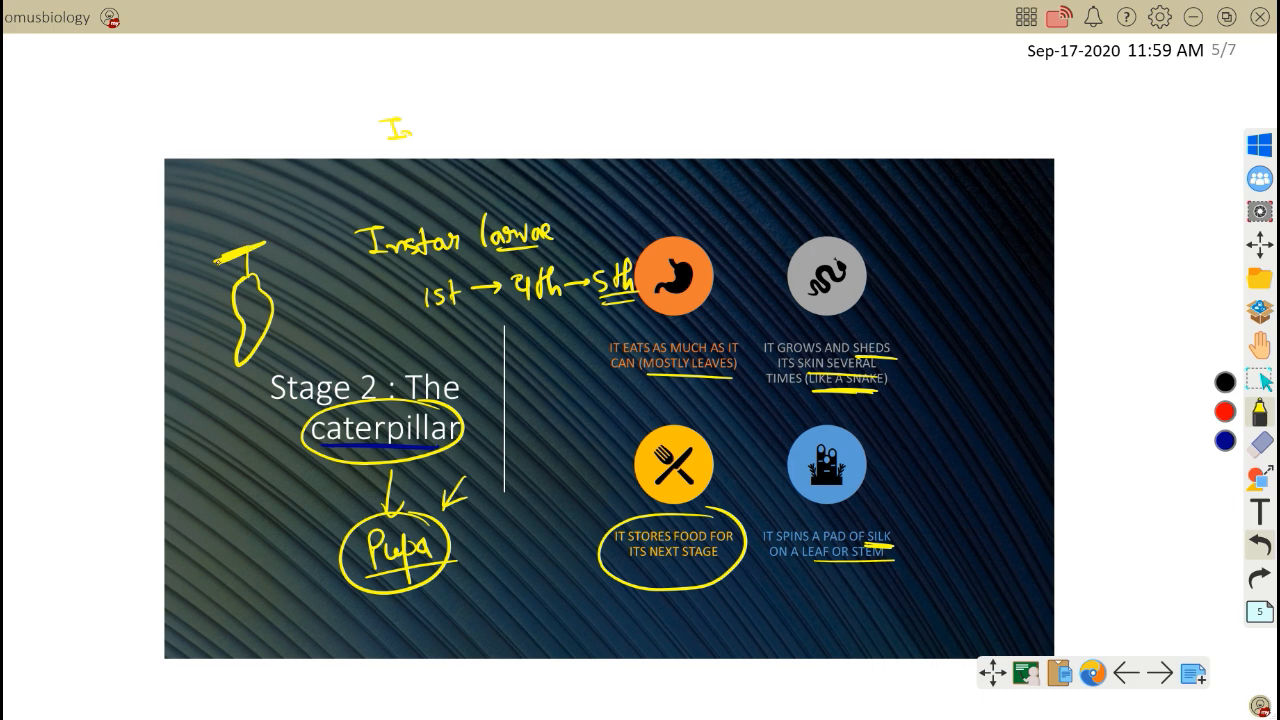
drag(210, 265, 350, 175)
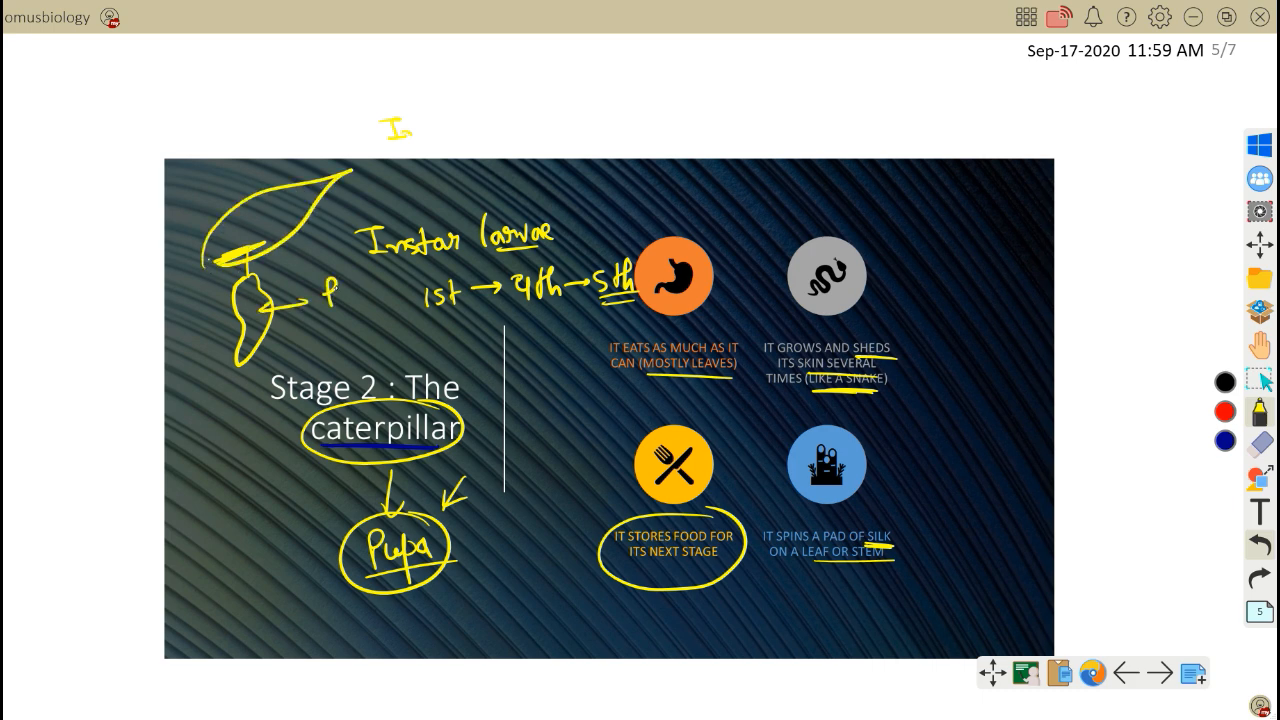
text(Pupa)
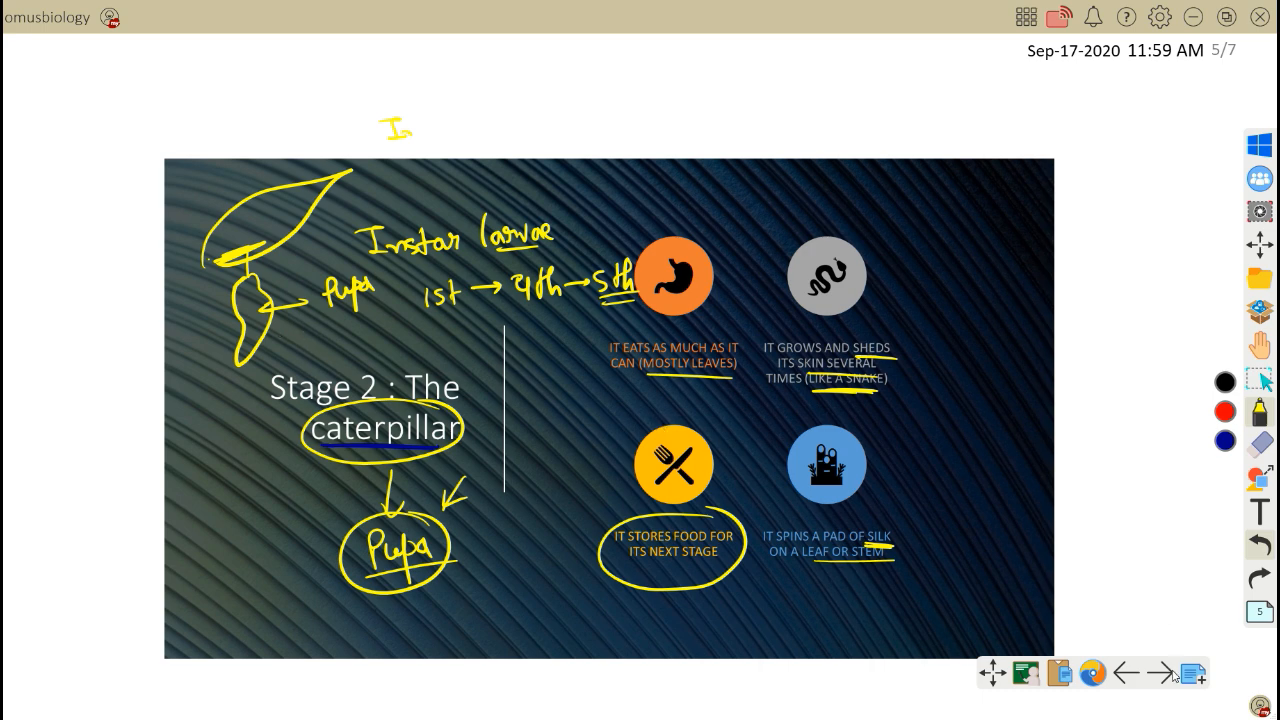
On page 6, underline 'The Pupa' and 'shell splits open' in red.
click(1161, 672)
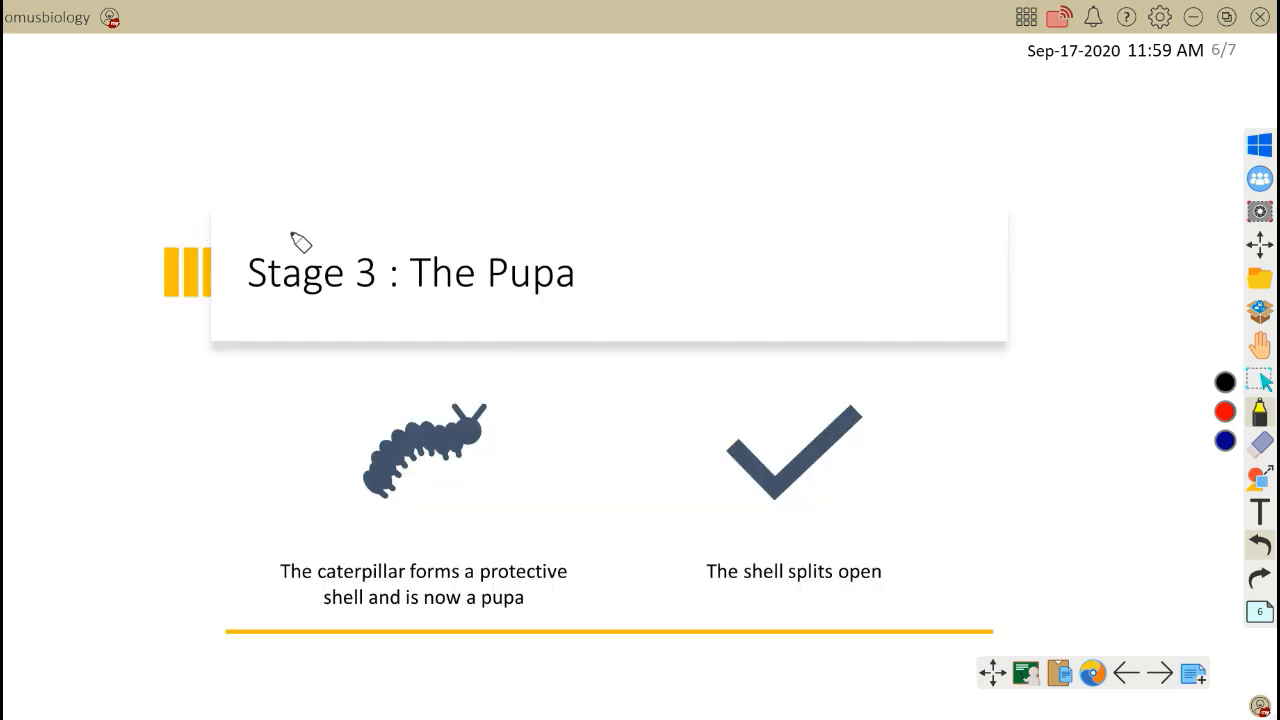
mouse_move(500, 270)
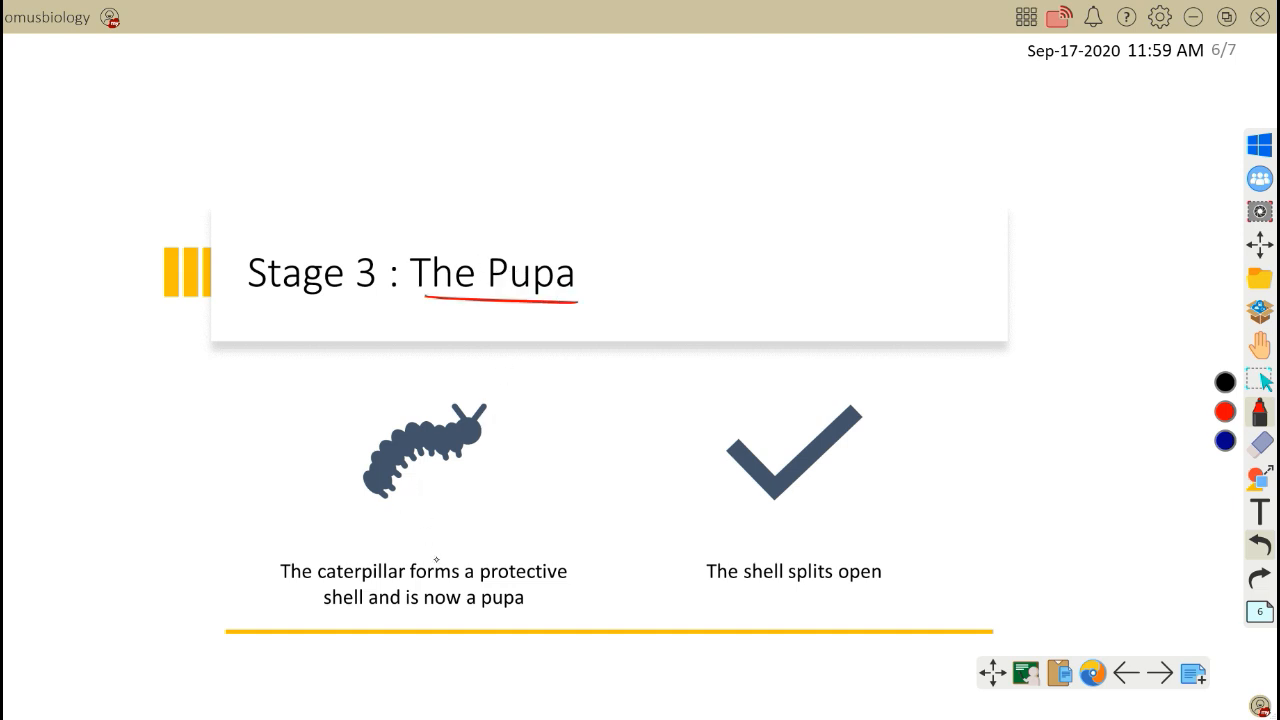
drag(328, 614, 548, 612)
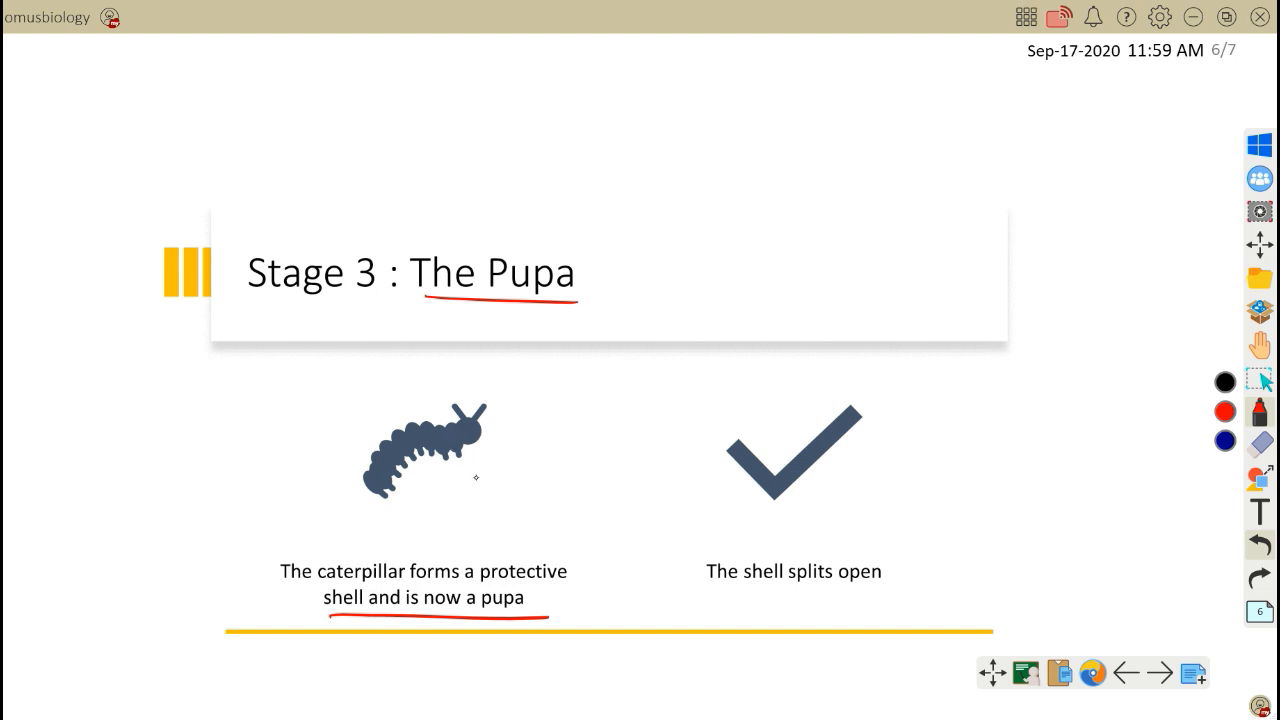
mouse_move(528, 530)
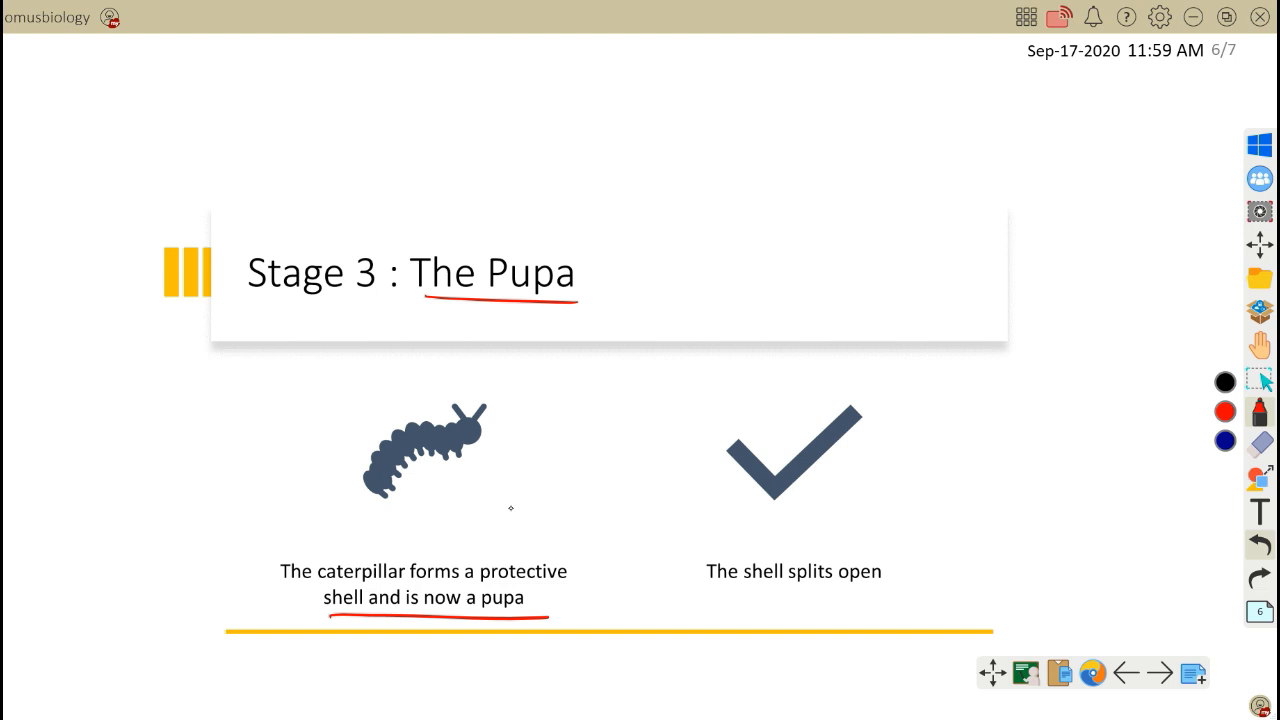
mouse_move(478, 388)
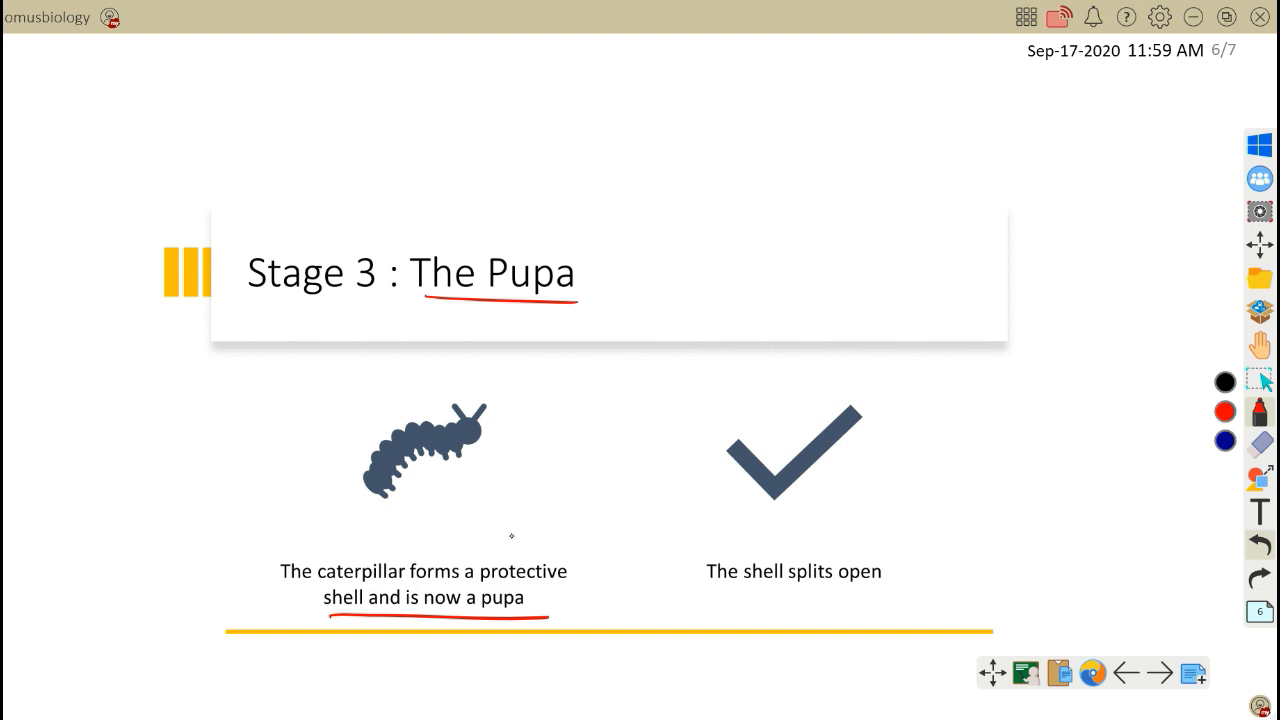
drag(745, 588, 890, 588)
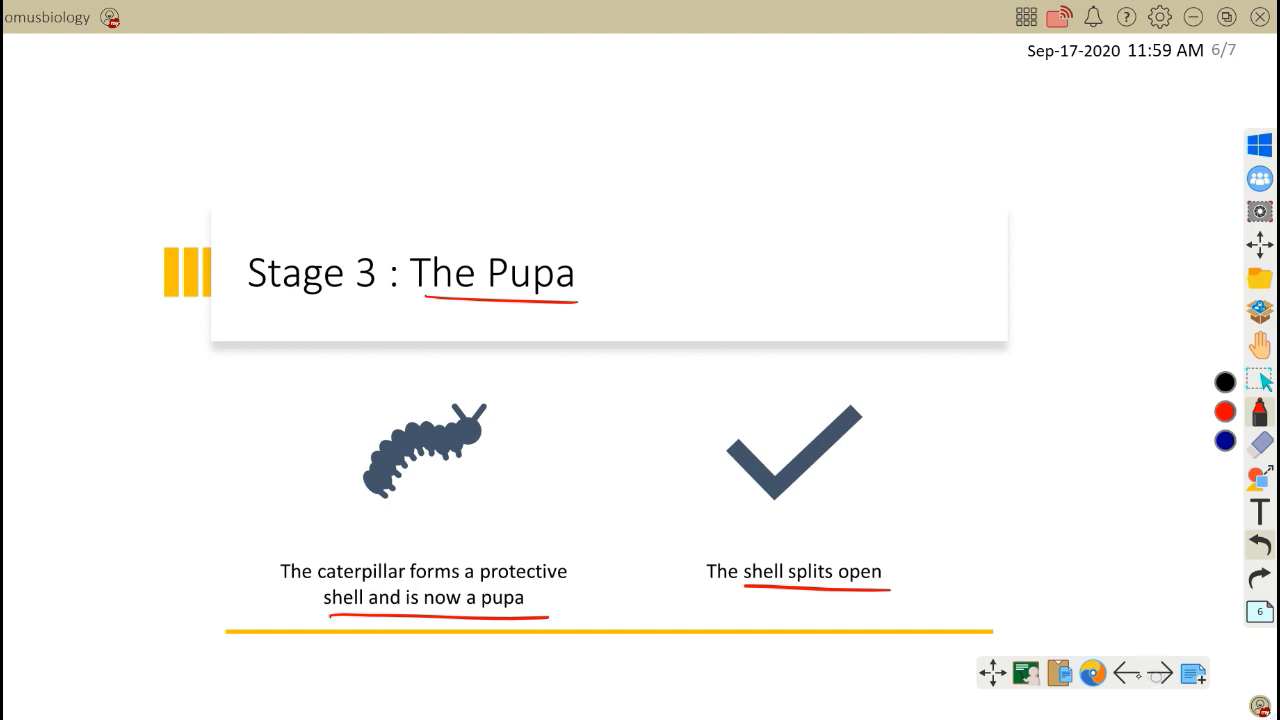
On page 7, underline 'emerges', 'creased wings' and other key bullet words in red.
click(1160, 672)
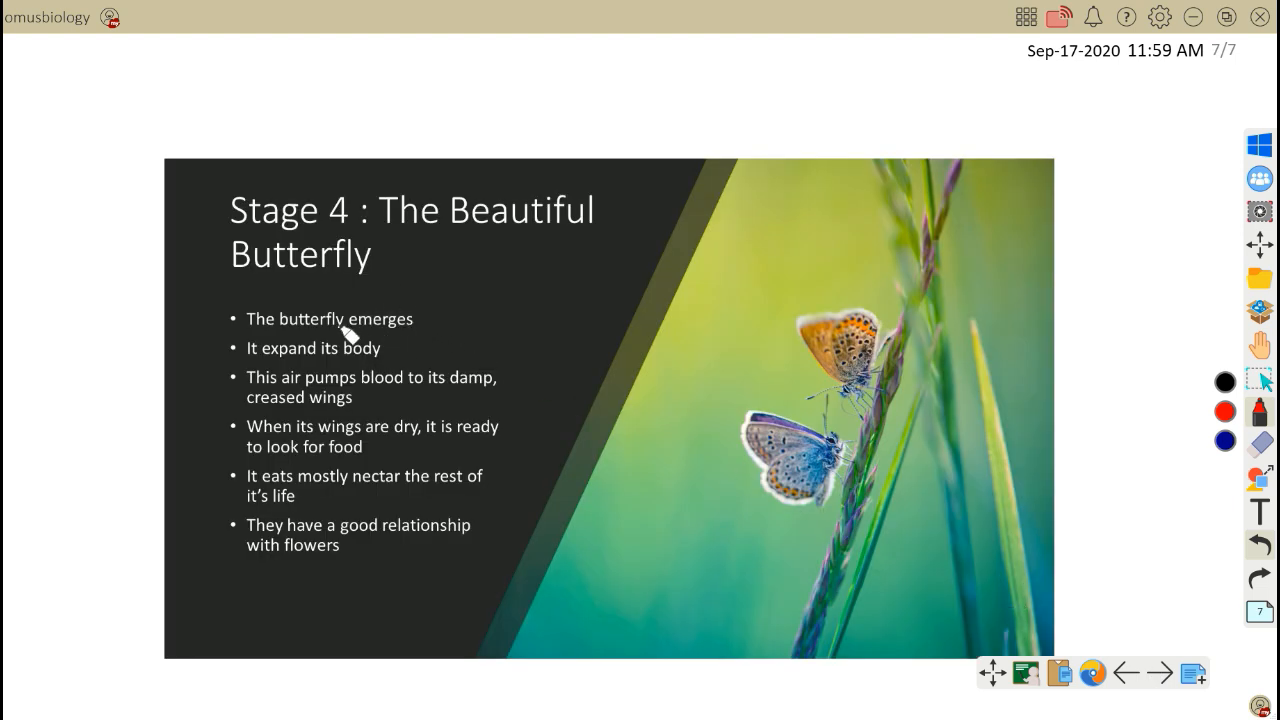
drag(340, 332, 410, 330)
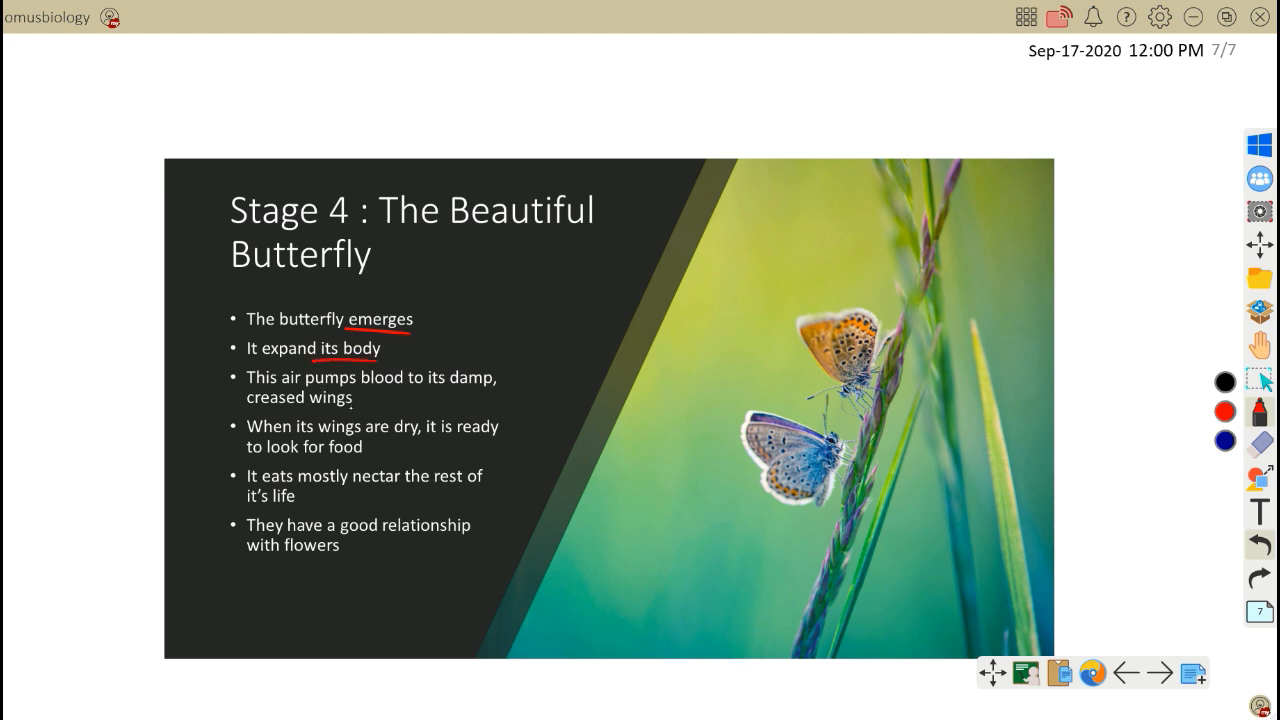
drag(260, 412, 388, 412)
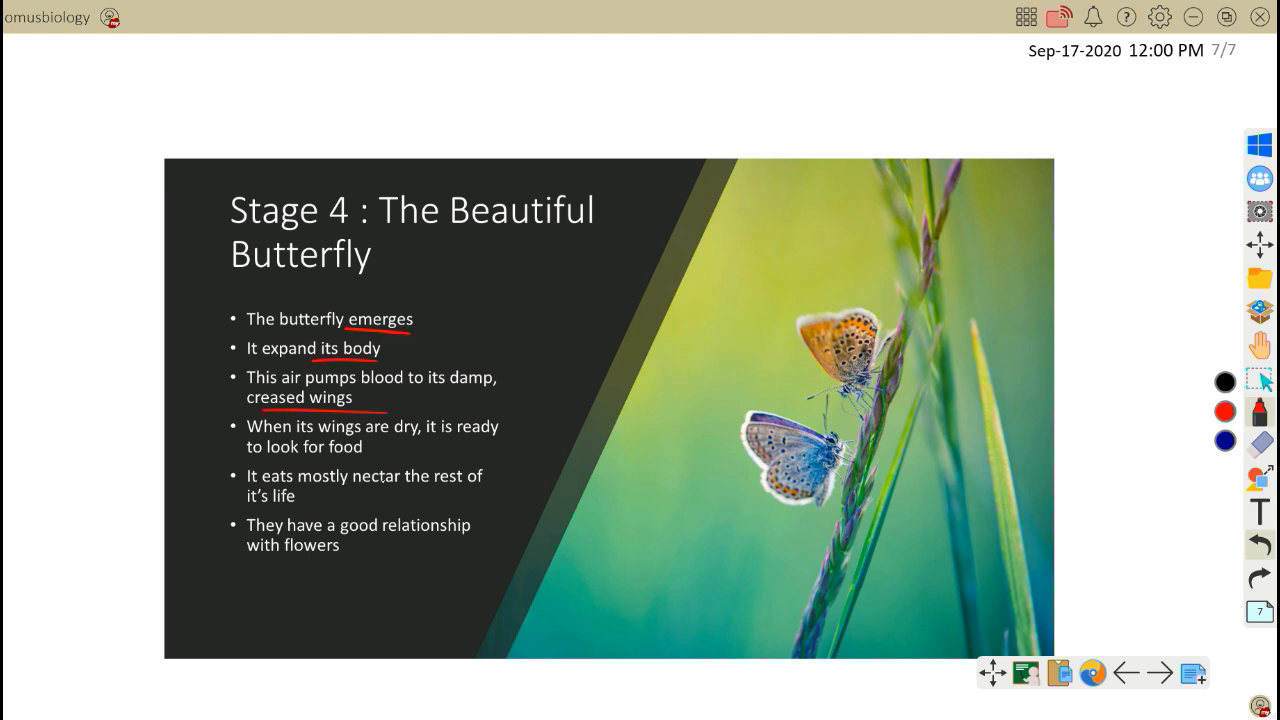
drag(370, 415, 420, 430)
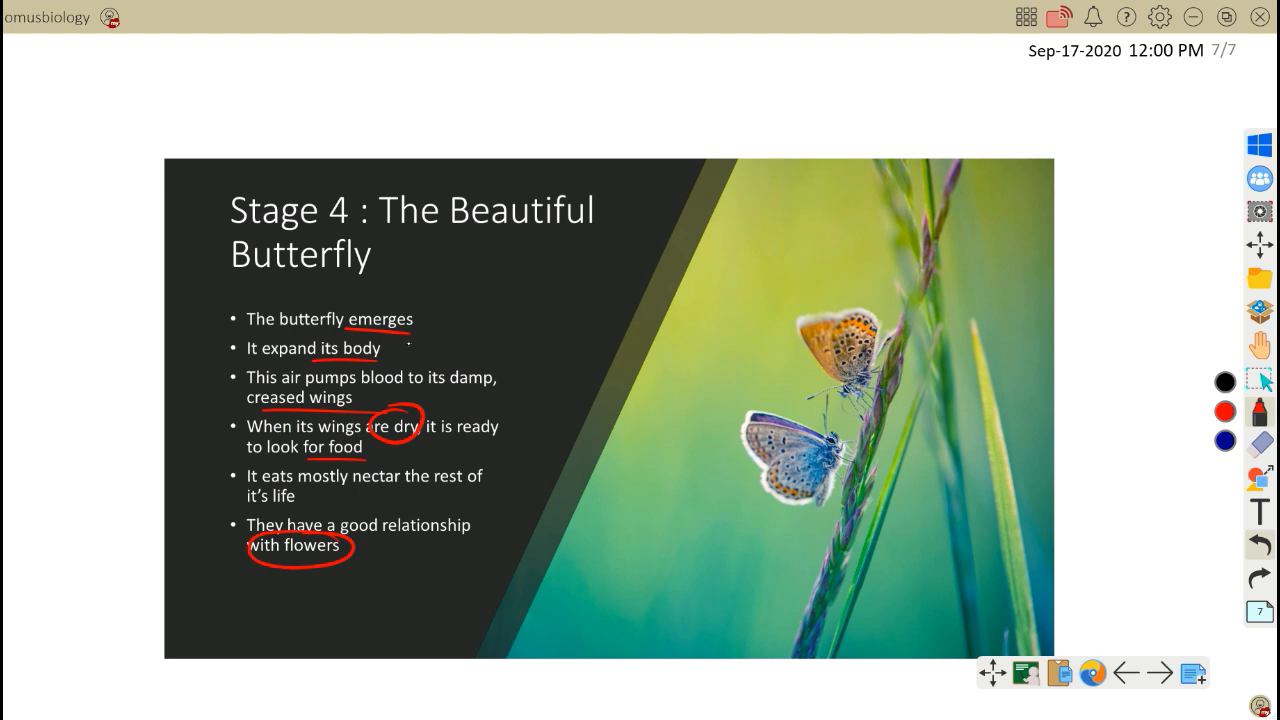
mouse_move(770, 300)
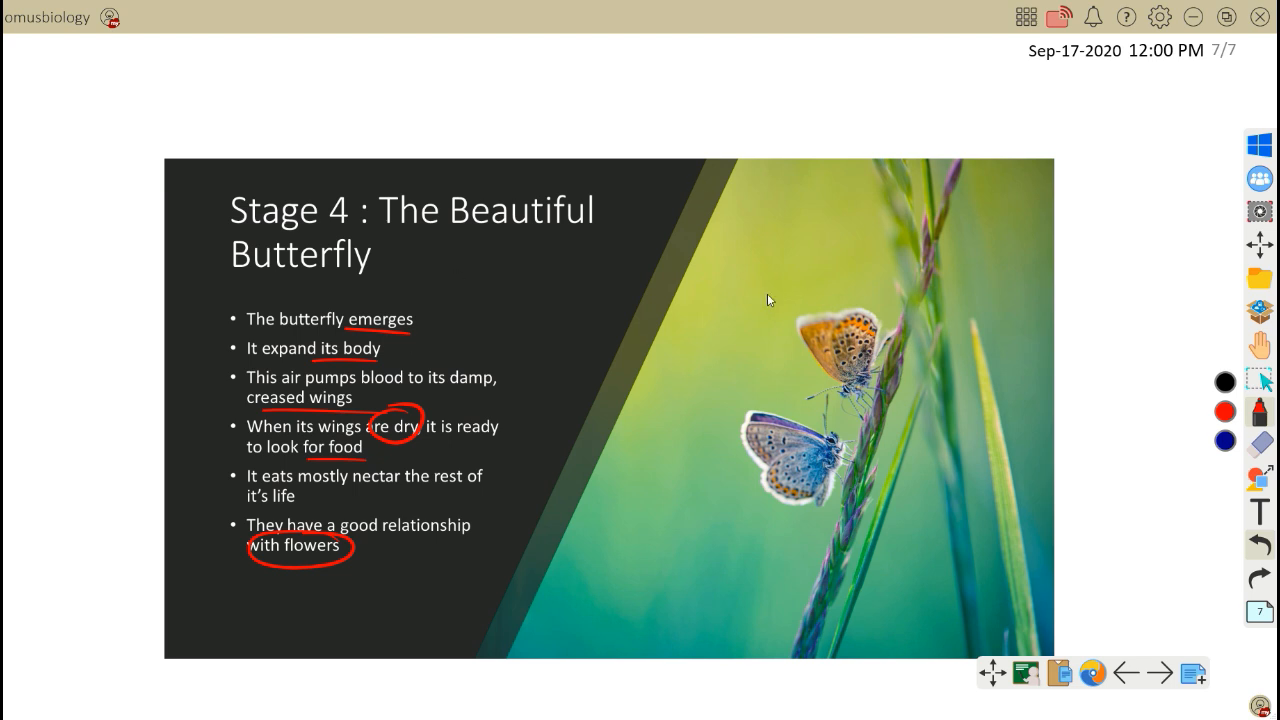
mouse_move(783, 340)
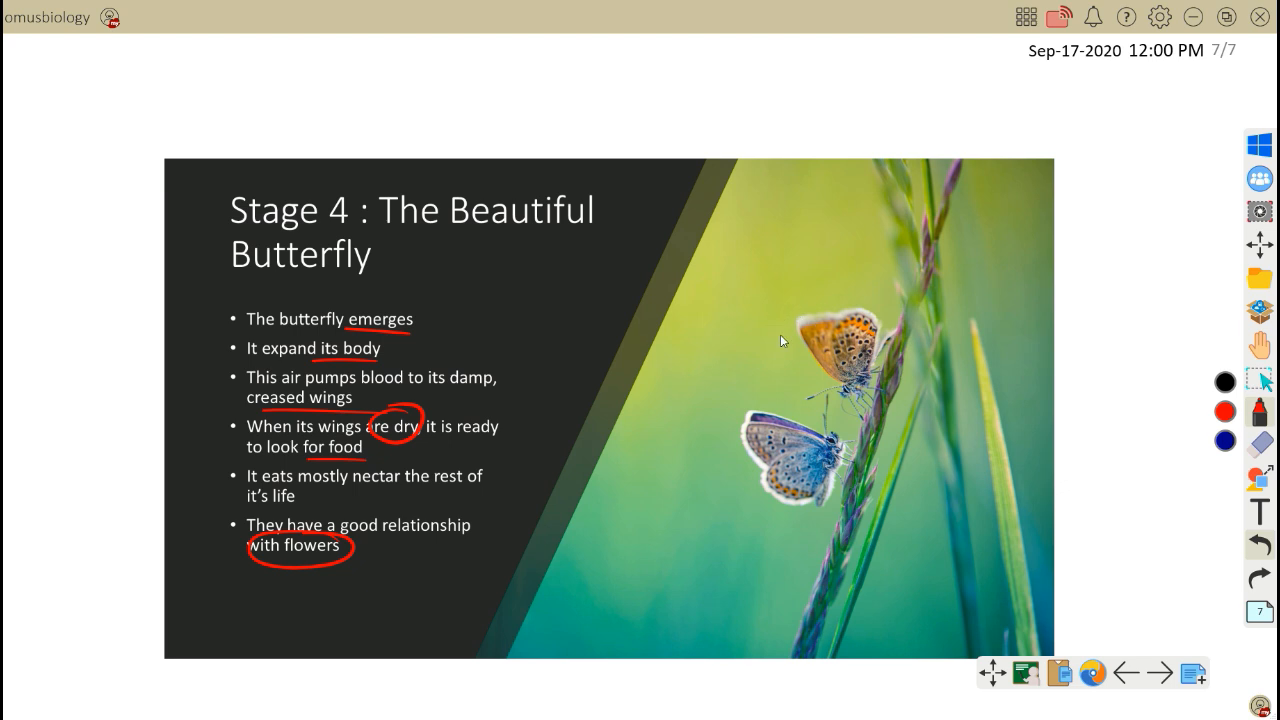
mouse_move(658, 147)
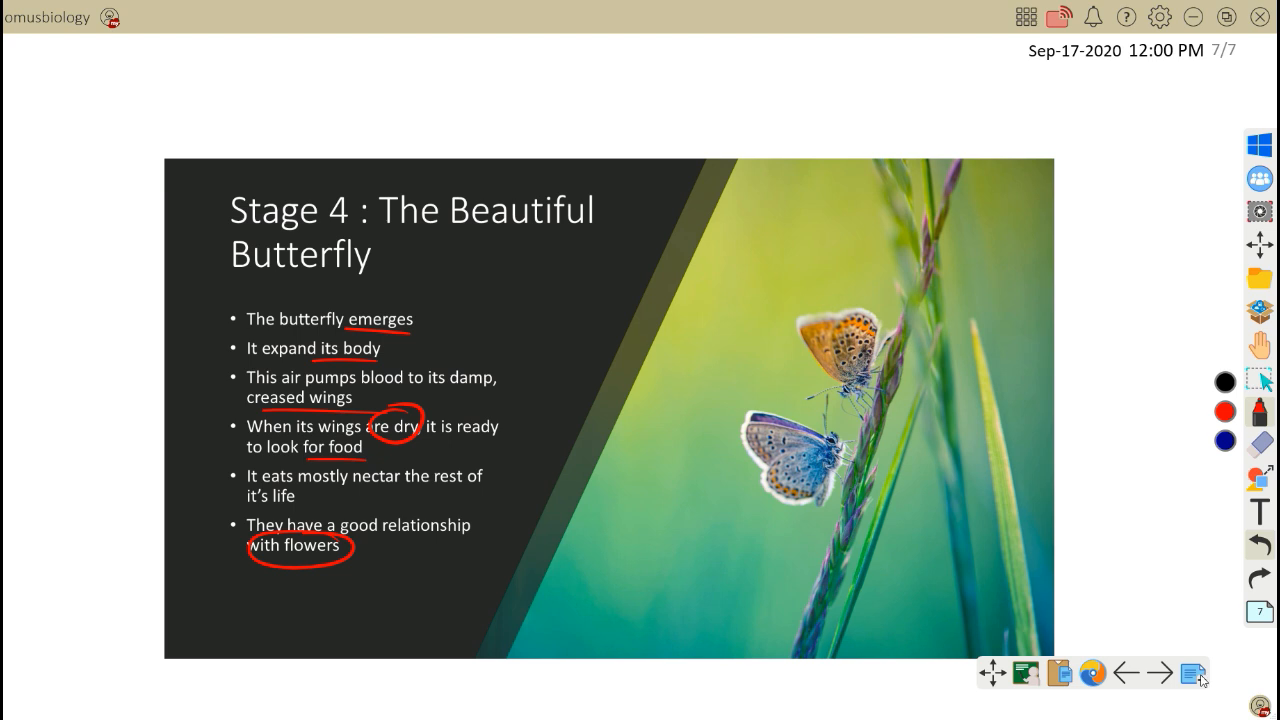
mouse_move(1192, 672)
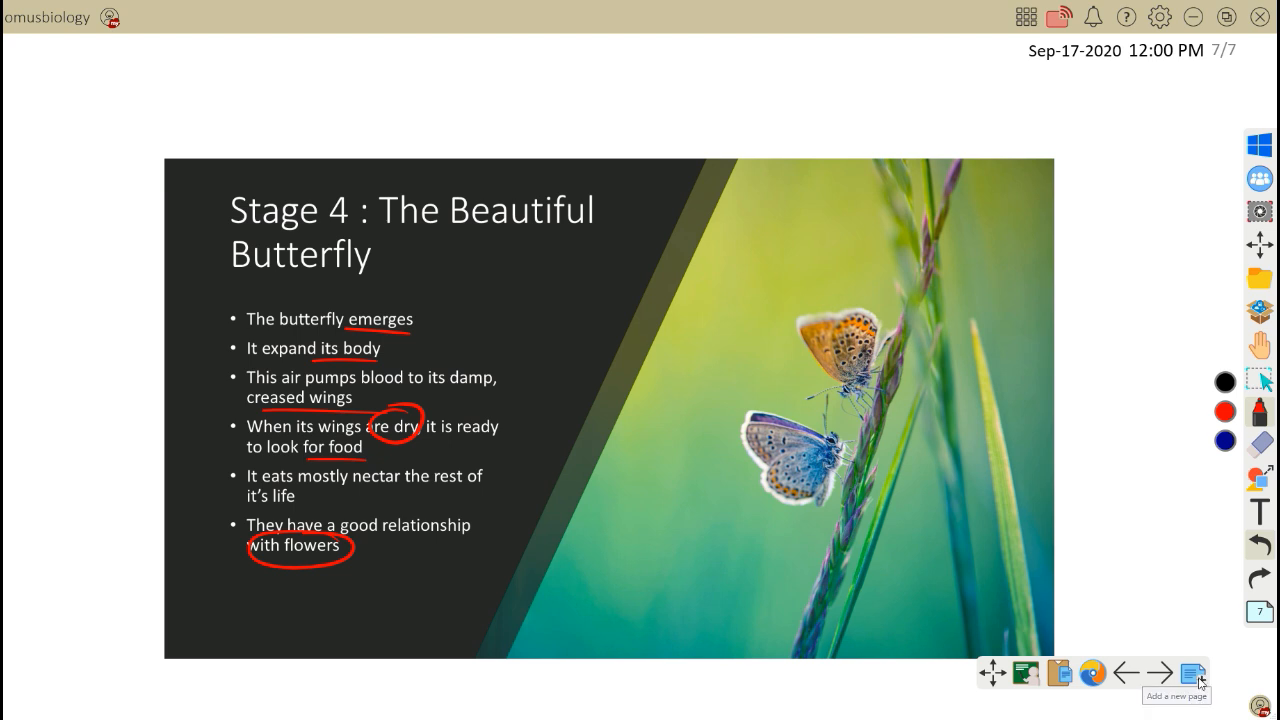
Add an eighth page and open the embedded web browser on it.
click(1192, 672)
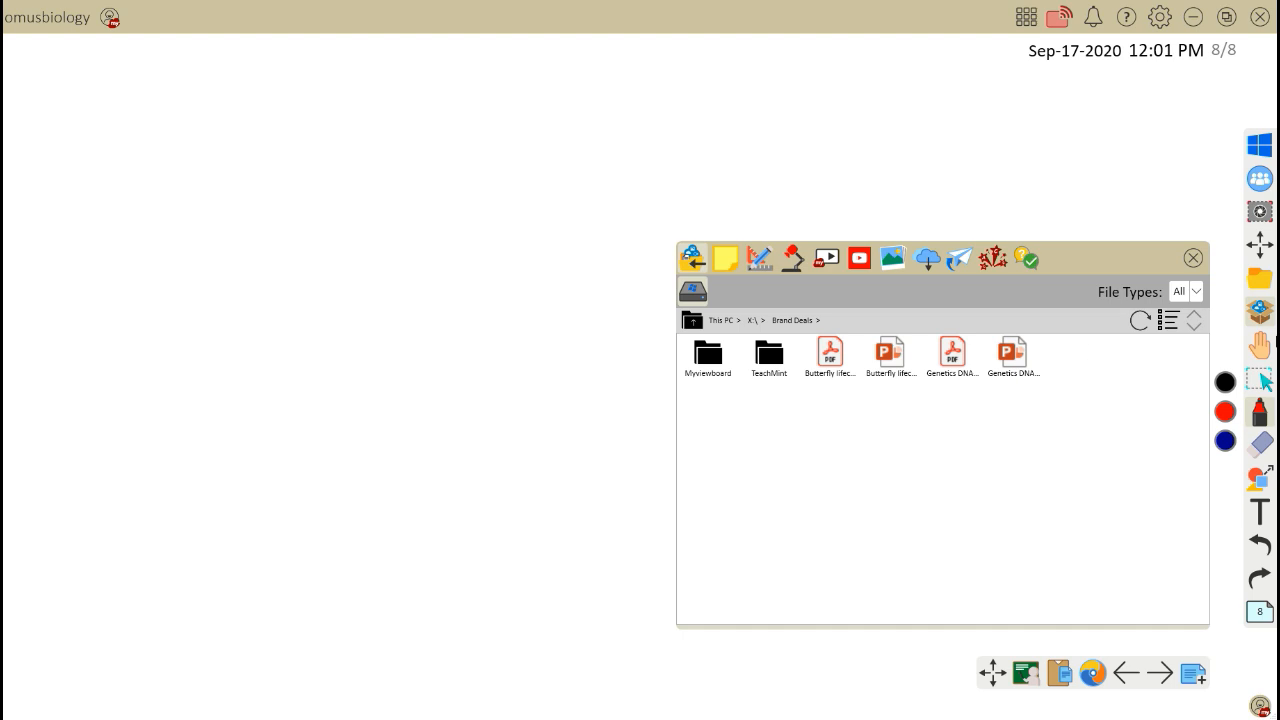
mouse_move(1016, 411)
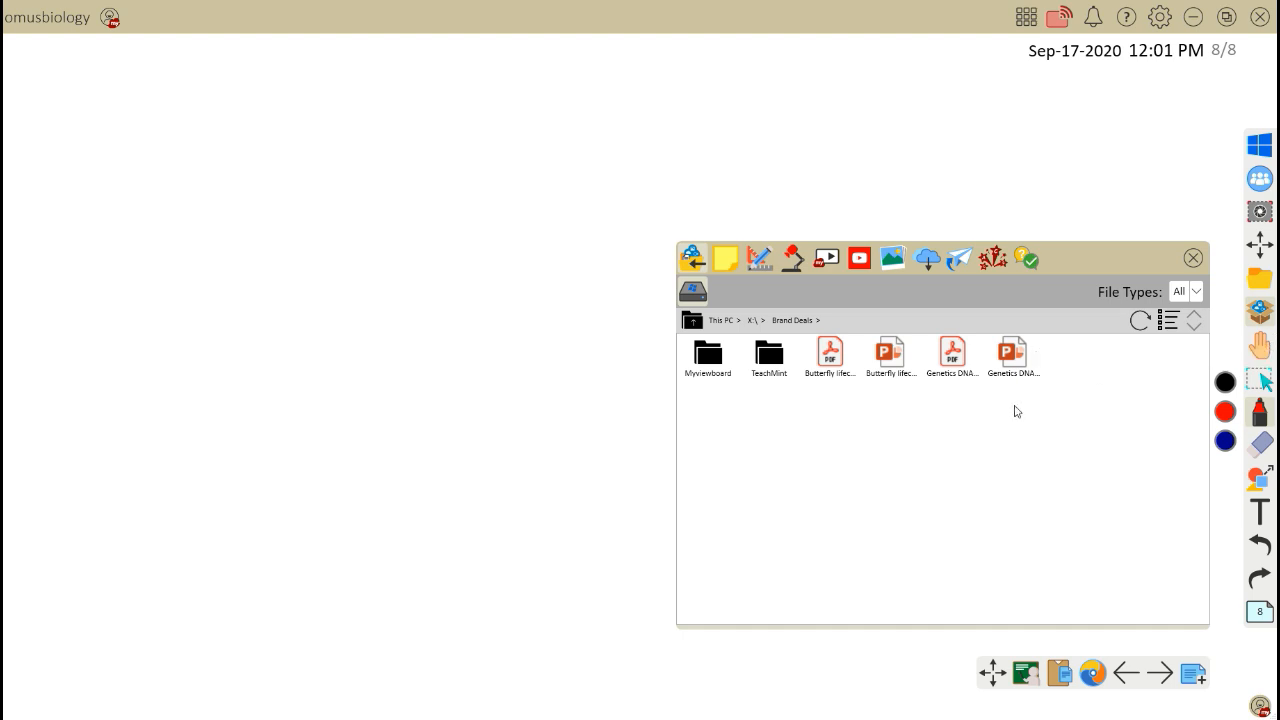
mouse_move(1259, 311)
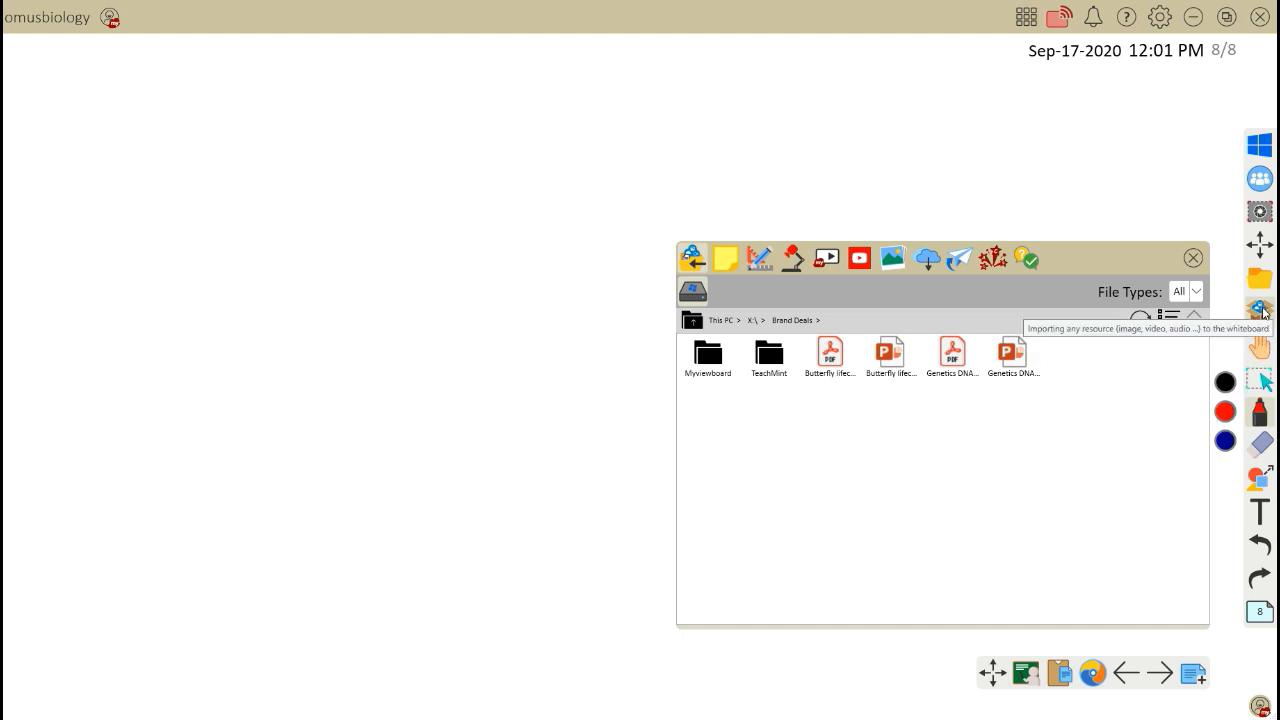
click(1193, 257)
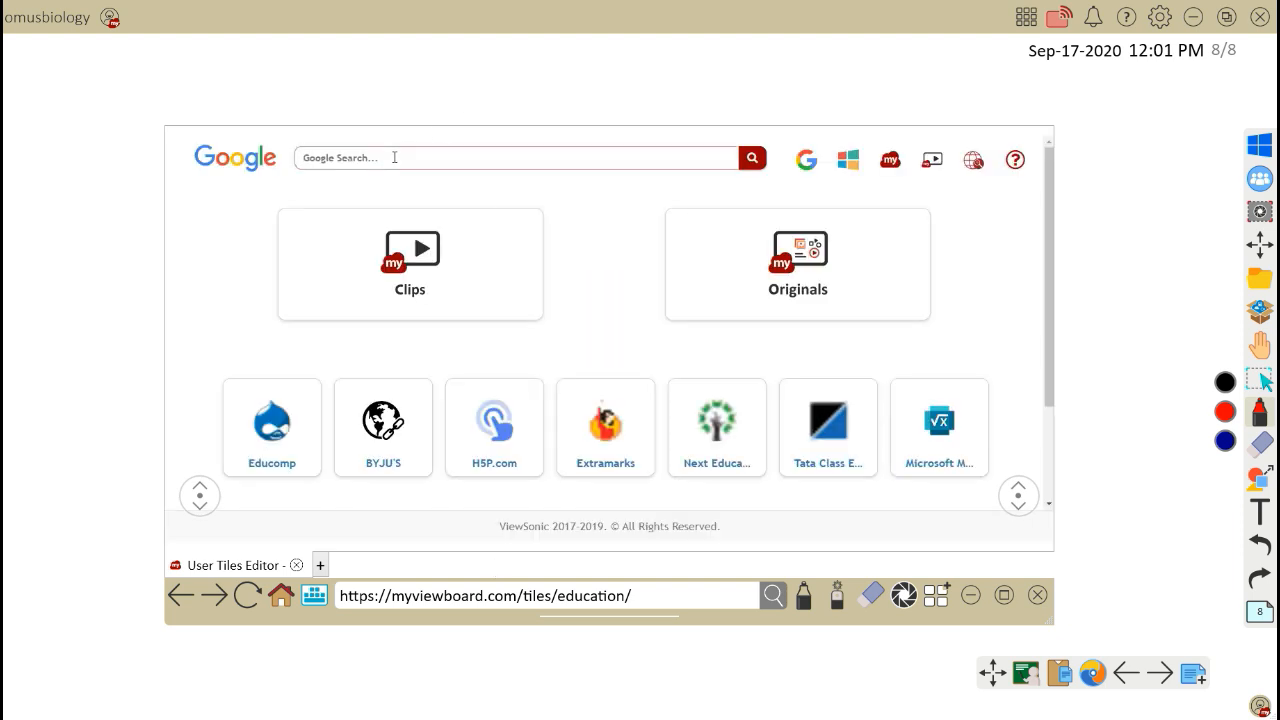
Open Google Images and search for caterpillar photos, previewing one.
text(goog;l)
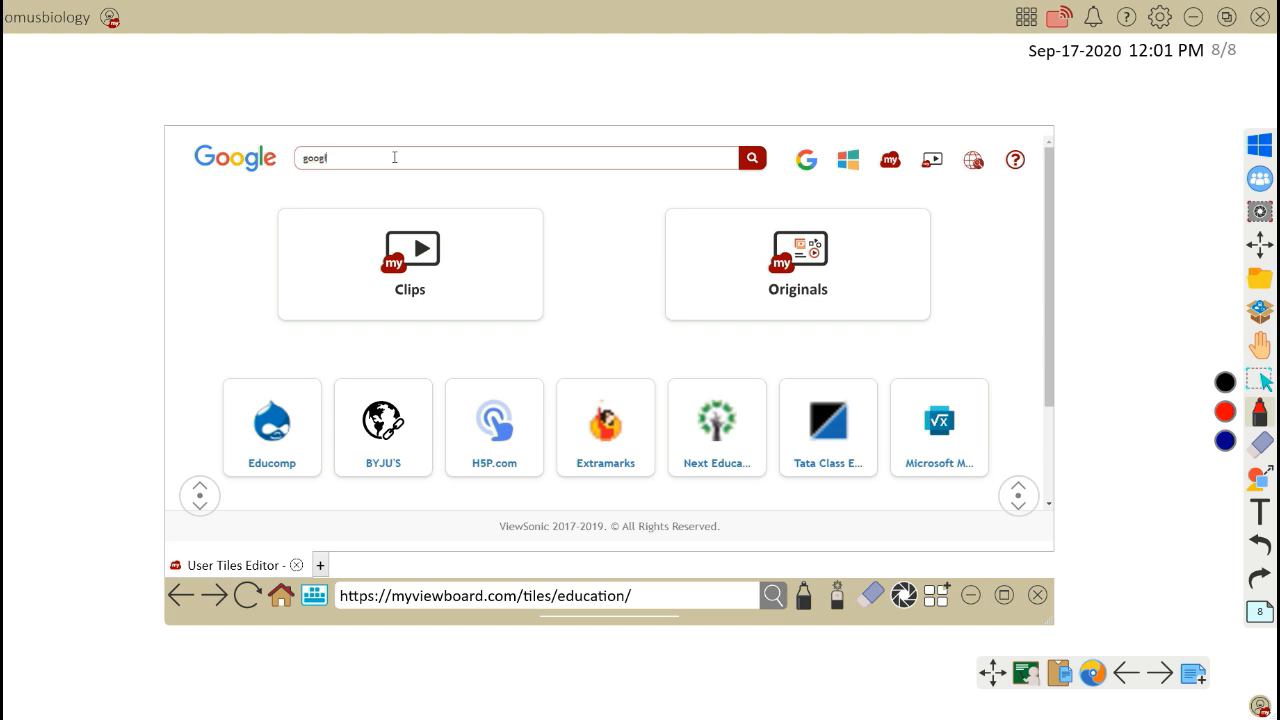
text(google images)
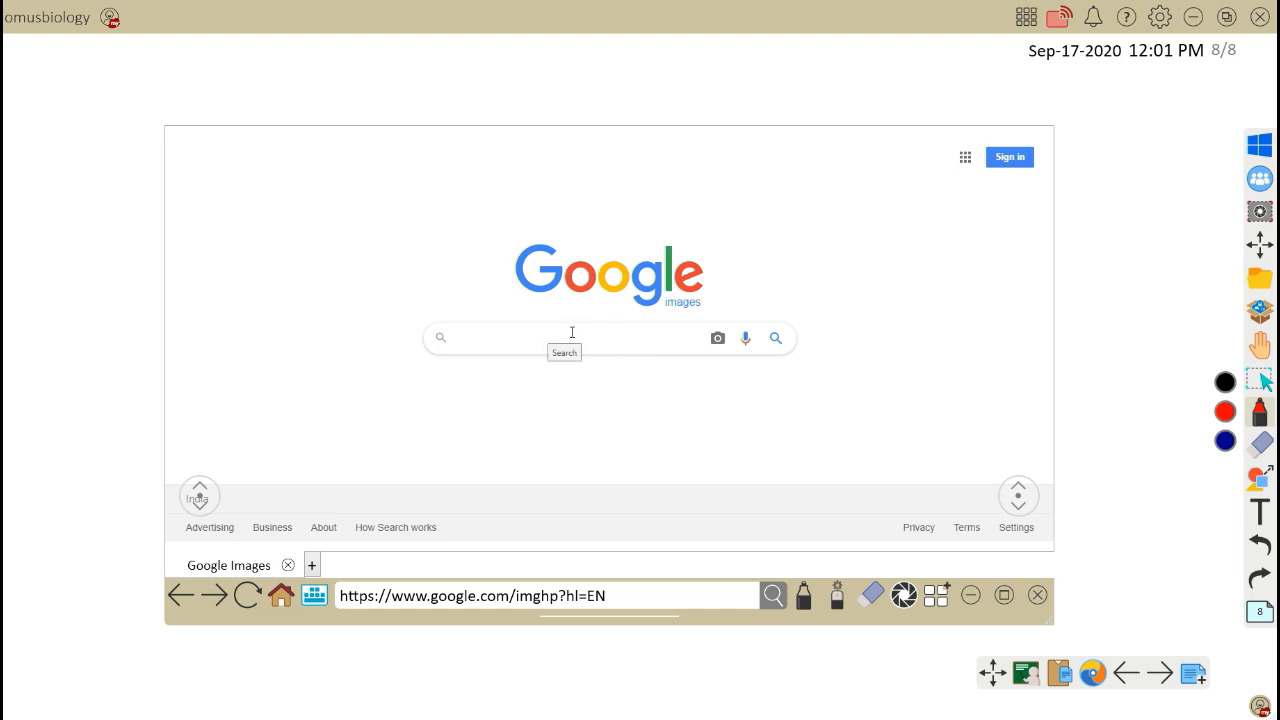
text(cat)
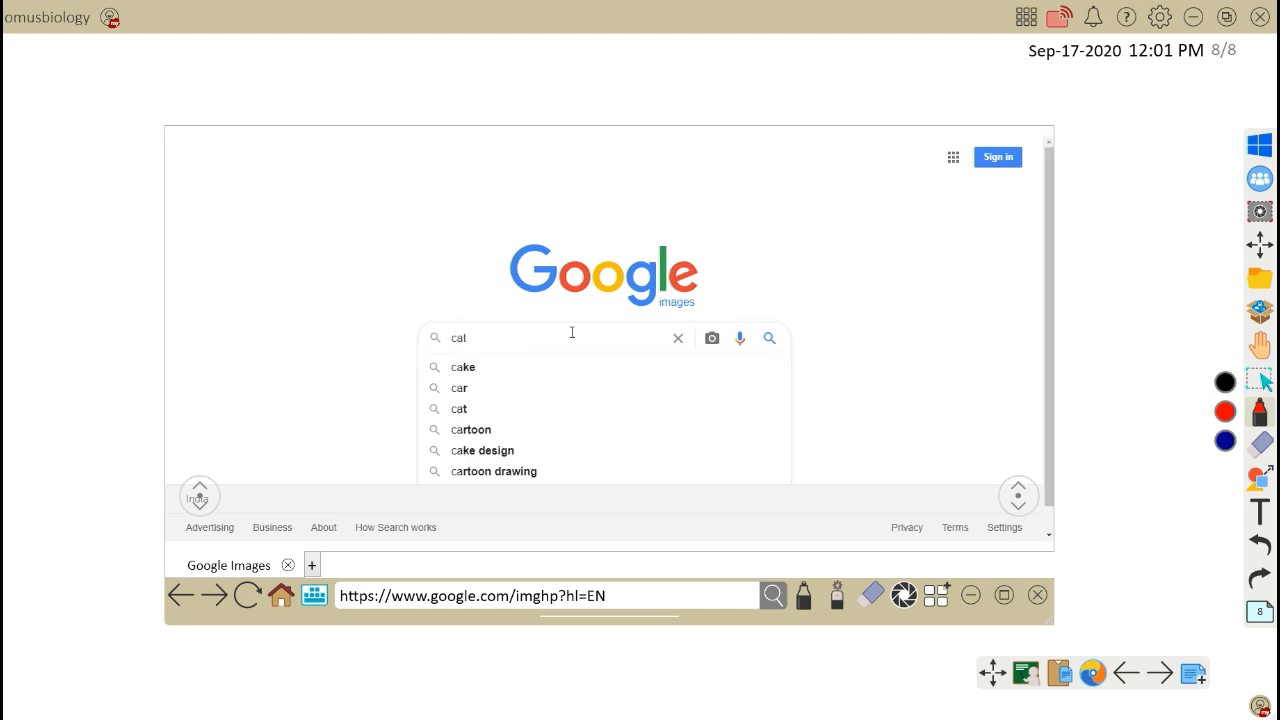
text(caterpillar)
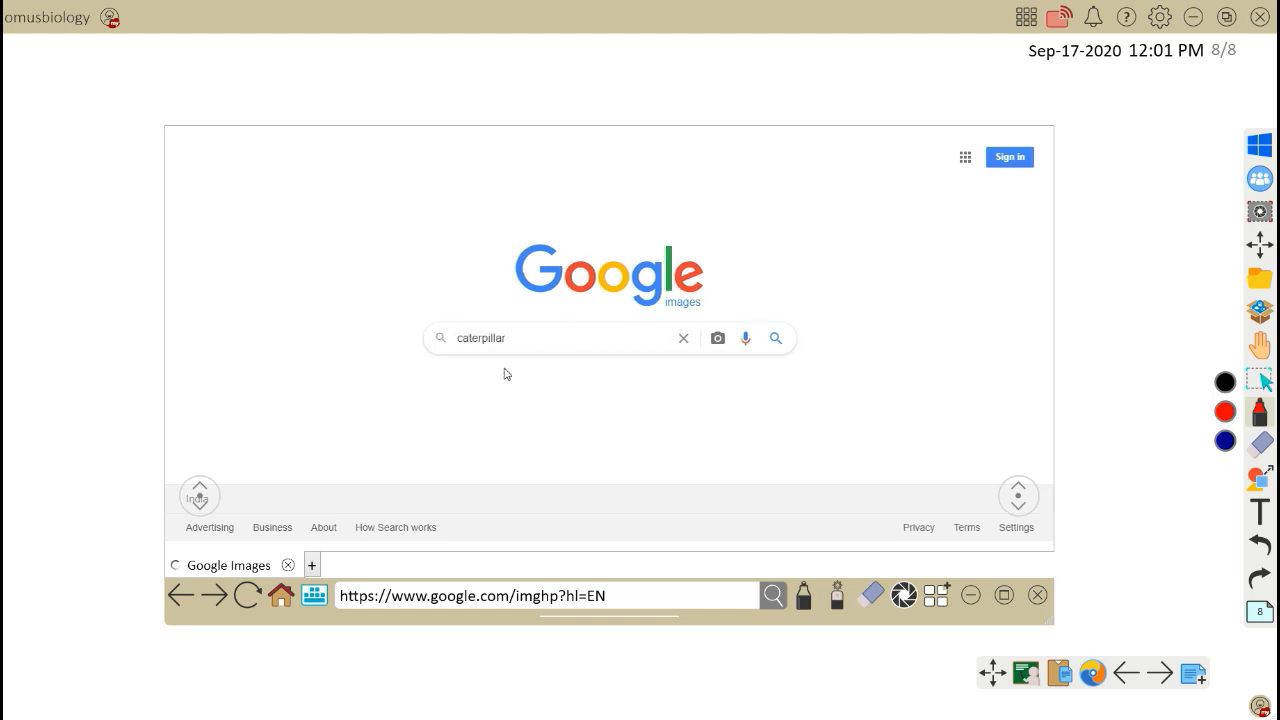
click(776, 338)
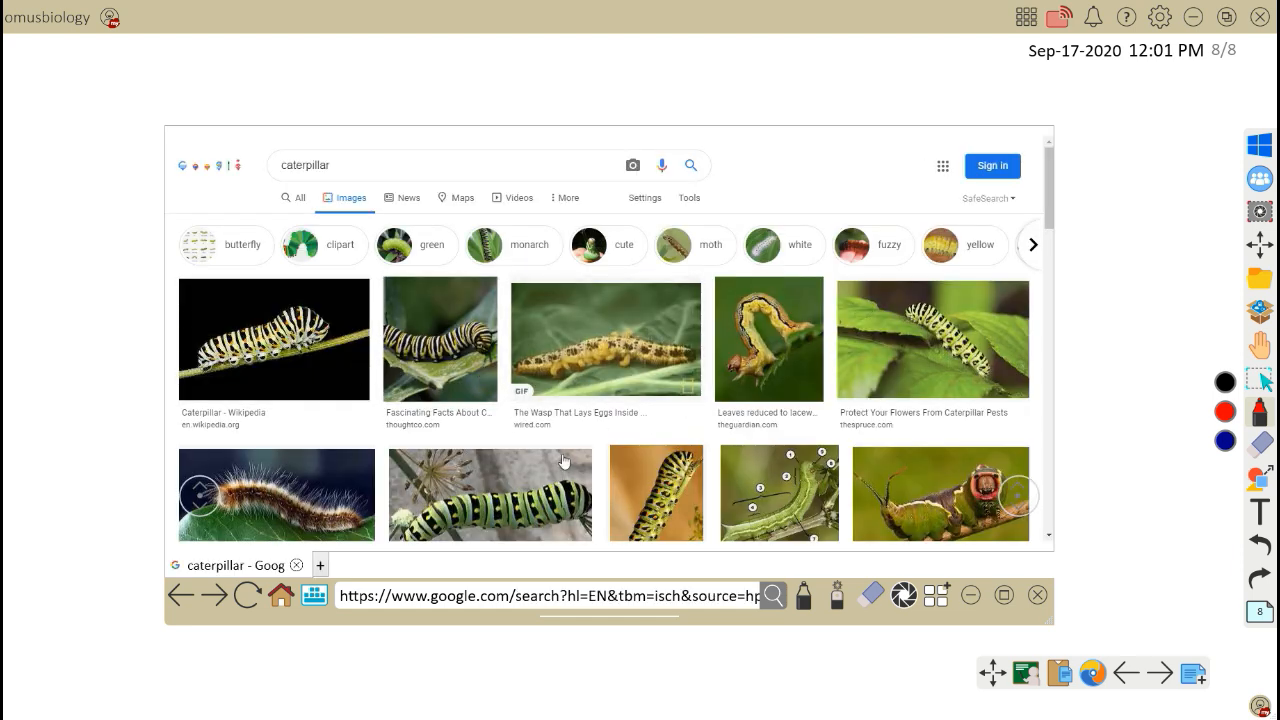
click(274, 339)
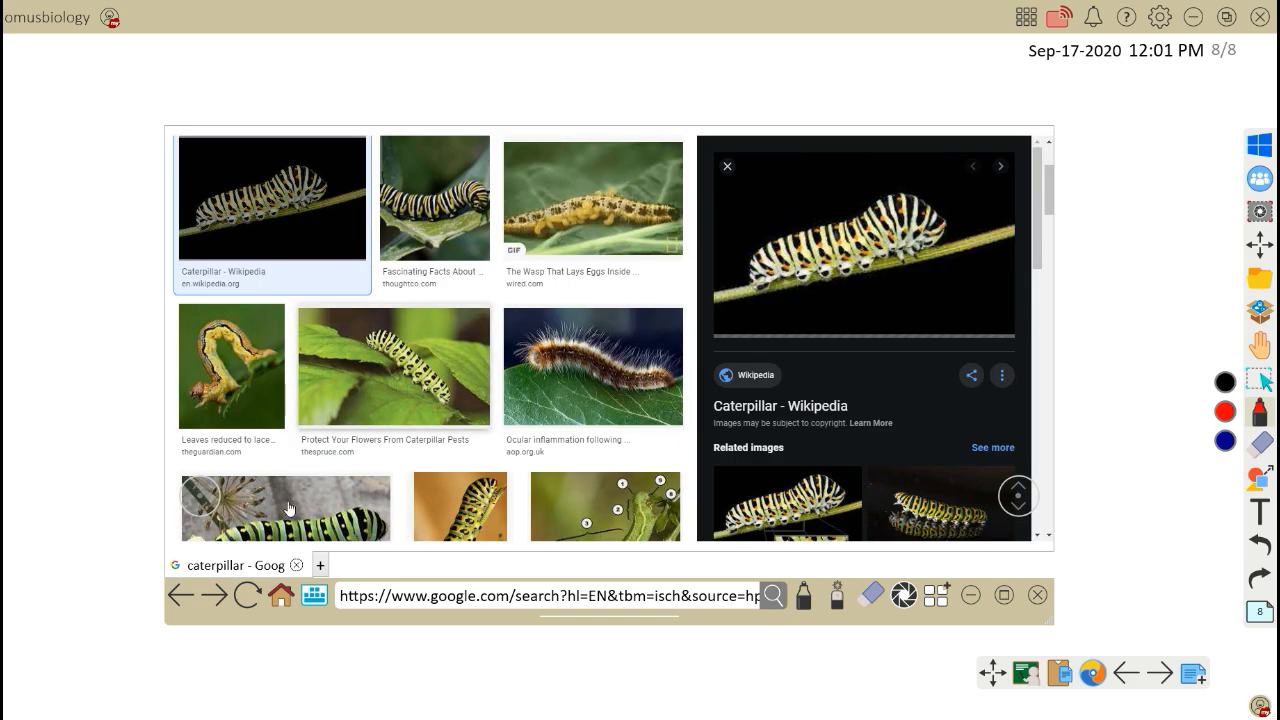
mouse_move(728, 167)
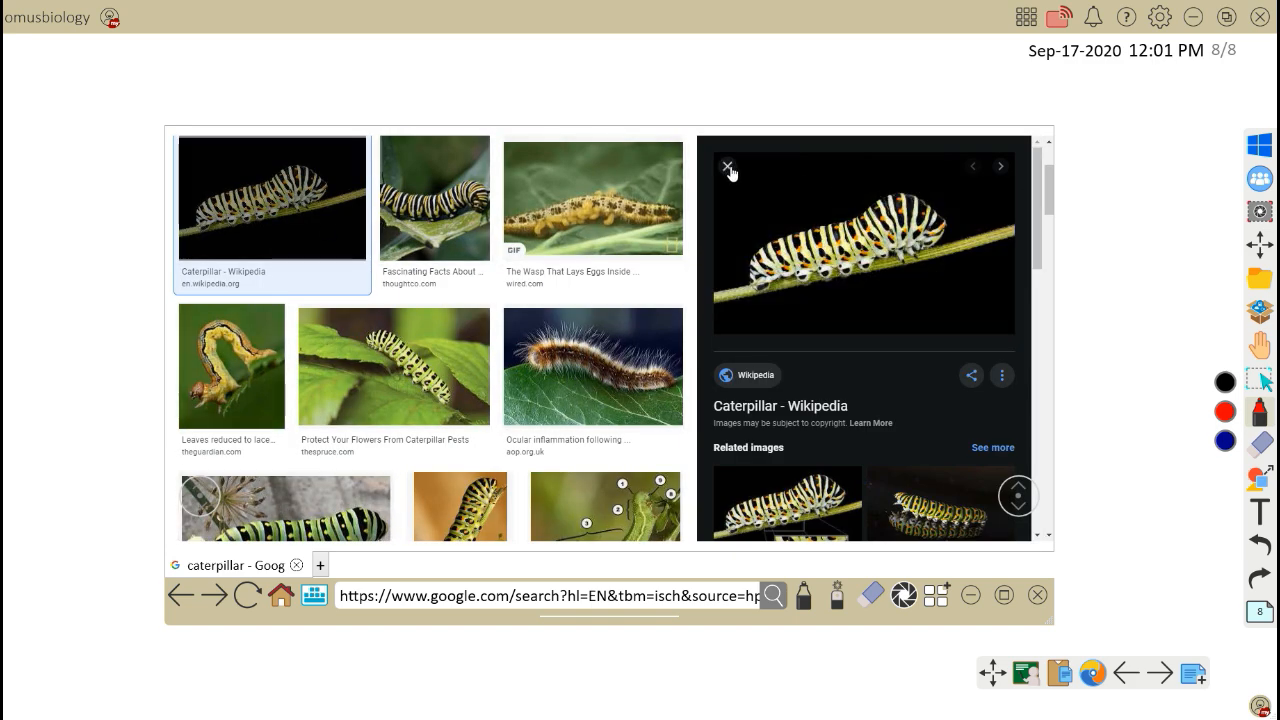
click(592, 366)
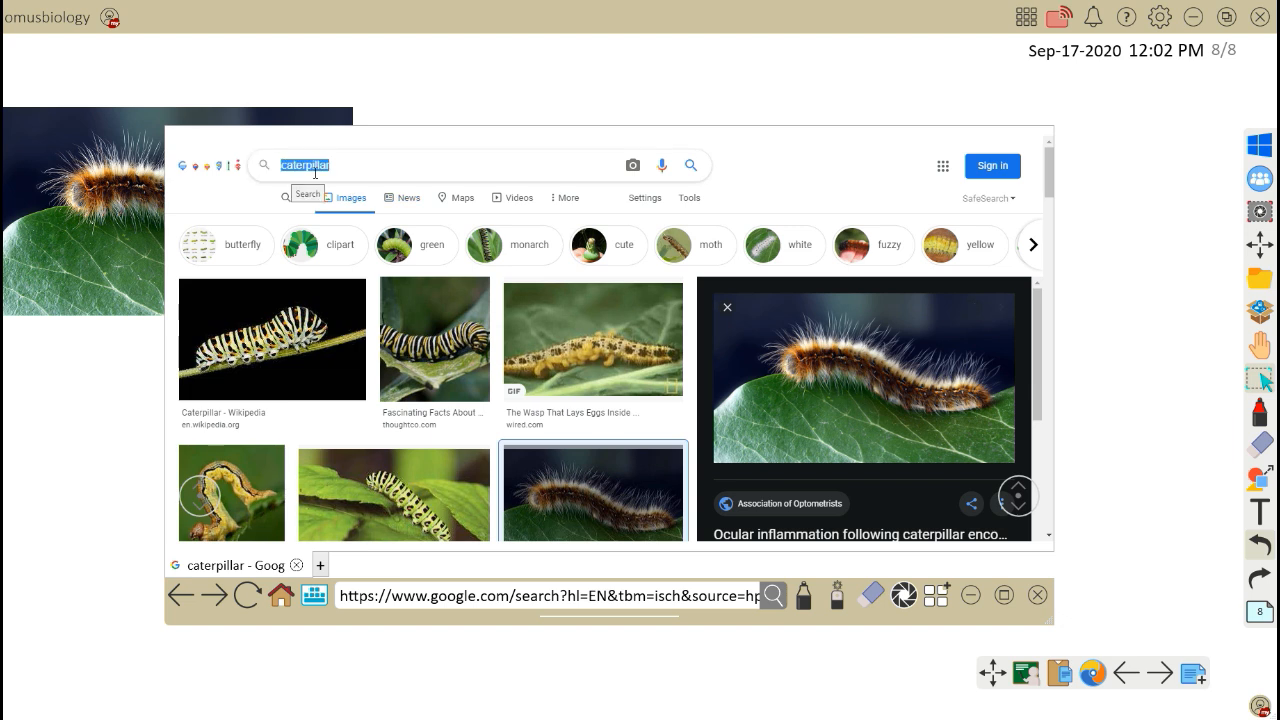
Search for pupa and butterfly images, then close the browser.
text(pupa)
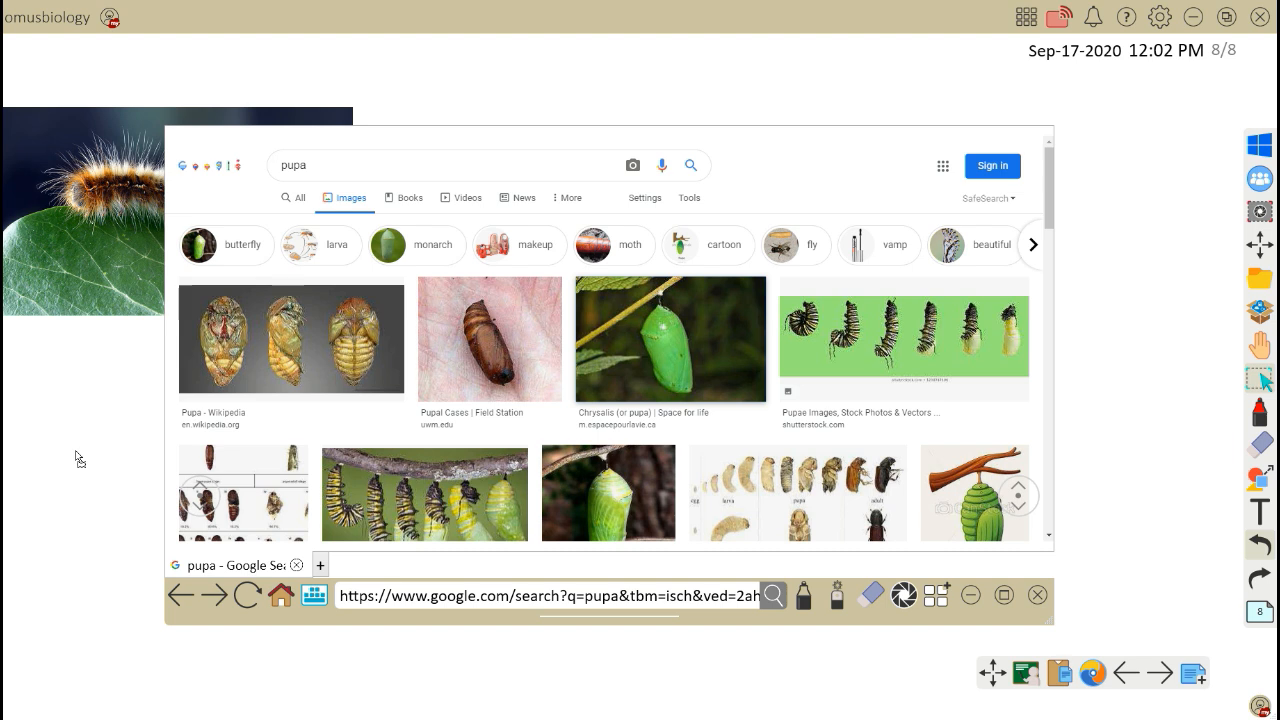
click(295, 165)
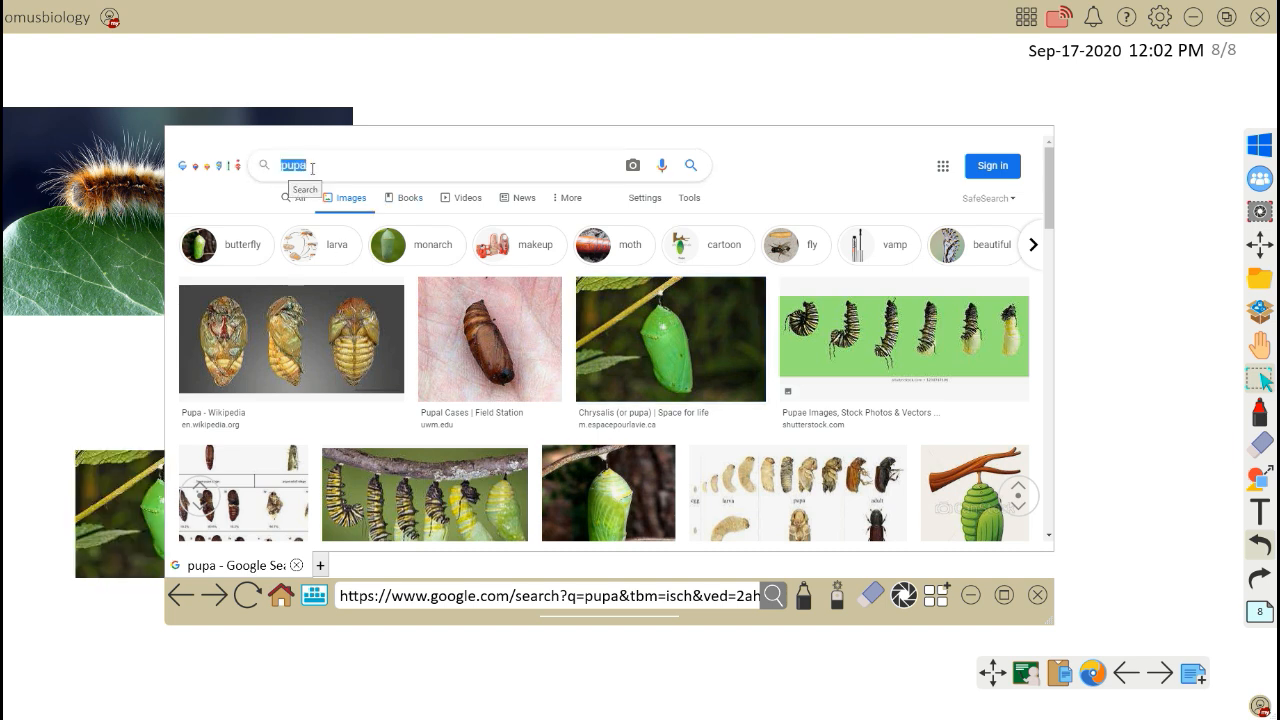
text(butterfly egg)
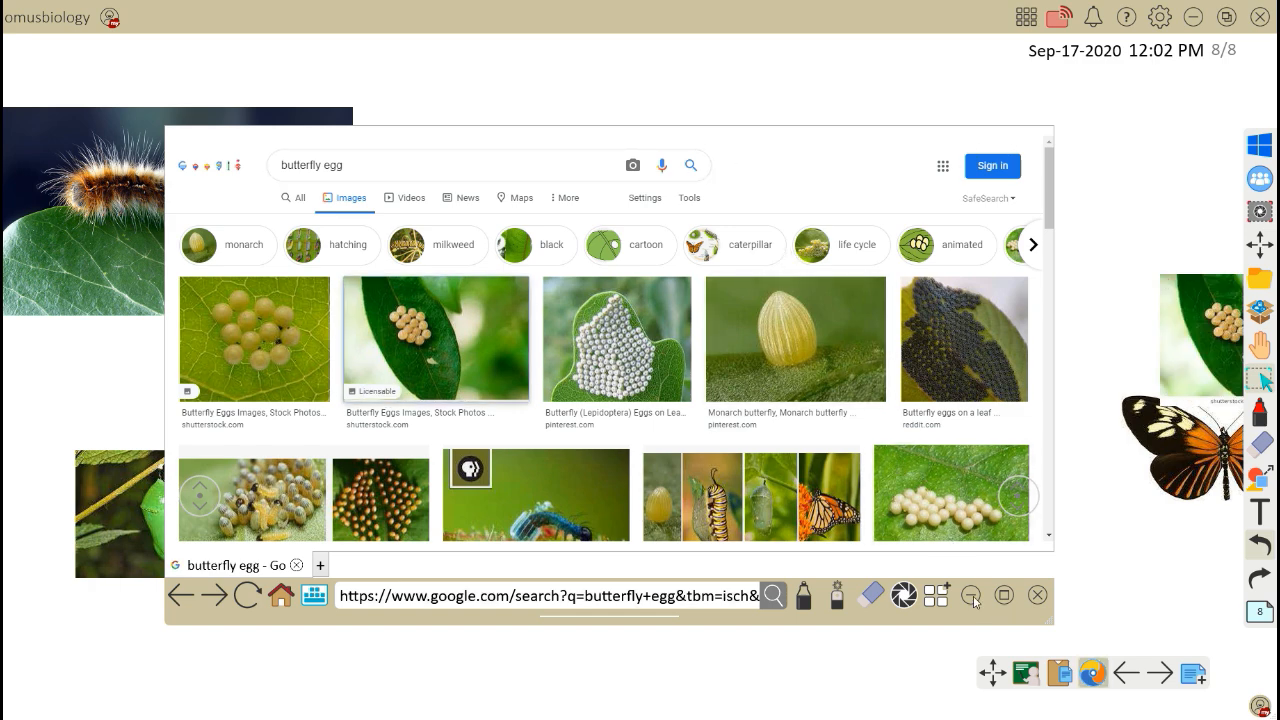
click(1038, 595)
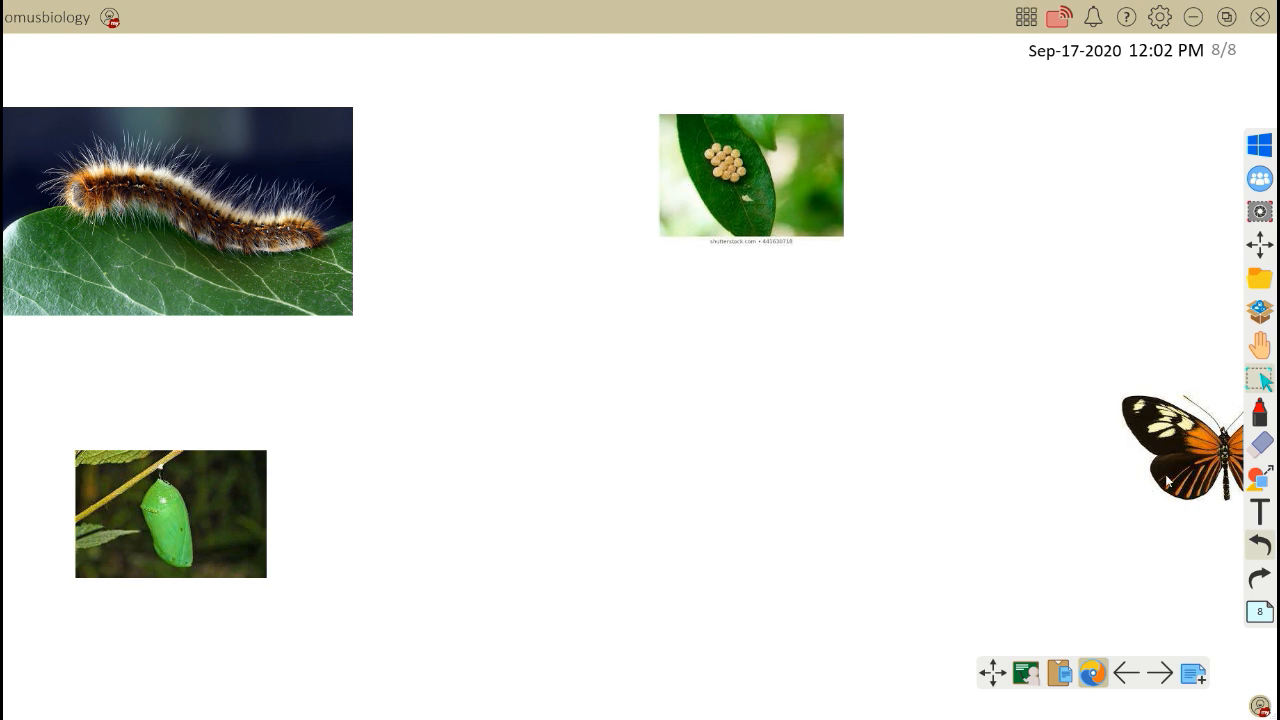
Drag the photos into corner positions, with the eggs top left and the caterpillar at the bottom.
drag(1180, 448, 793, 452)
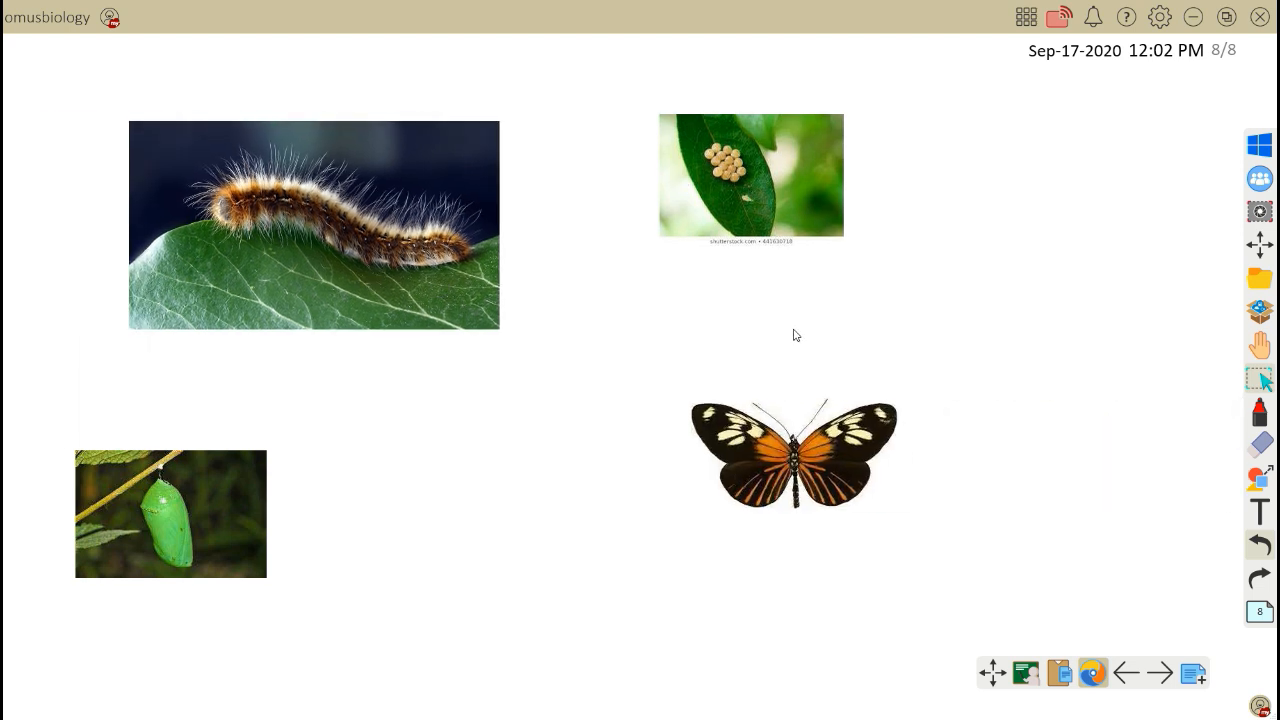
drag(313, 225, 504, 529)
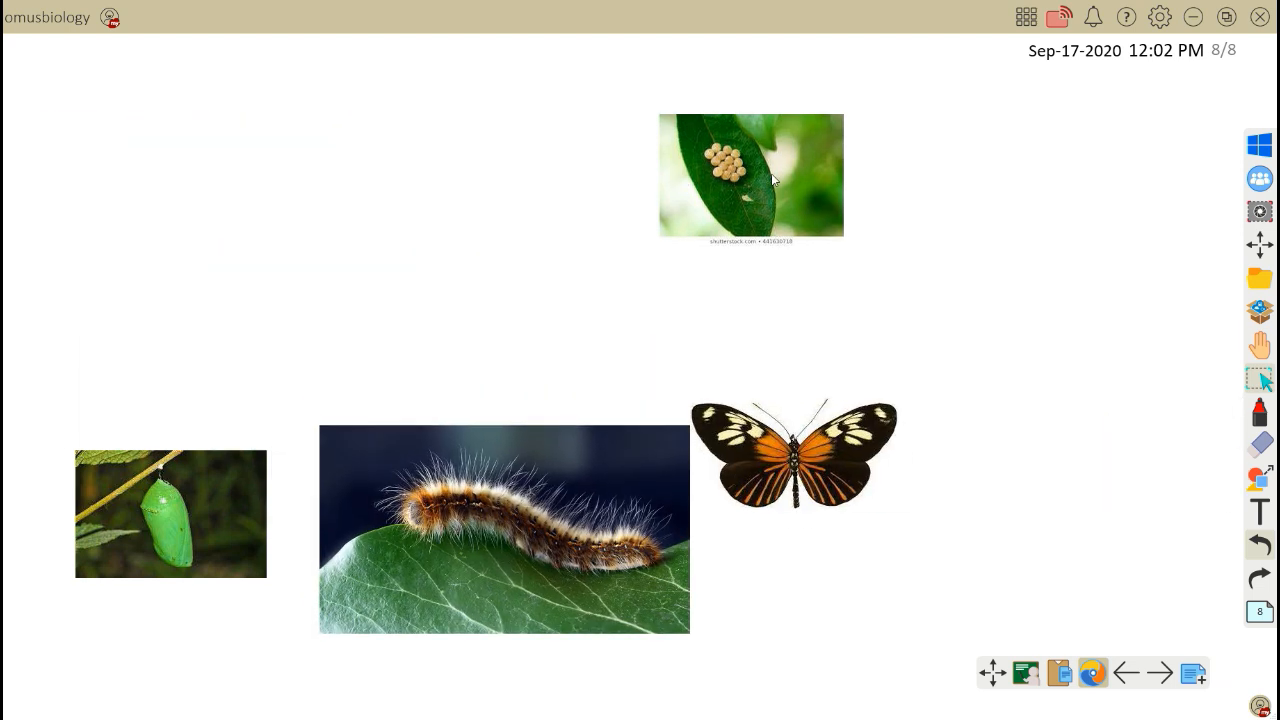
drag(750, 175, 217, 203)
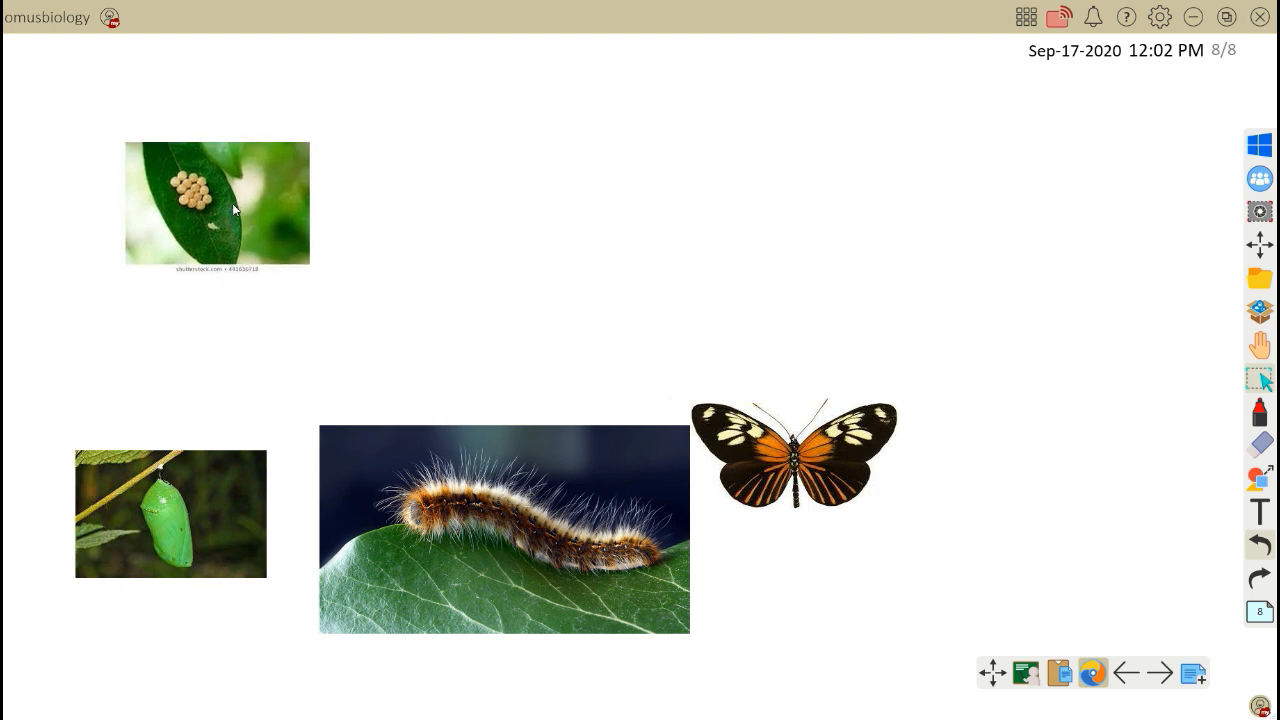
mouse_move(257, 215)
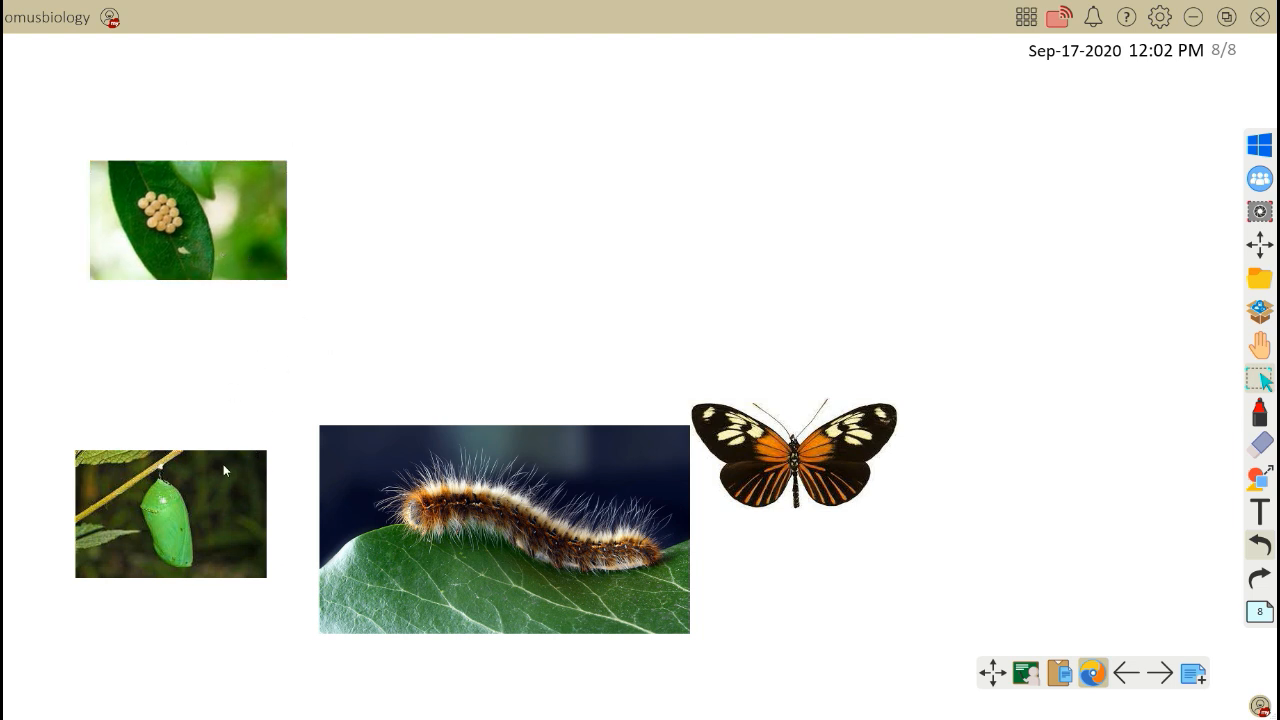
drag(170, 513, 808, 170)
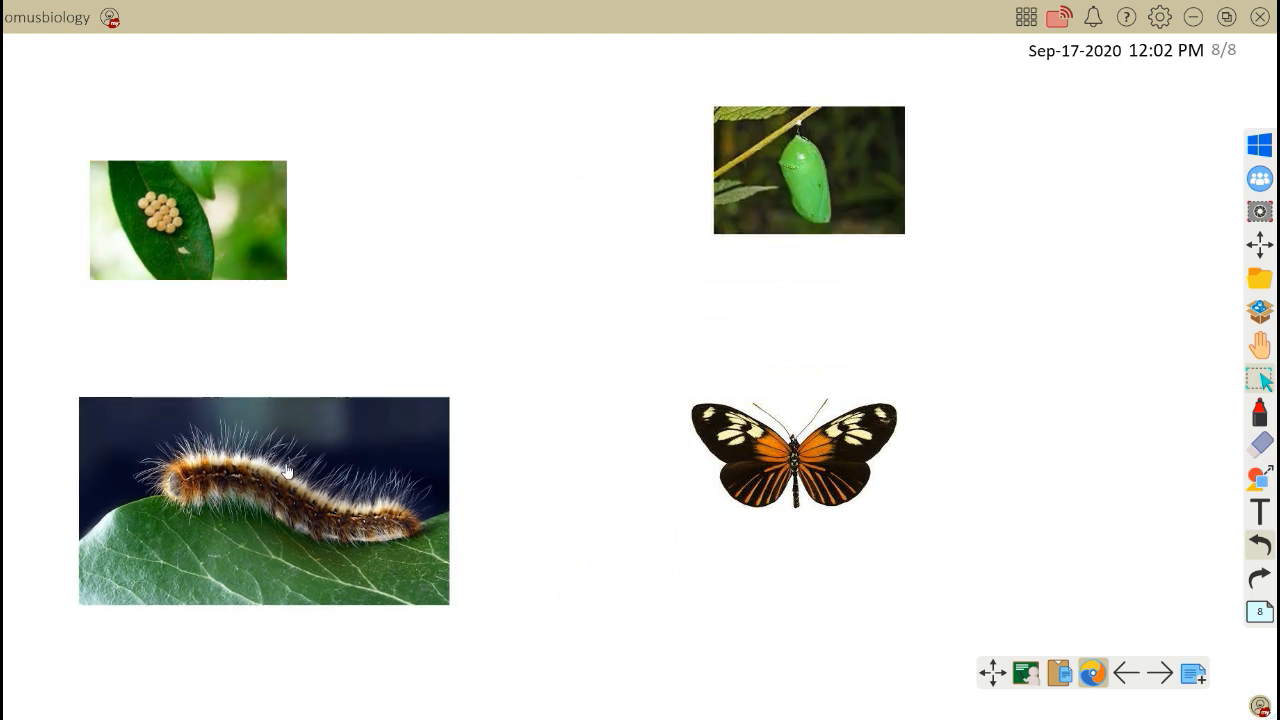
Shrink the caterpillar photo and select the pupa photo for resizing.
click(265, 500)
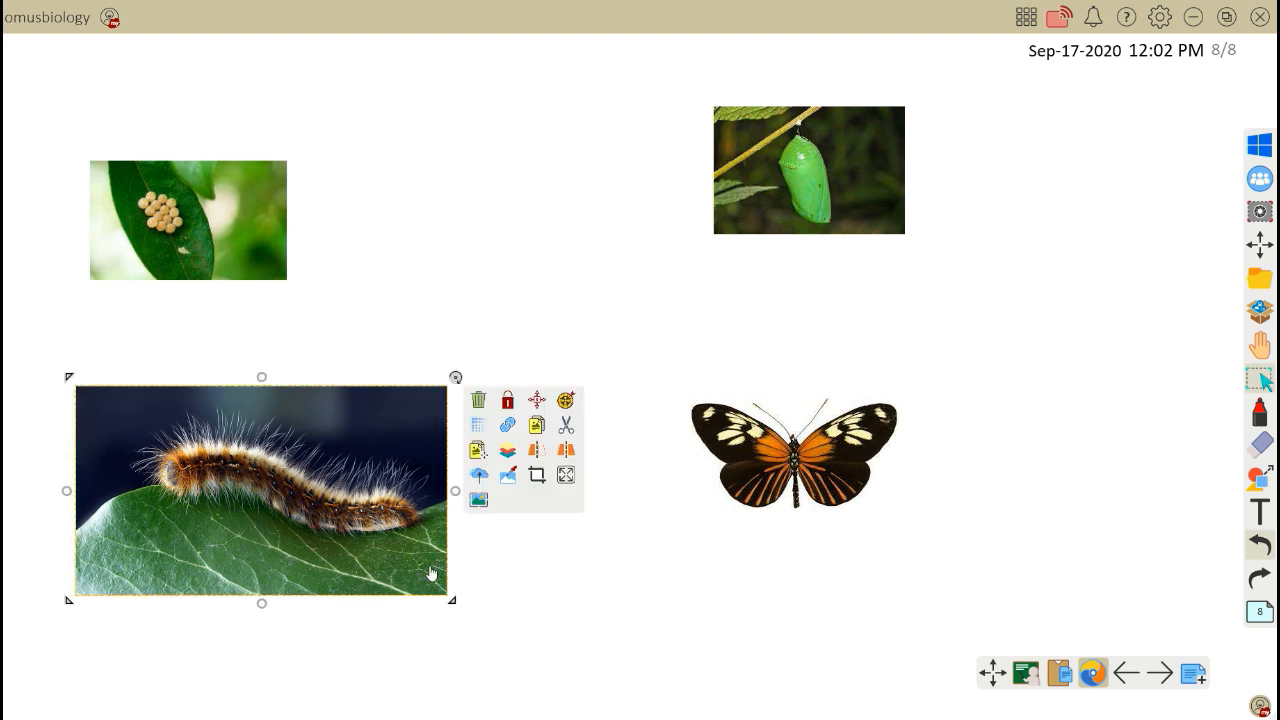
drag(452, 599, 335, 520)
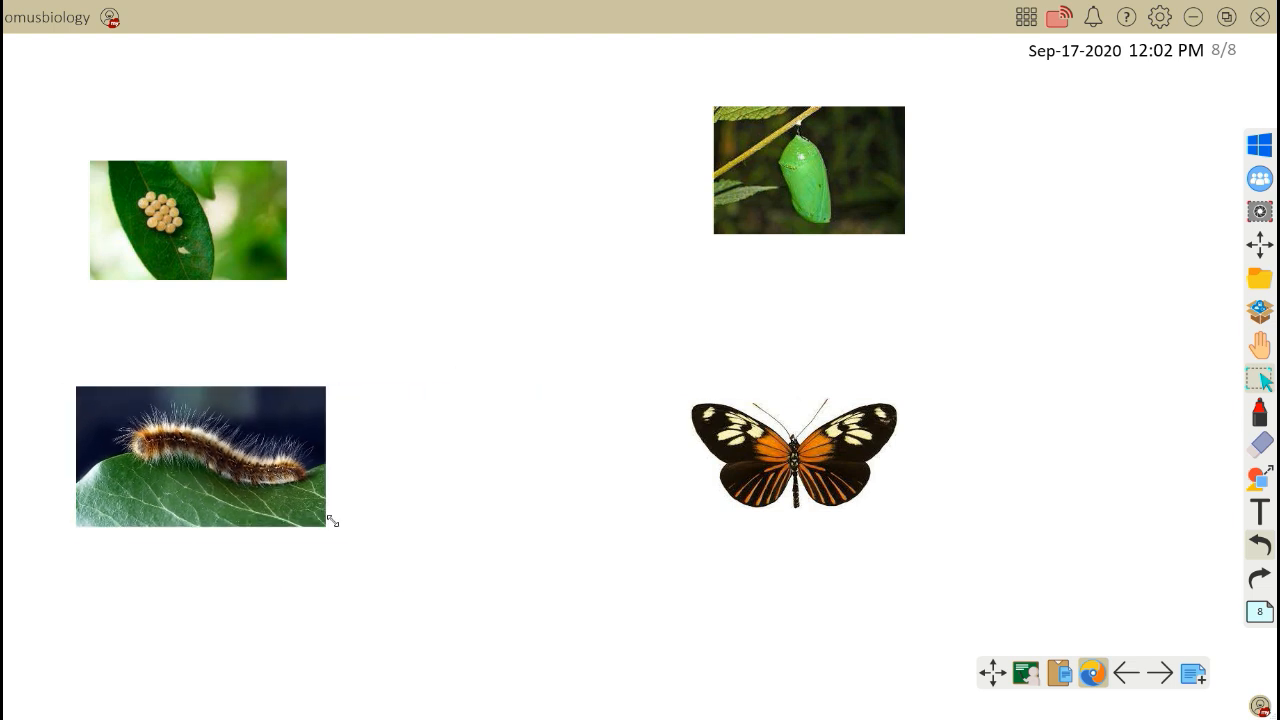
click(200, 456)
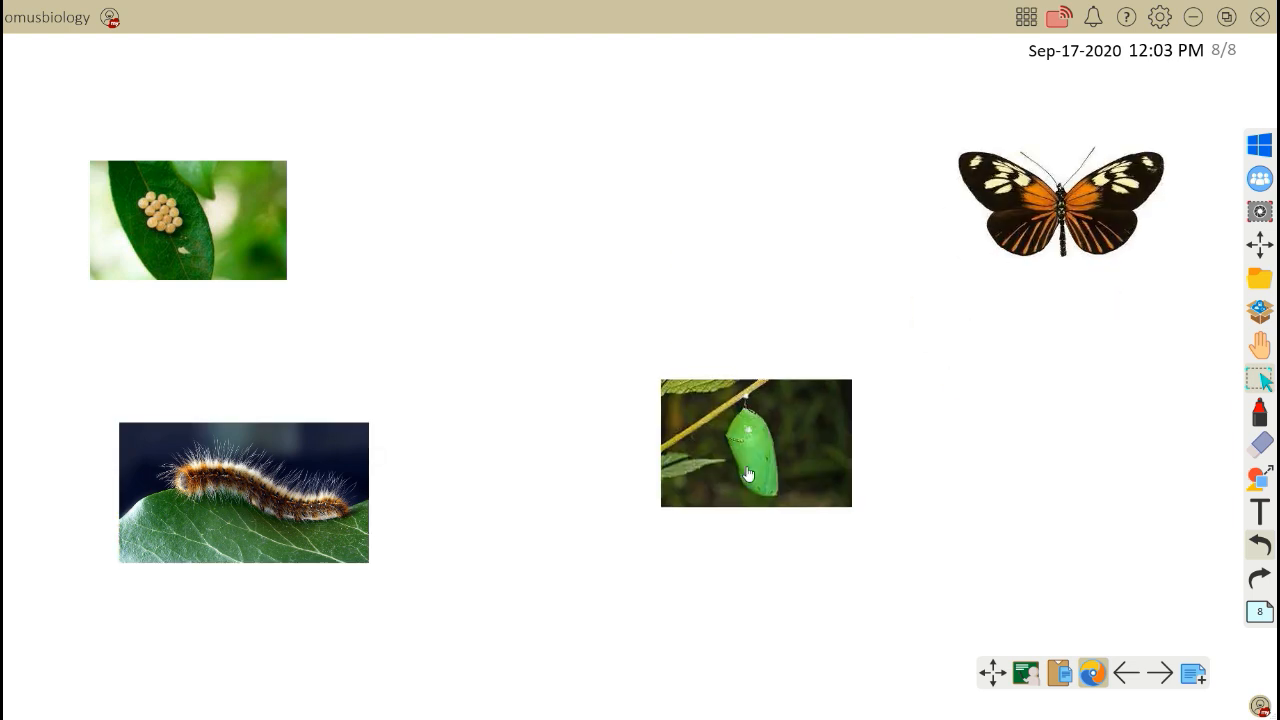
click(756, 443)
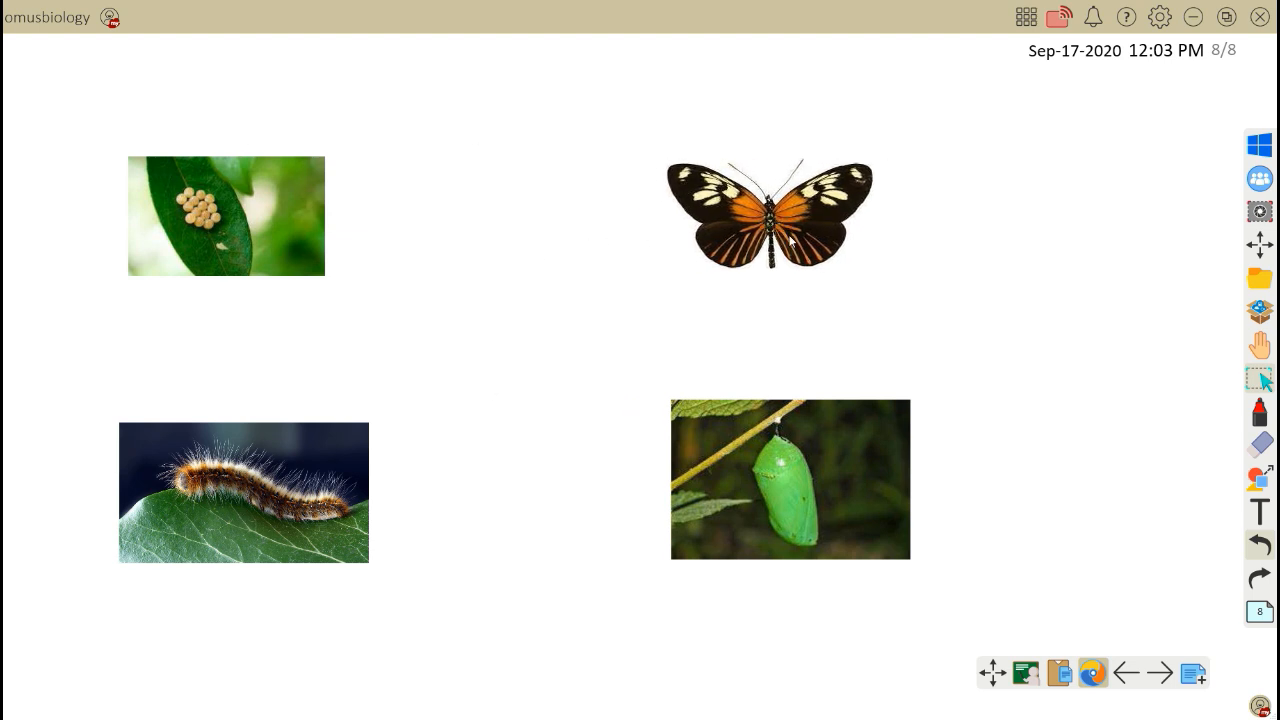
mouse_move(1268, 360)
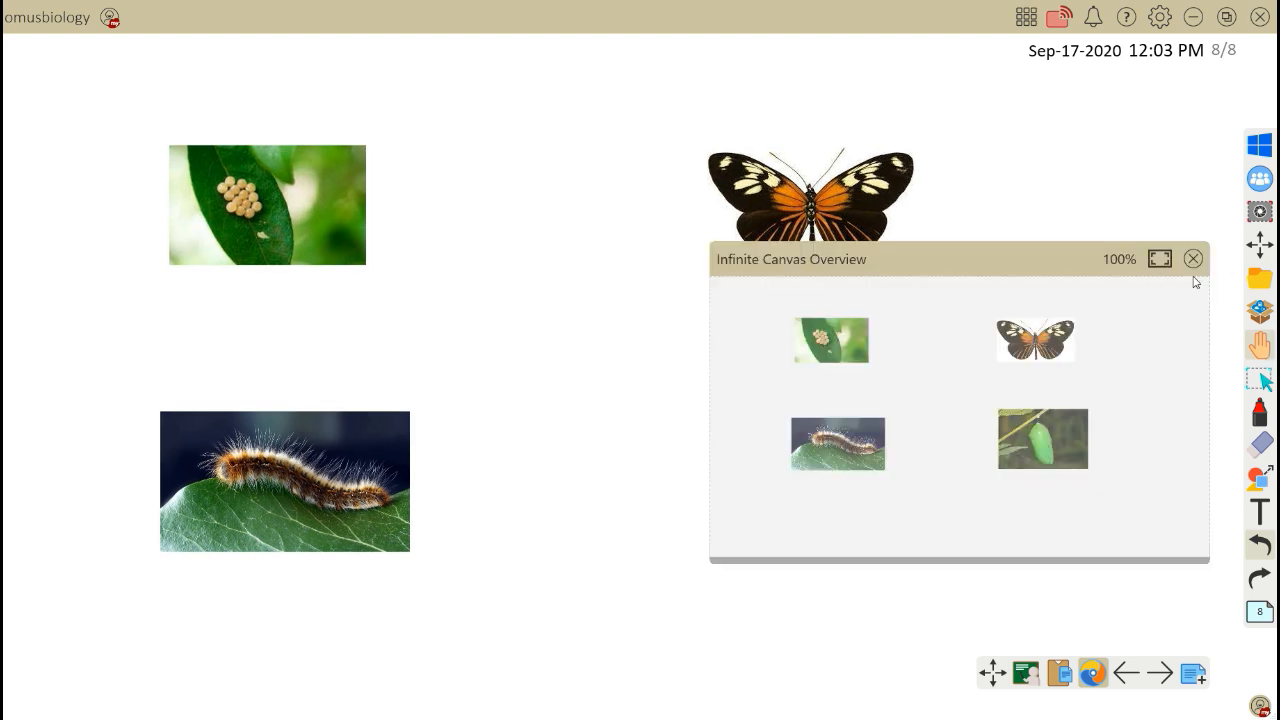
Close the overview and draw red arrows linking butterfly, eggs, caterpillar, pupa and back to butterfly.
click(1192, 258)
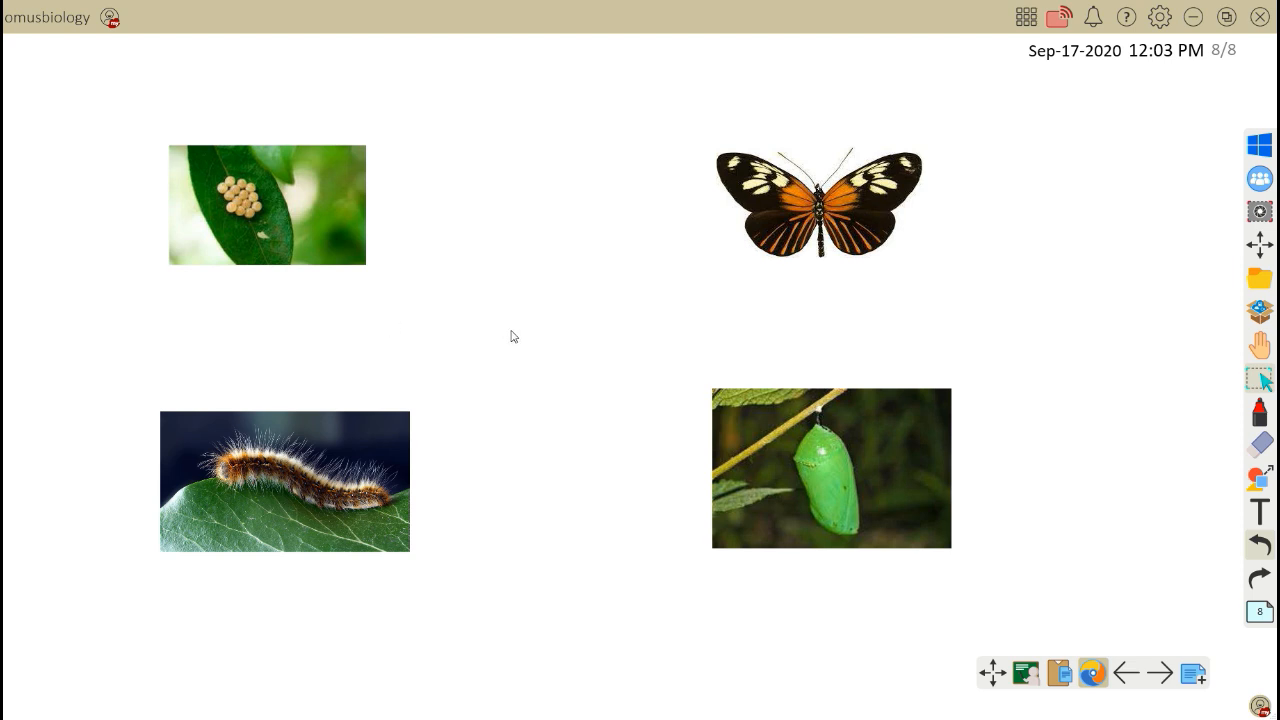
click(1259, 411)
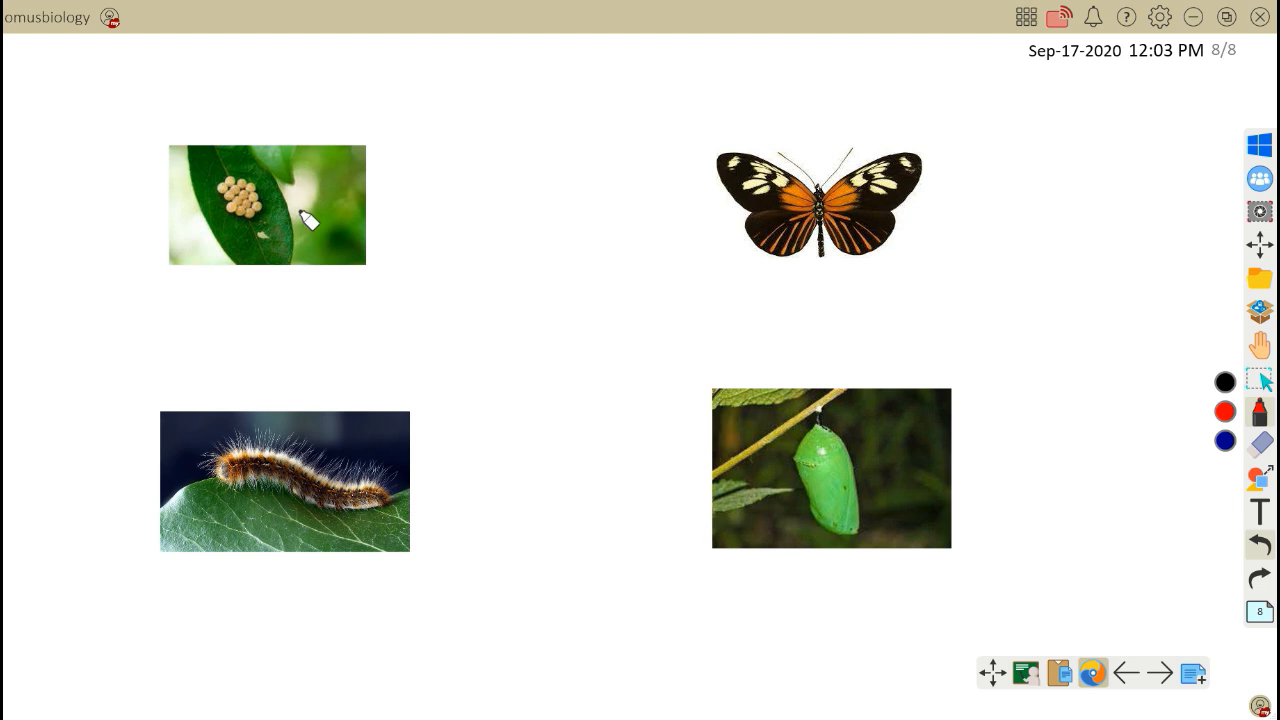
mouse_move(403, 205)
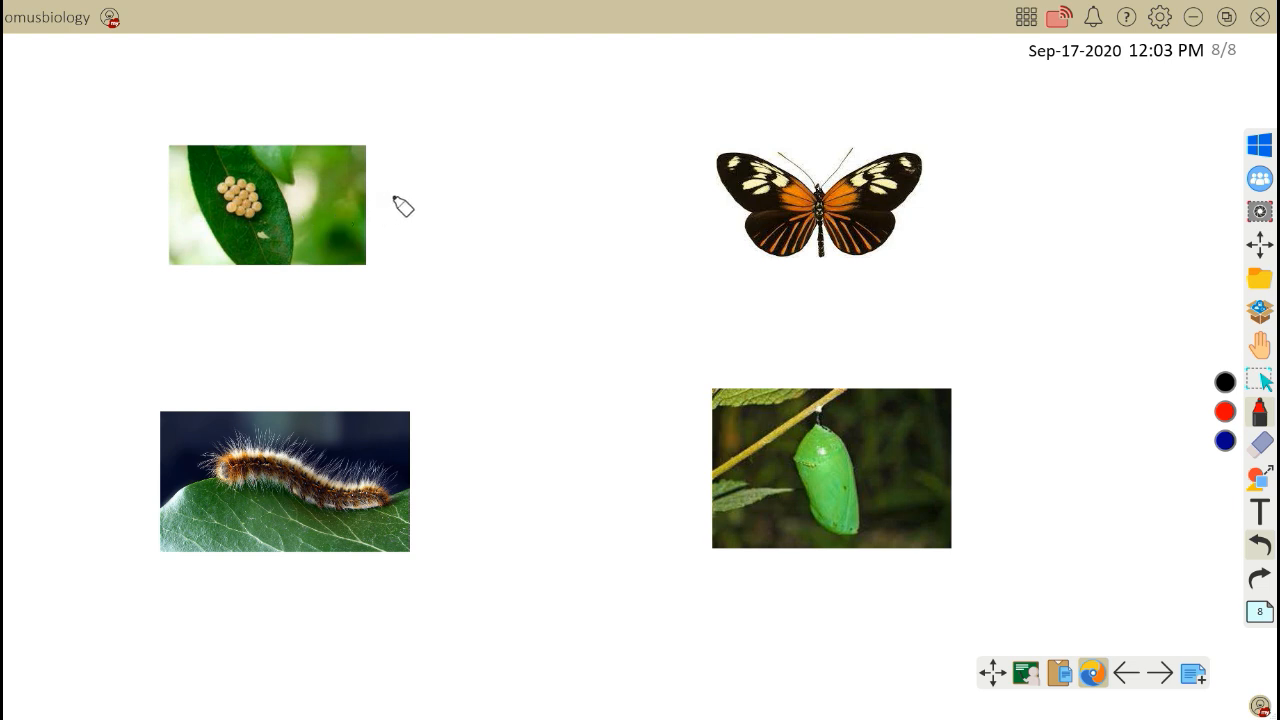
drag(413, 200, 688, 165)
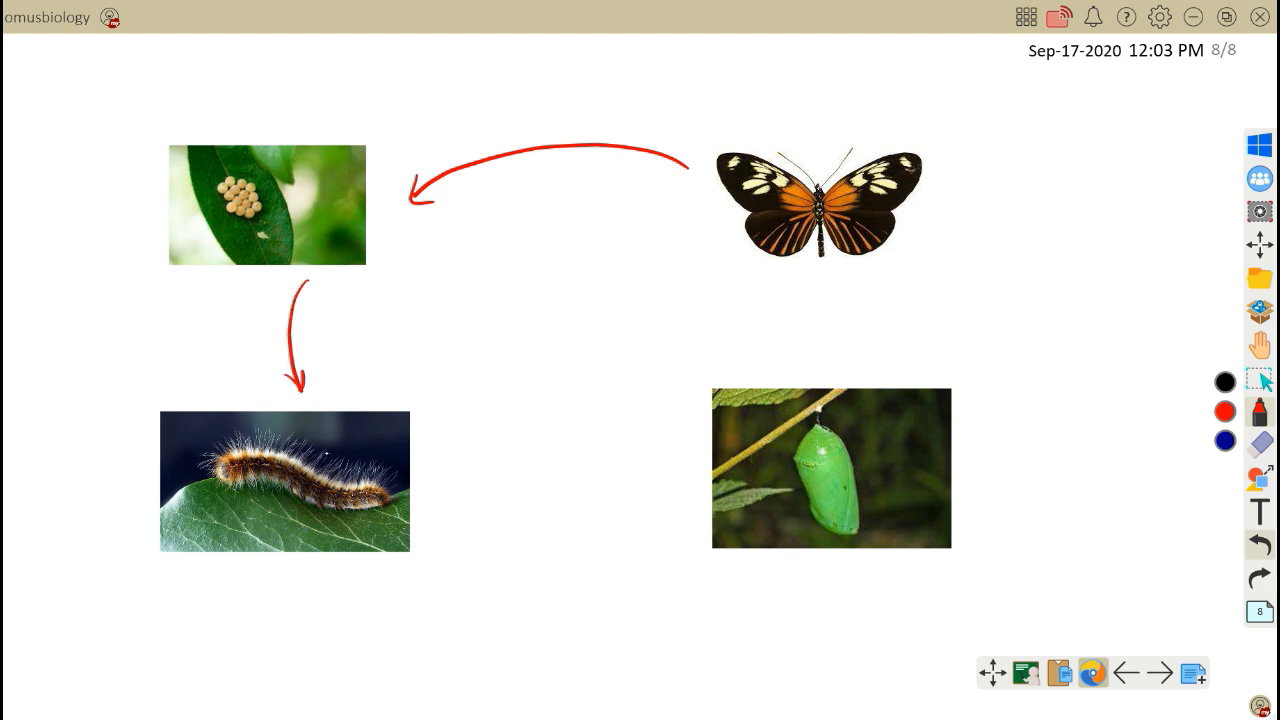
drag(430, 520, 655, 510)
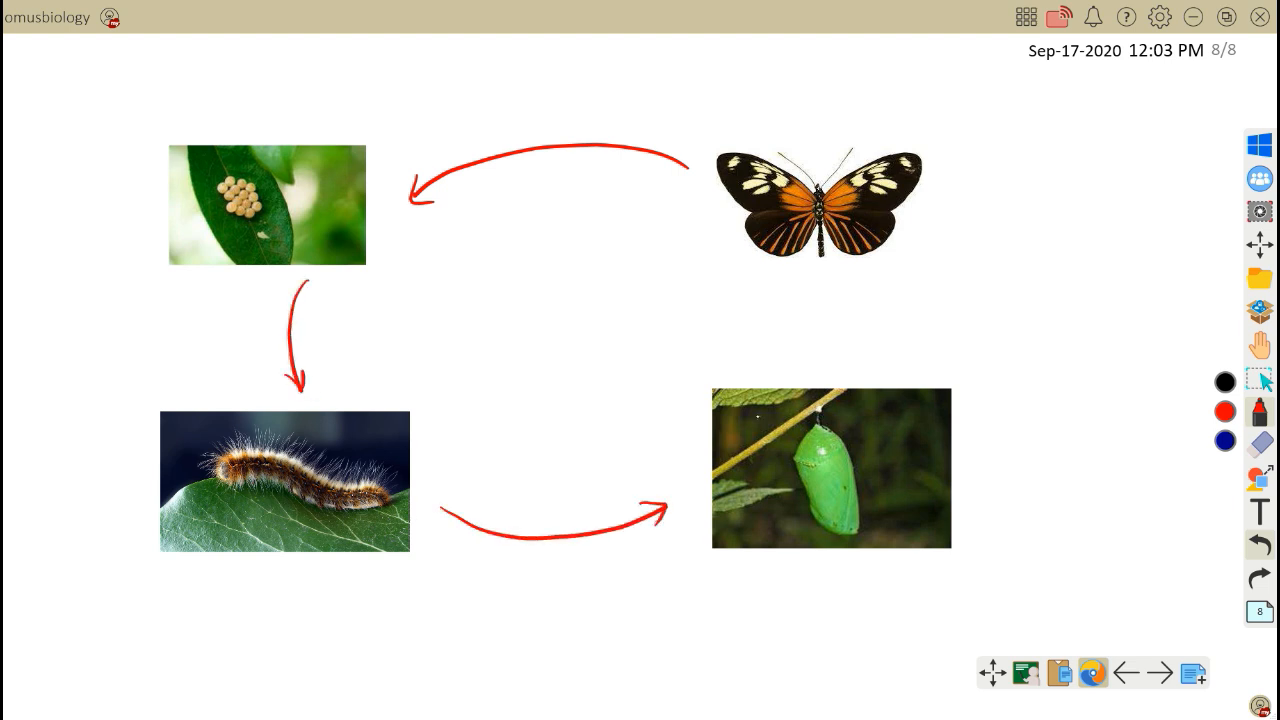
drag(825, 390, 828, 285)
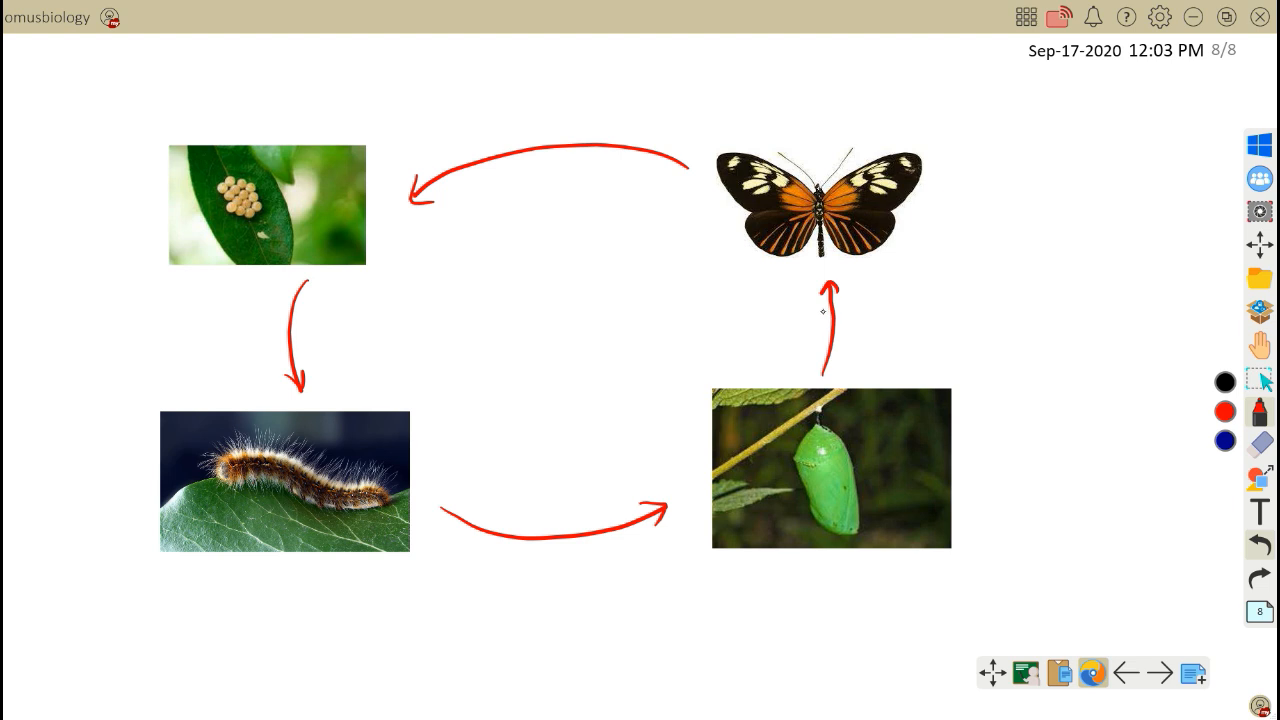
mouse_move(536, 348)
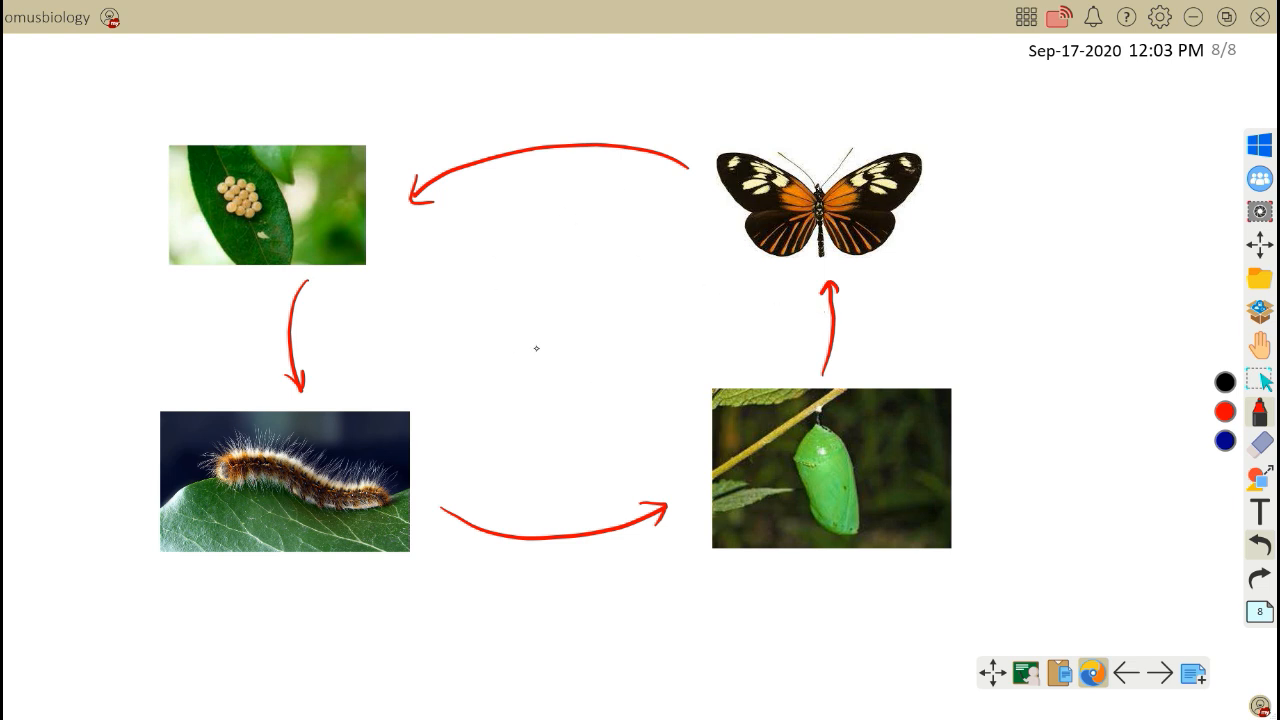
mouse_move(507, 320)
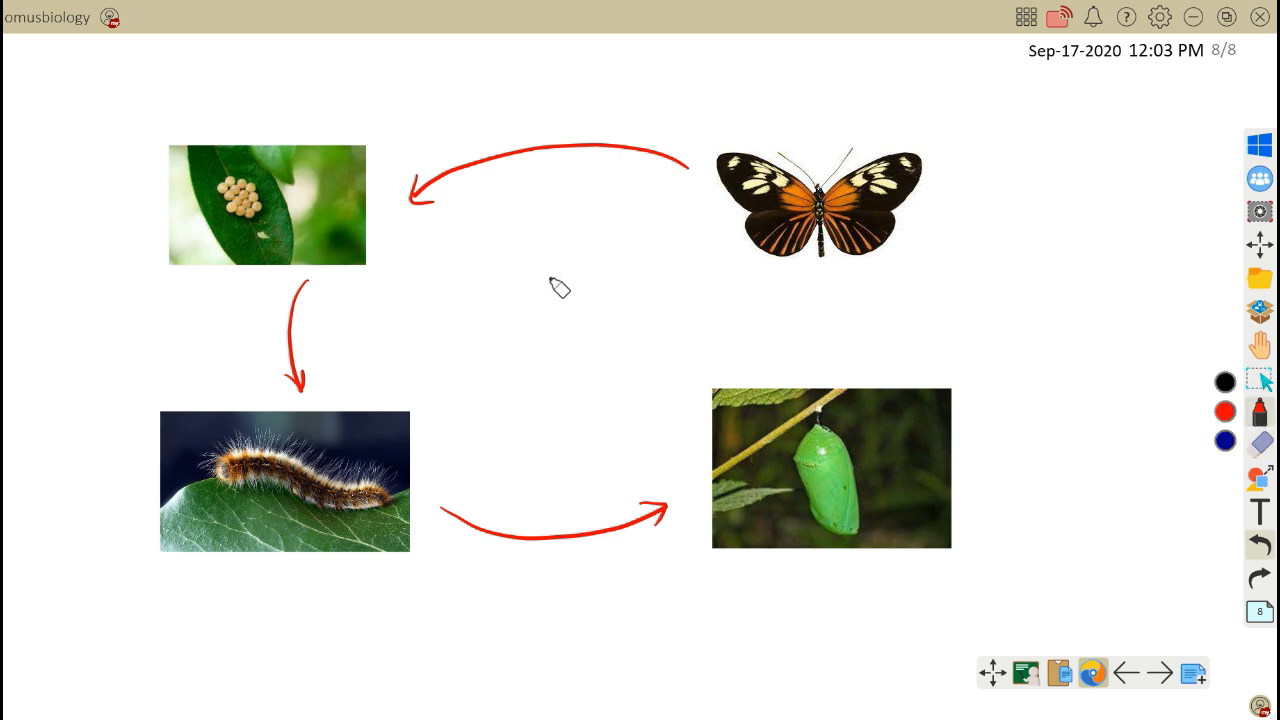
drag(832, 385, 847, 285)
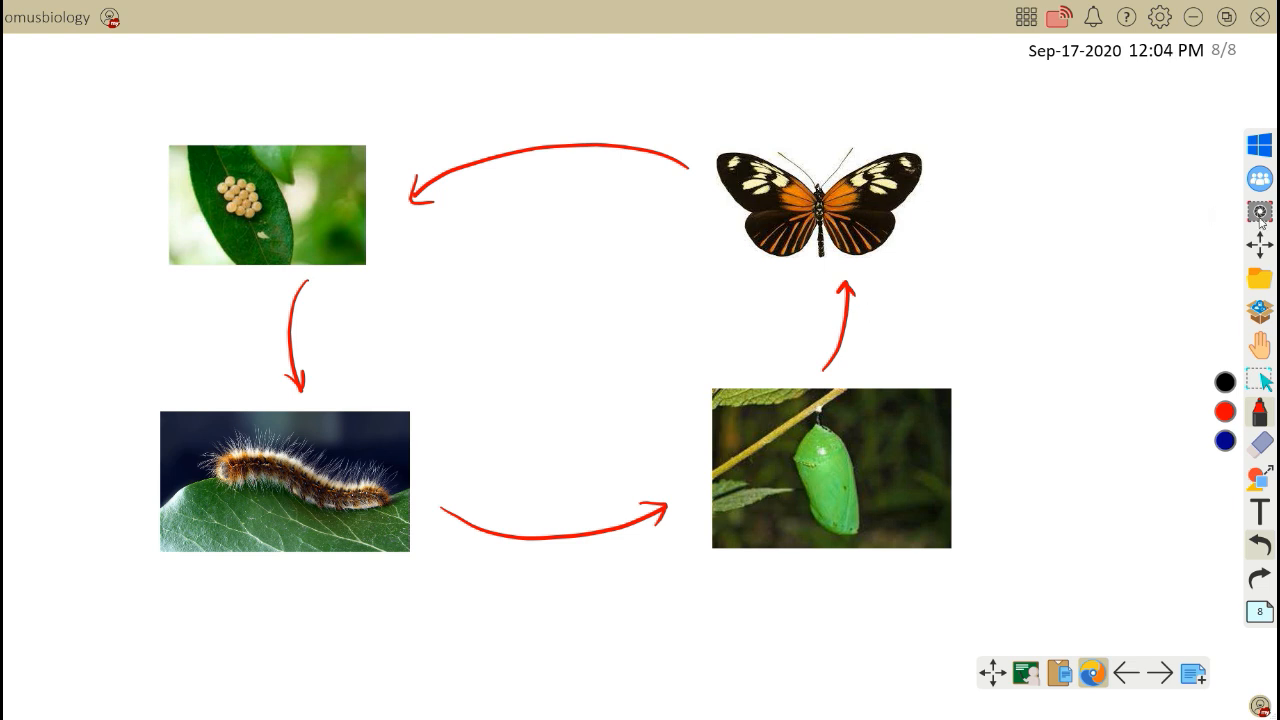
mouse_move(1259, 211)
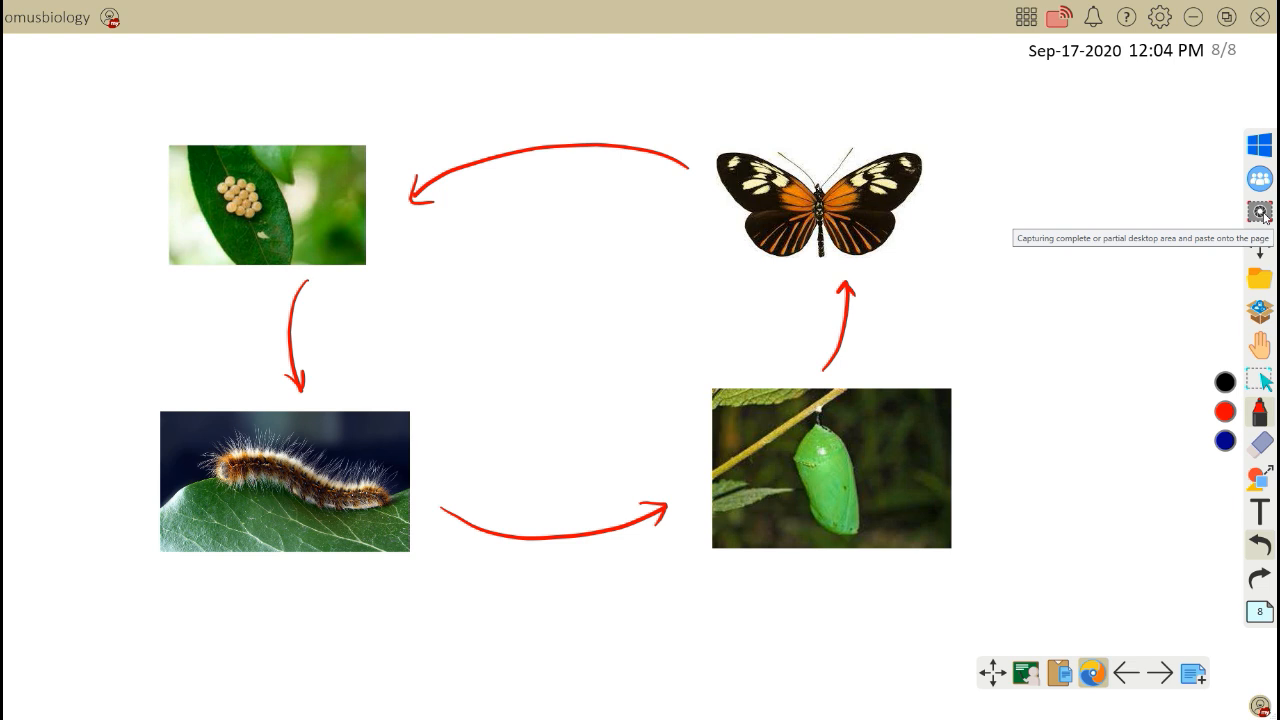
Capture the cycle diagram, paste the snapshot, and move it to the top right.
click(1259, 211)
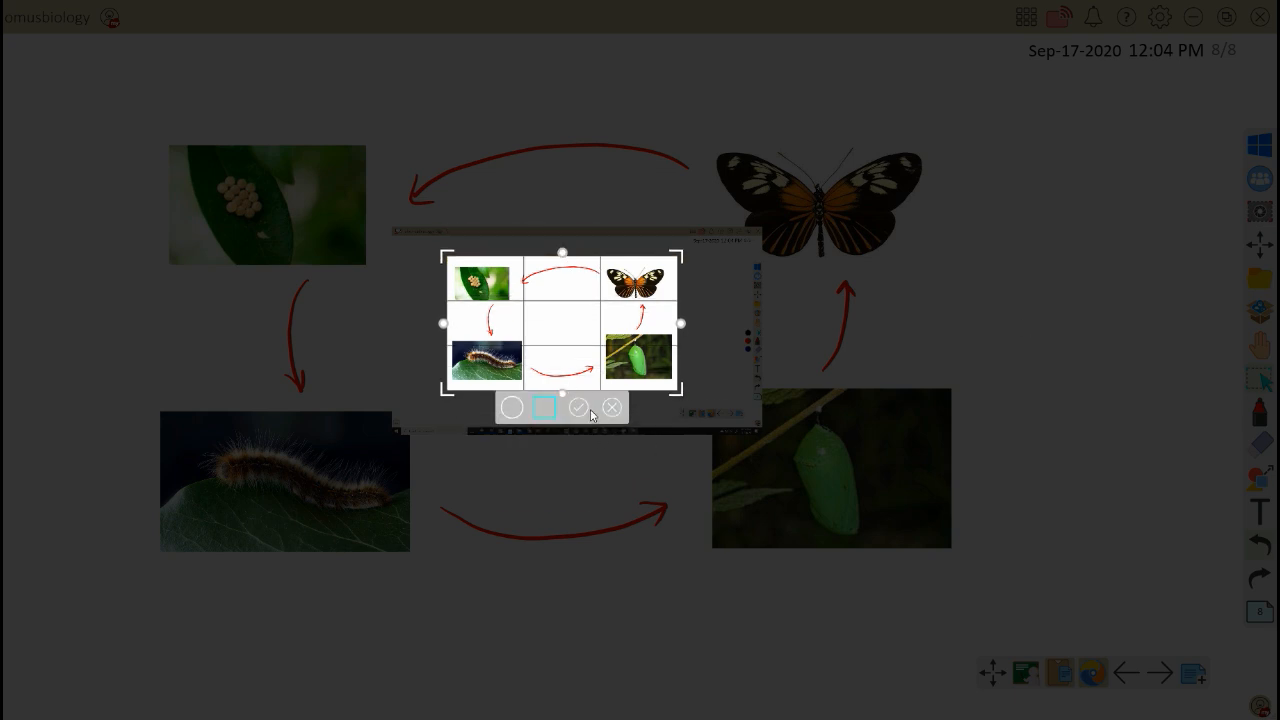
click(589, 407)
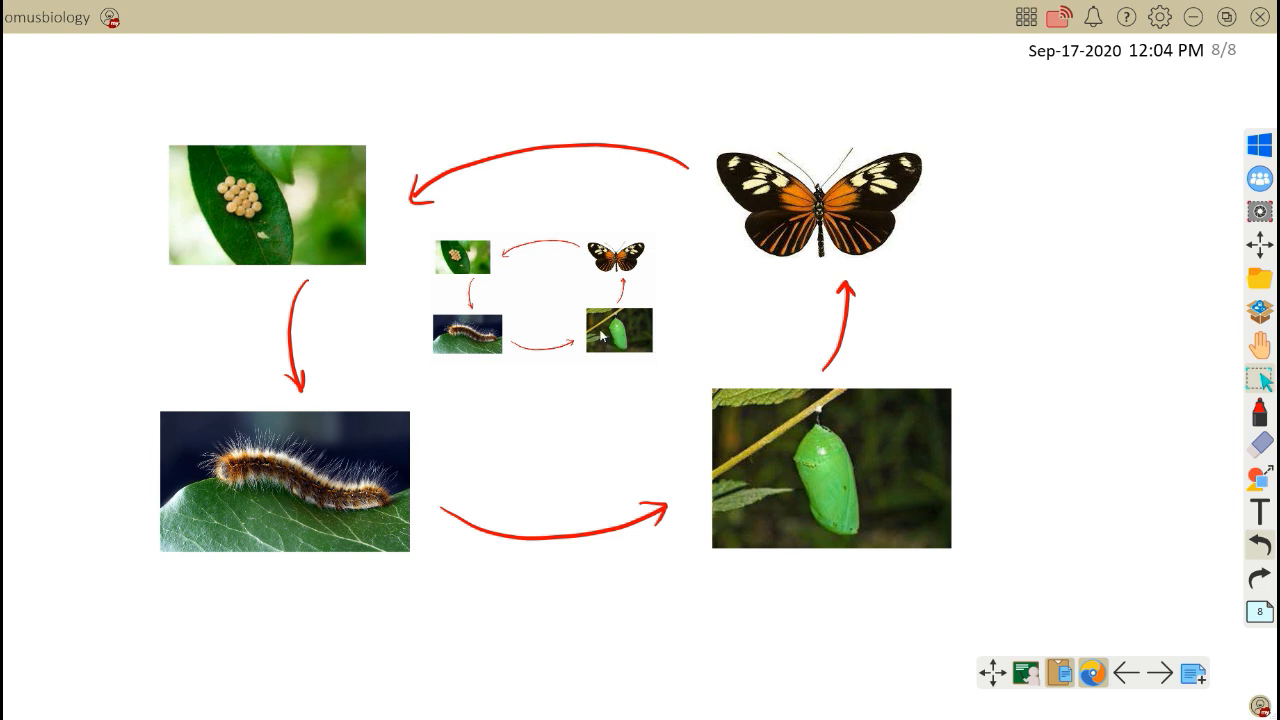
drag(540, 290, 1095, 165)
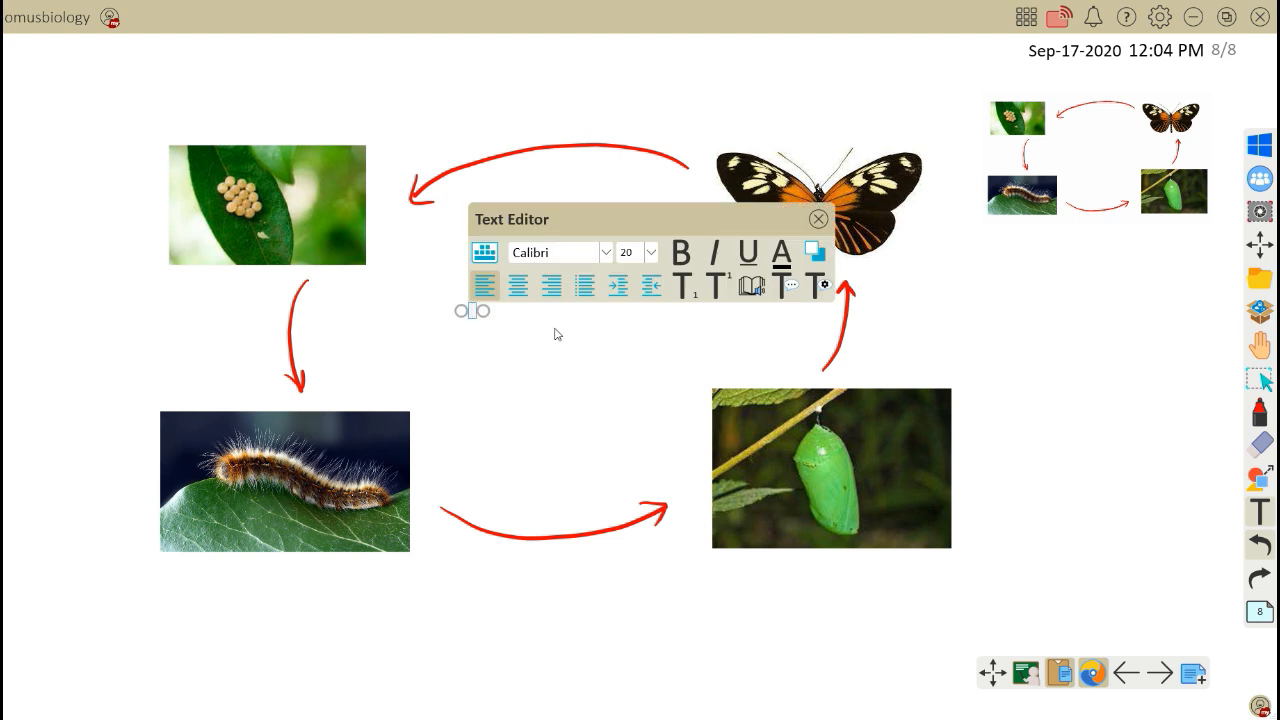
Type the title 'Butterfly Life Cycle' and make it font size 50 and bold.
text(Butterfly Life Cu)
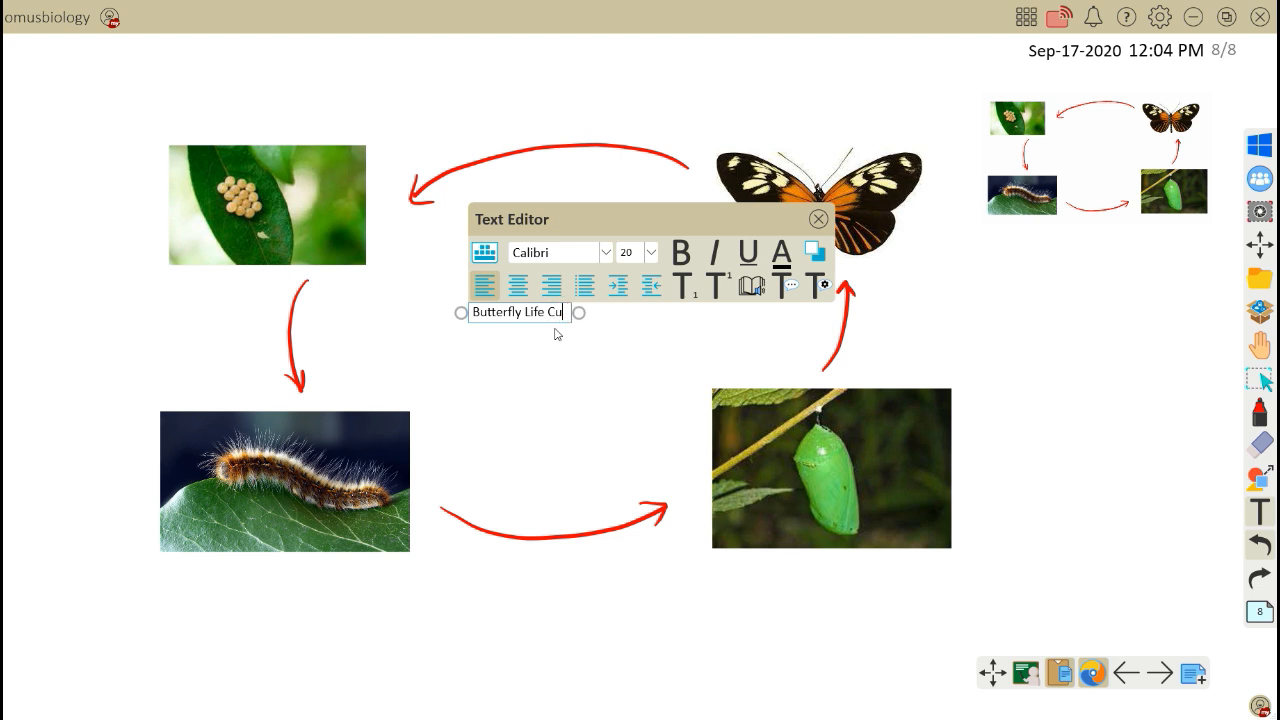
text(cle)
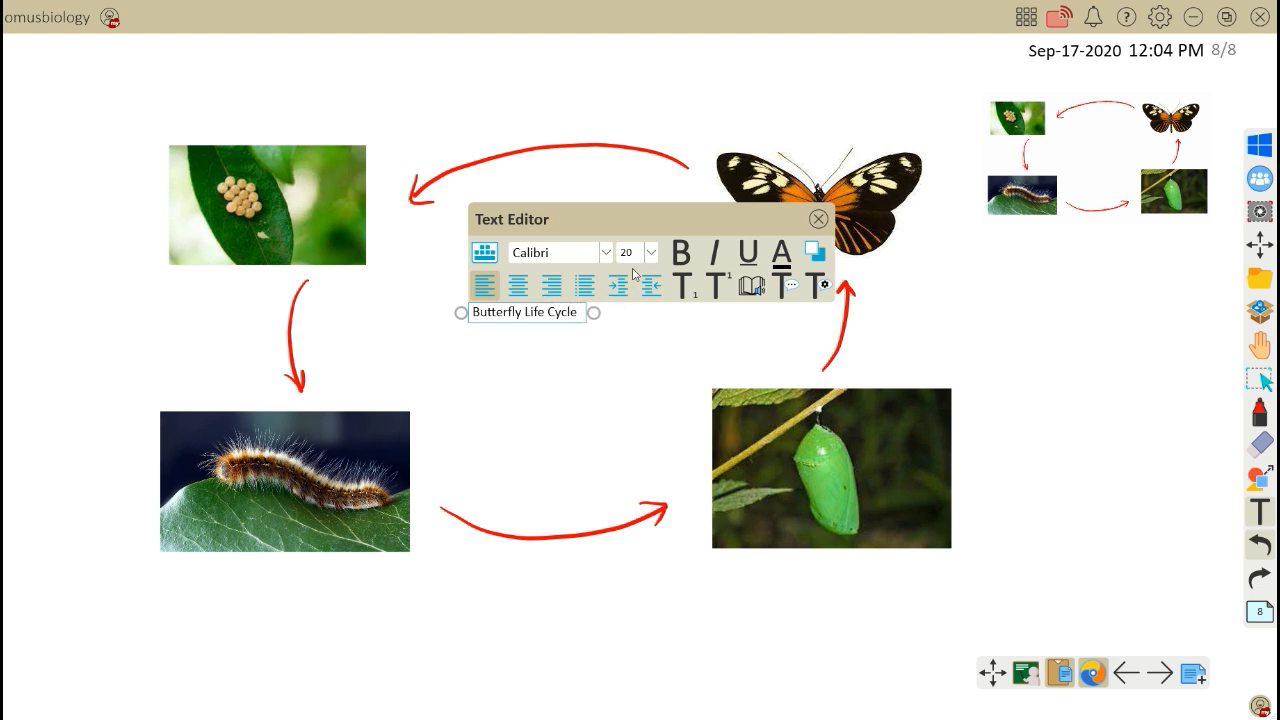
click(650, 252)
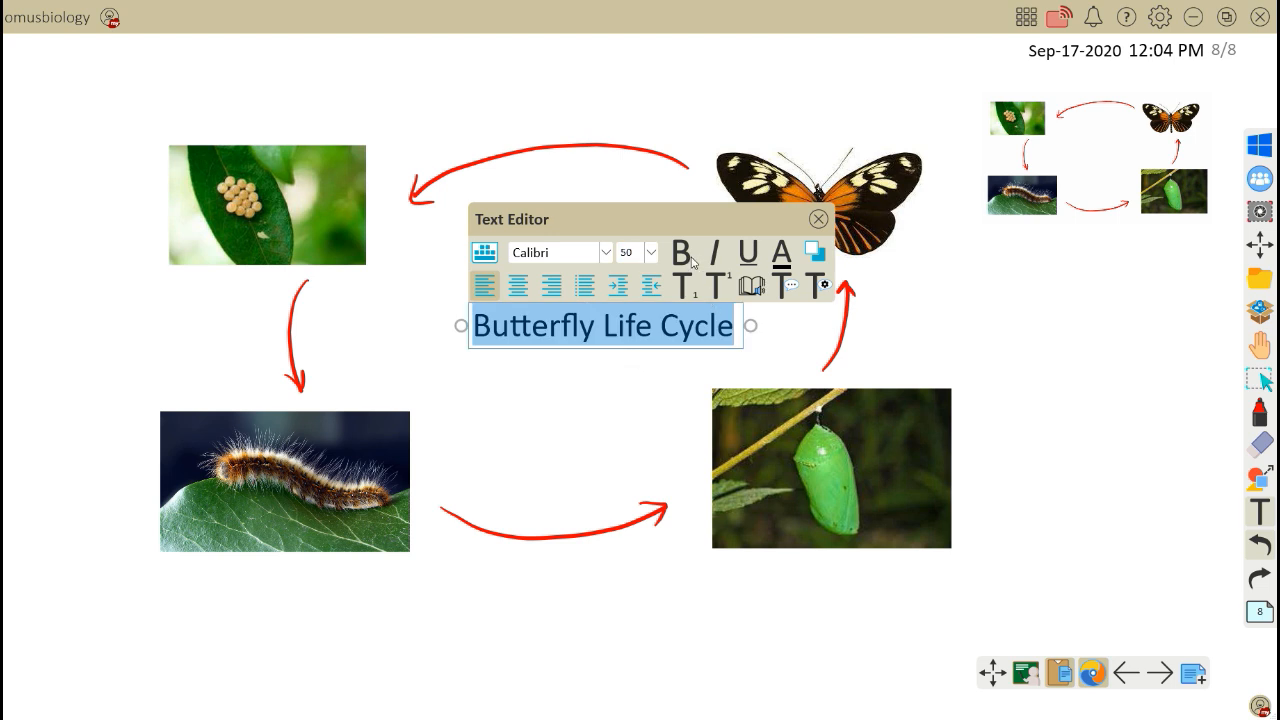
click(681, 252)
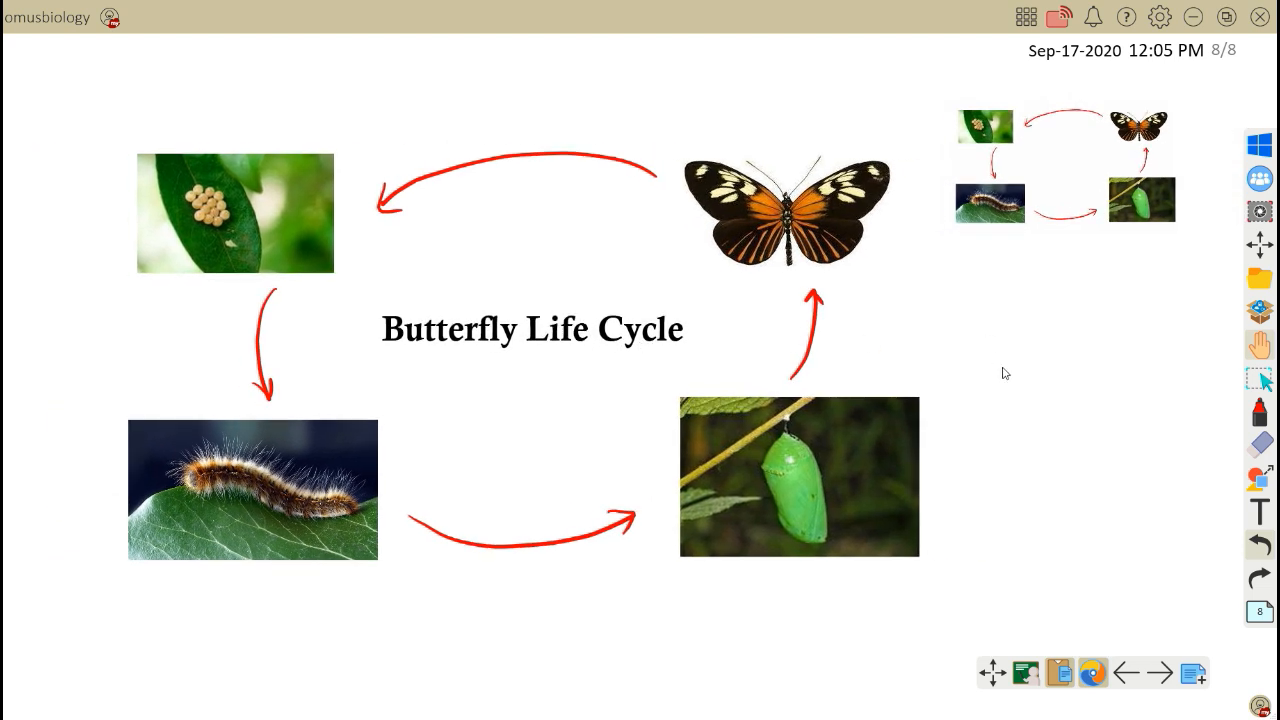
mouse_move(1010, 372)
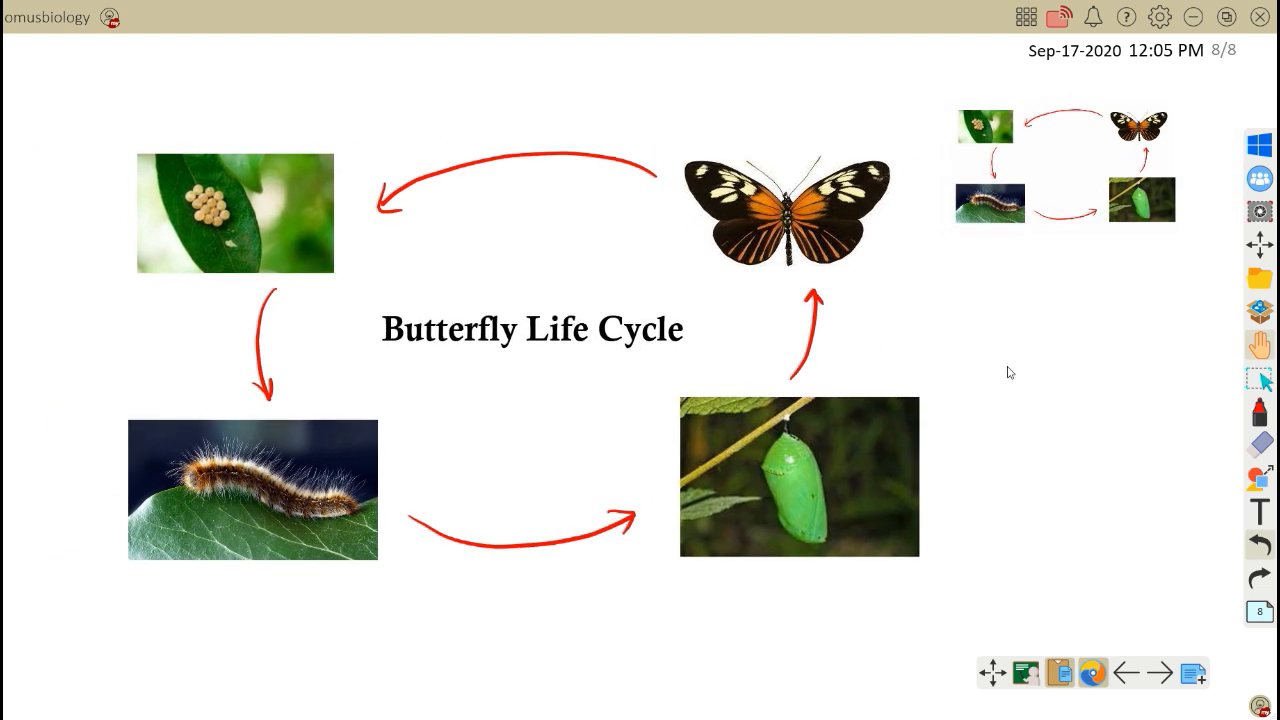